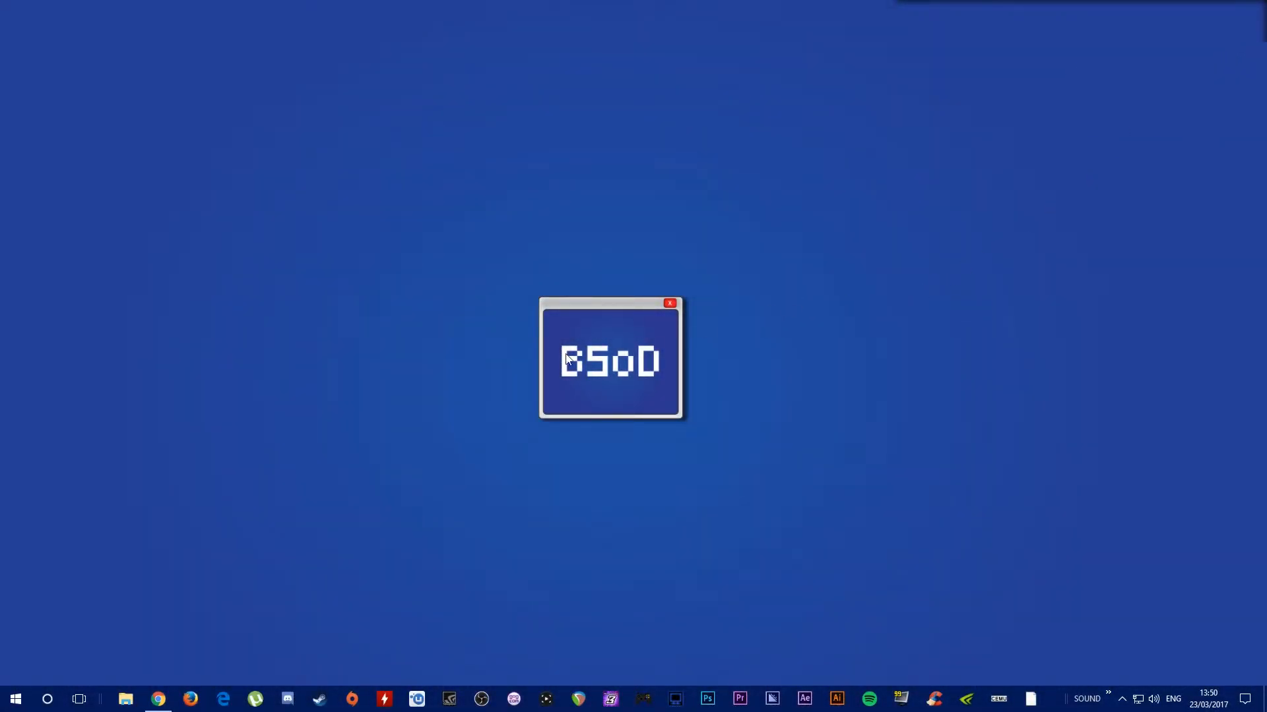
pyautogui.moveTo(159, 700)
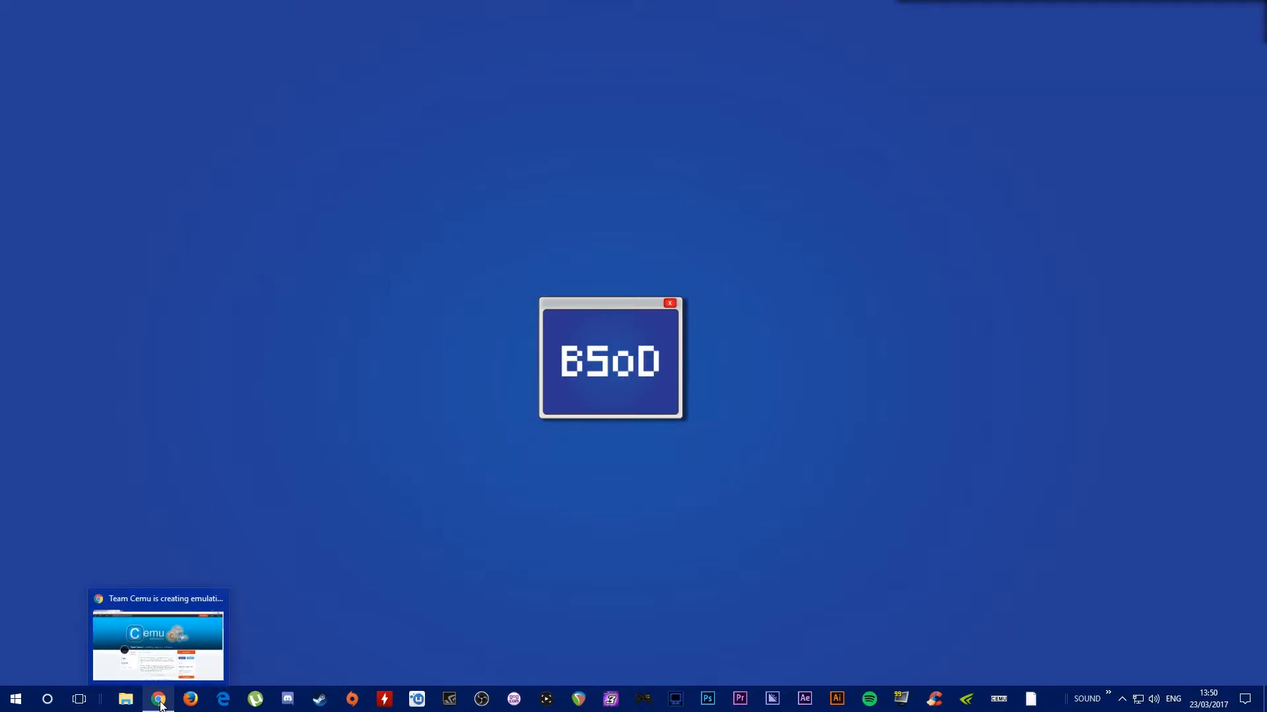
# Restore the Chrome window showing the Team Cemu Patreon page.
pyautogui.click(159, 641)
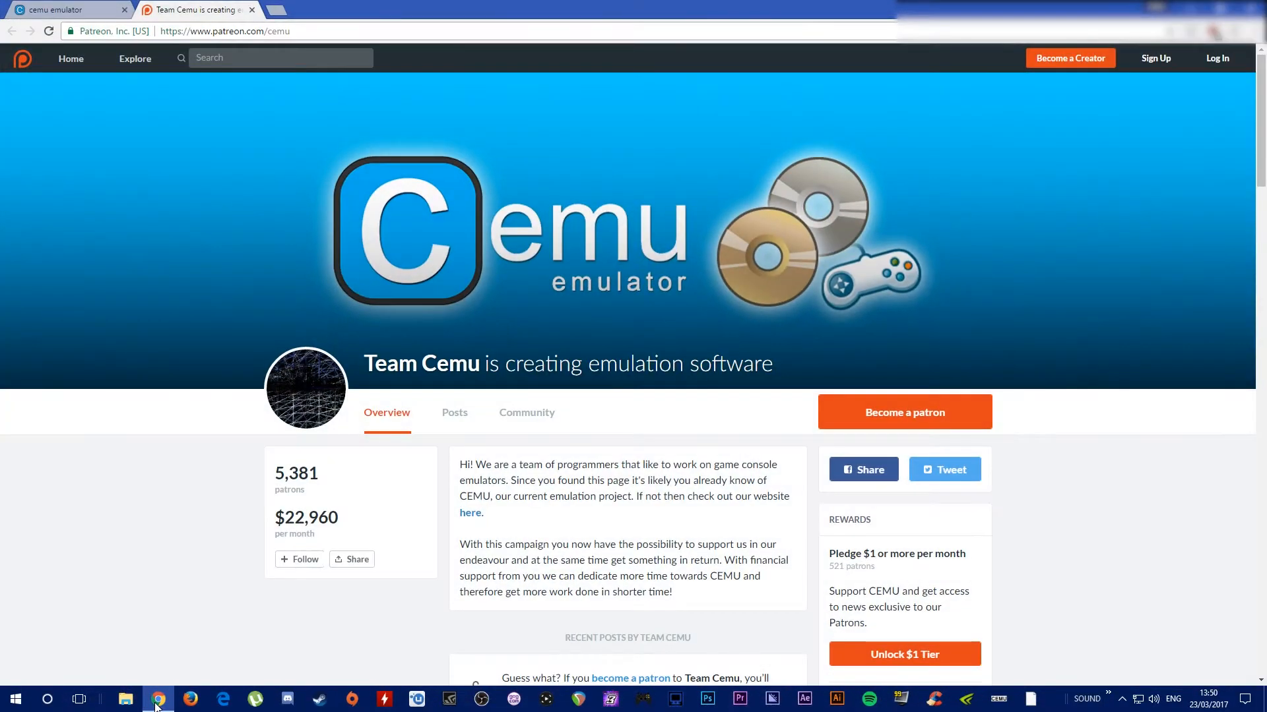
# Bring up cemu.info and scroll its home page down to the 'Download latest version' section.
pyautogui.click(470, 512)
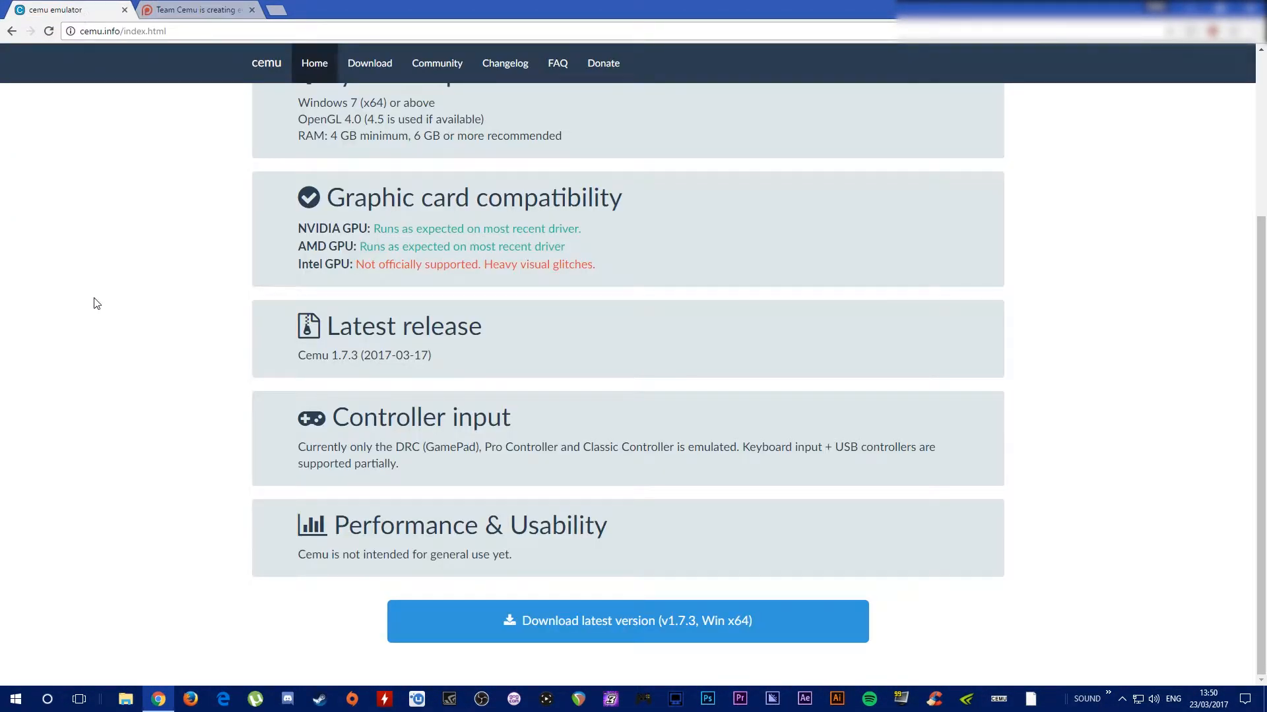
pyautogui.scroll(3)
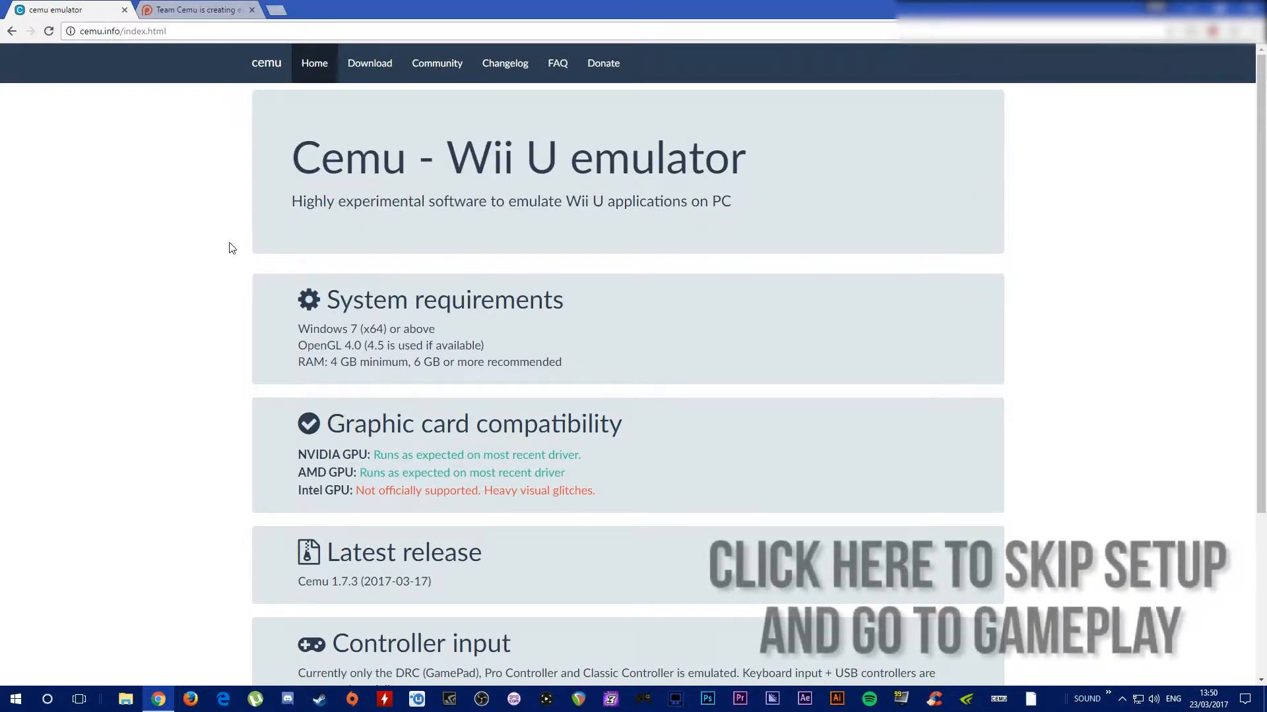
pyautogui.moveTo(547, 113)
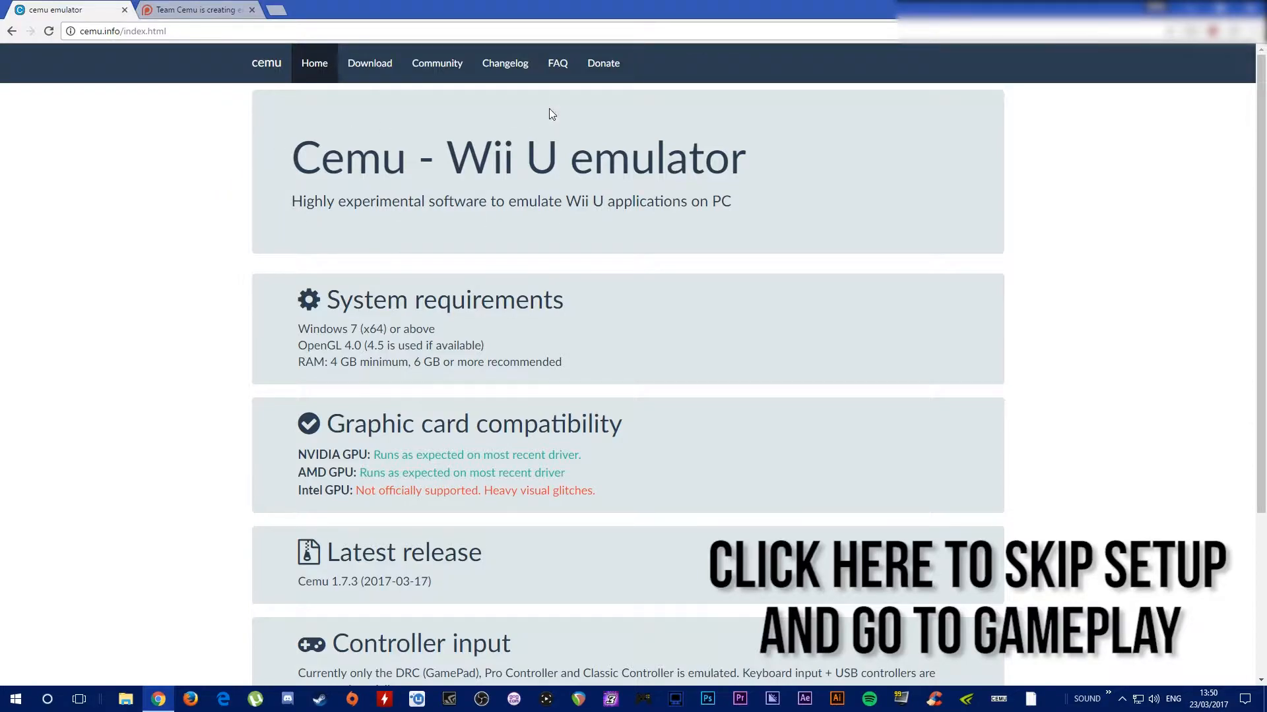
pyautogui.moveTo(829, 192)
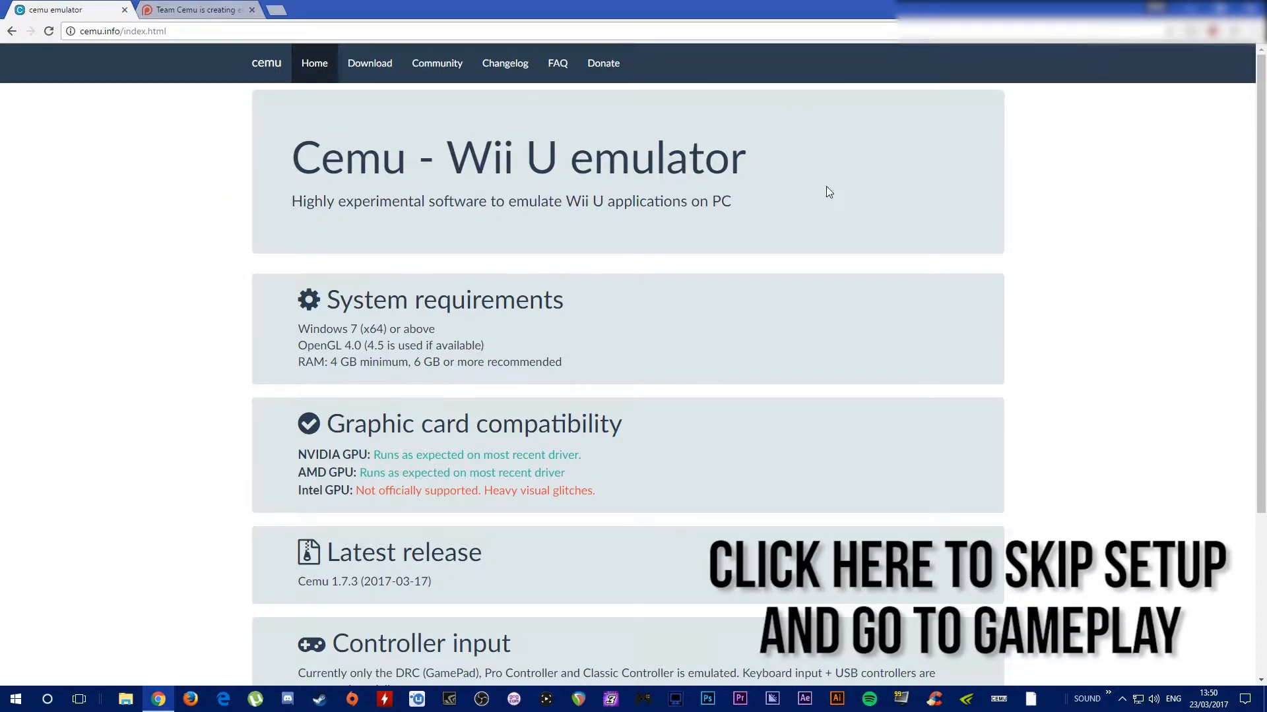
pyautogui.moveTo(200, 205)
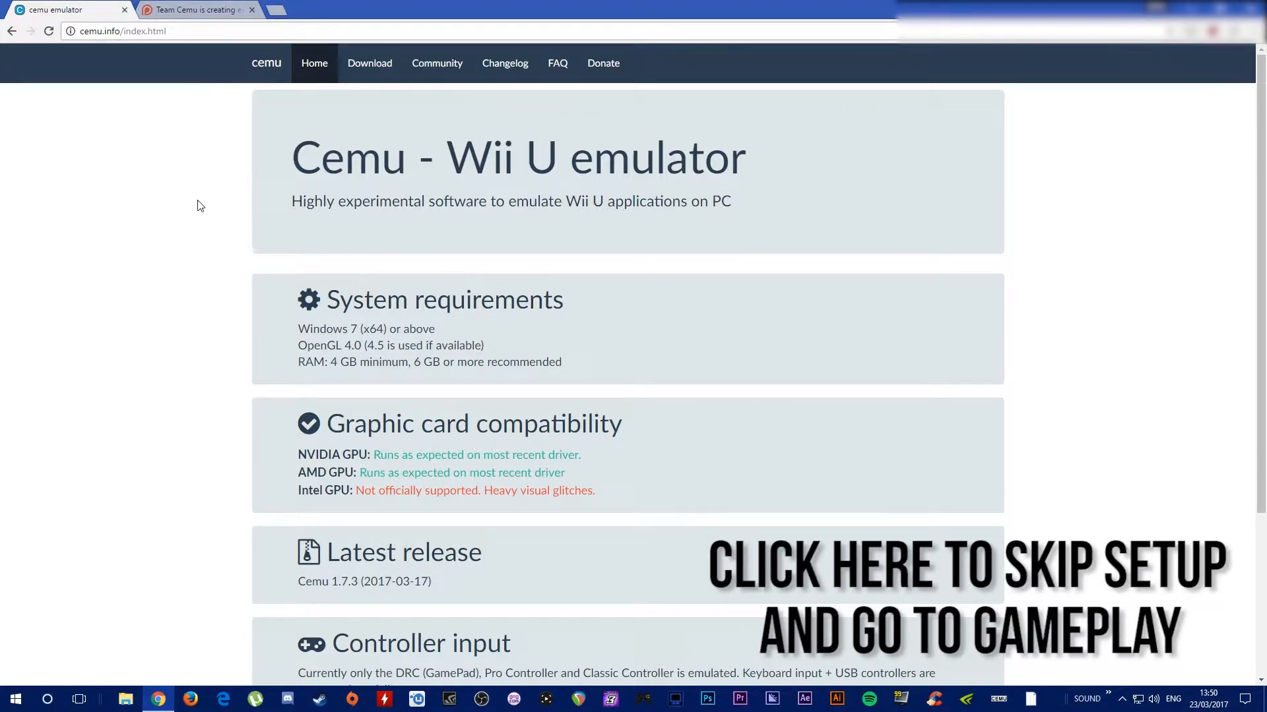
pyautogui.moveTo(236, 146)
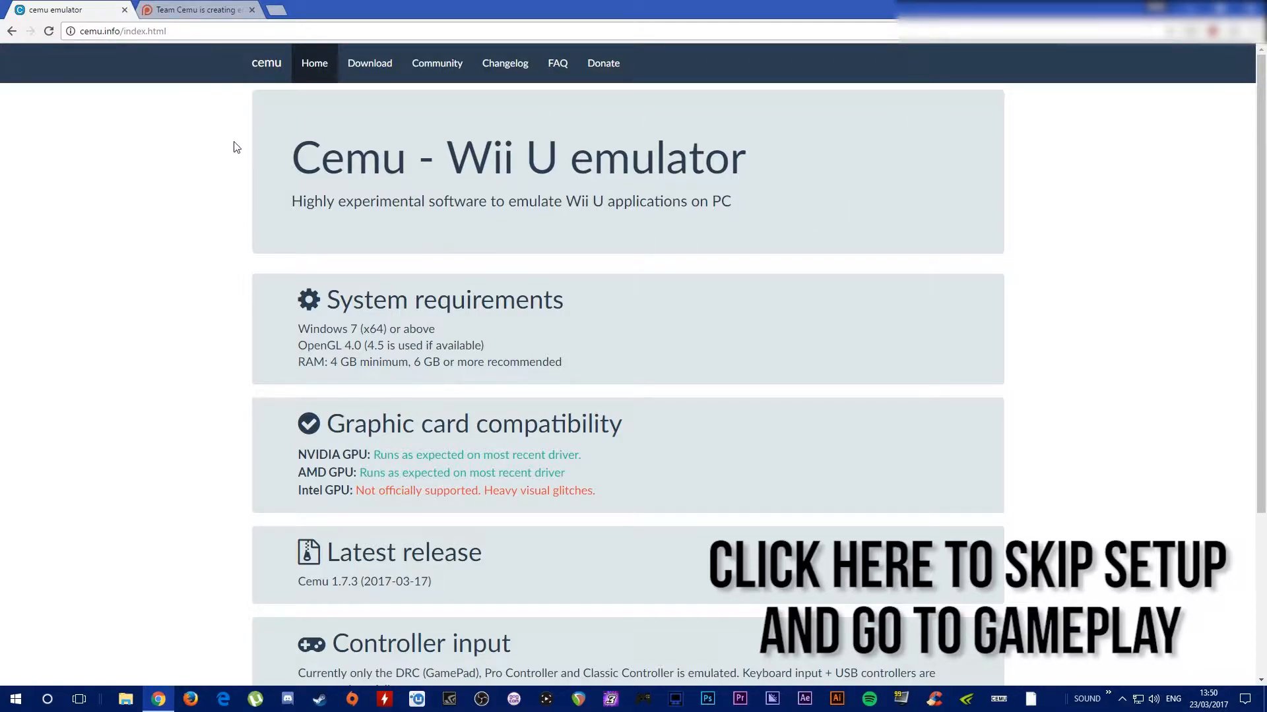
pyautogui.moveTo(272, 127)
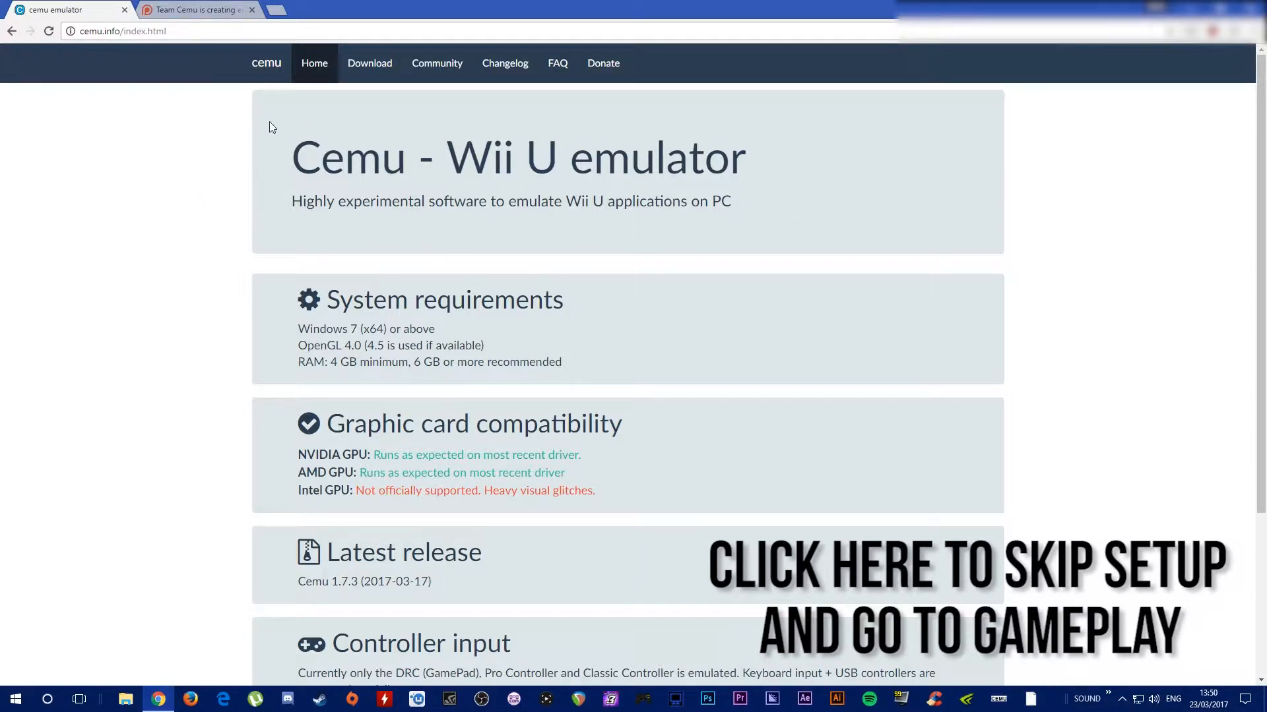
pyautogui.moveTo(549, 114)
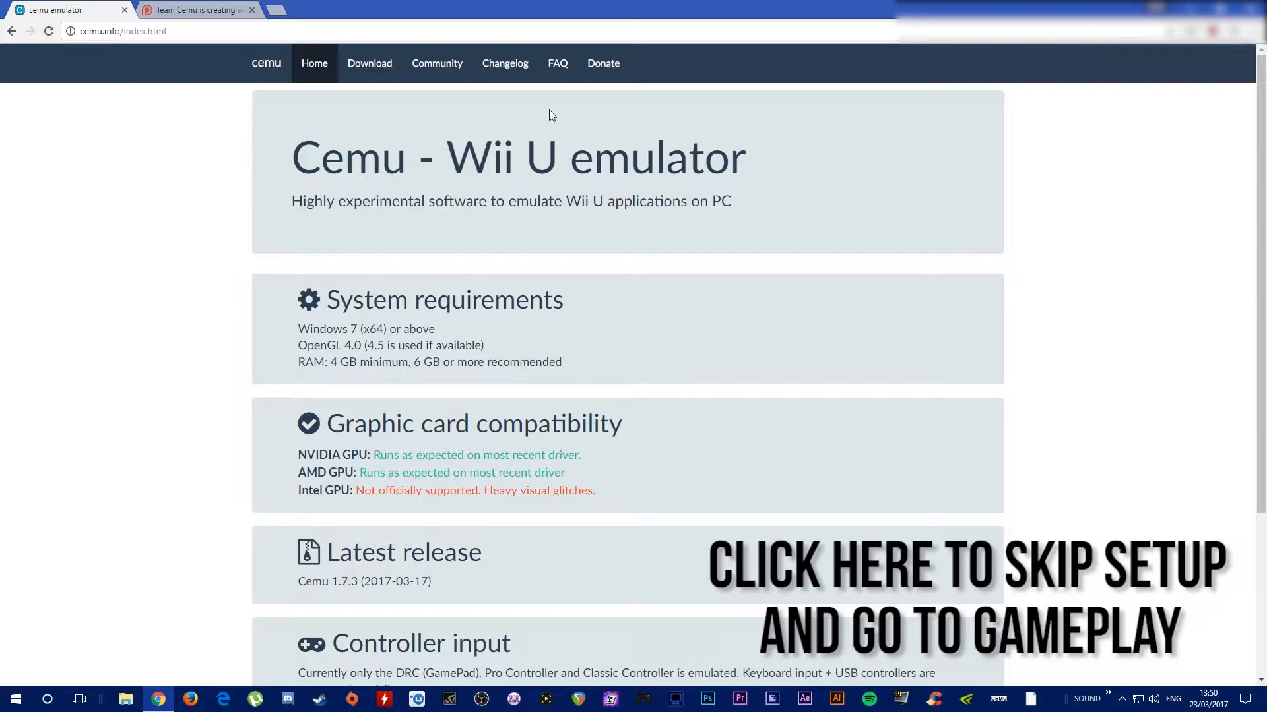
pyautogui.moveTo(863, 133)
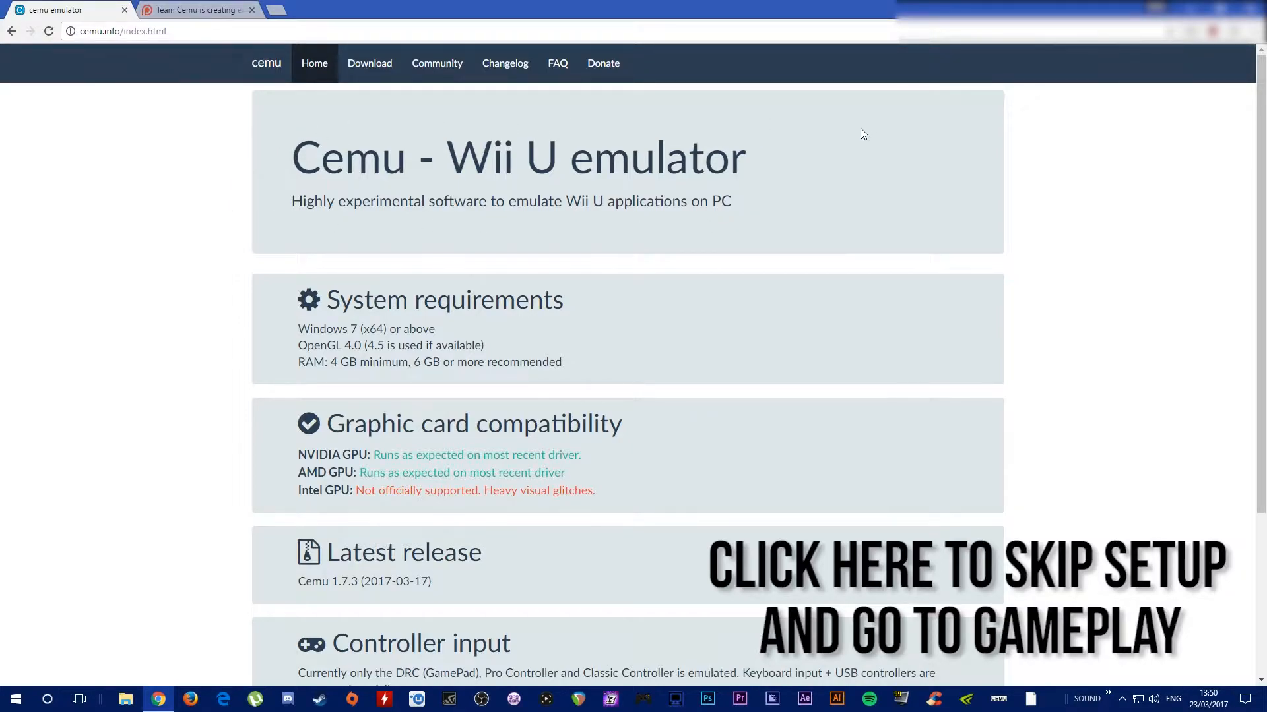
pyautogui.moveTo(858, 144)
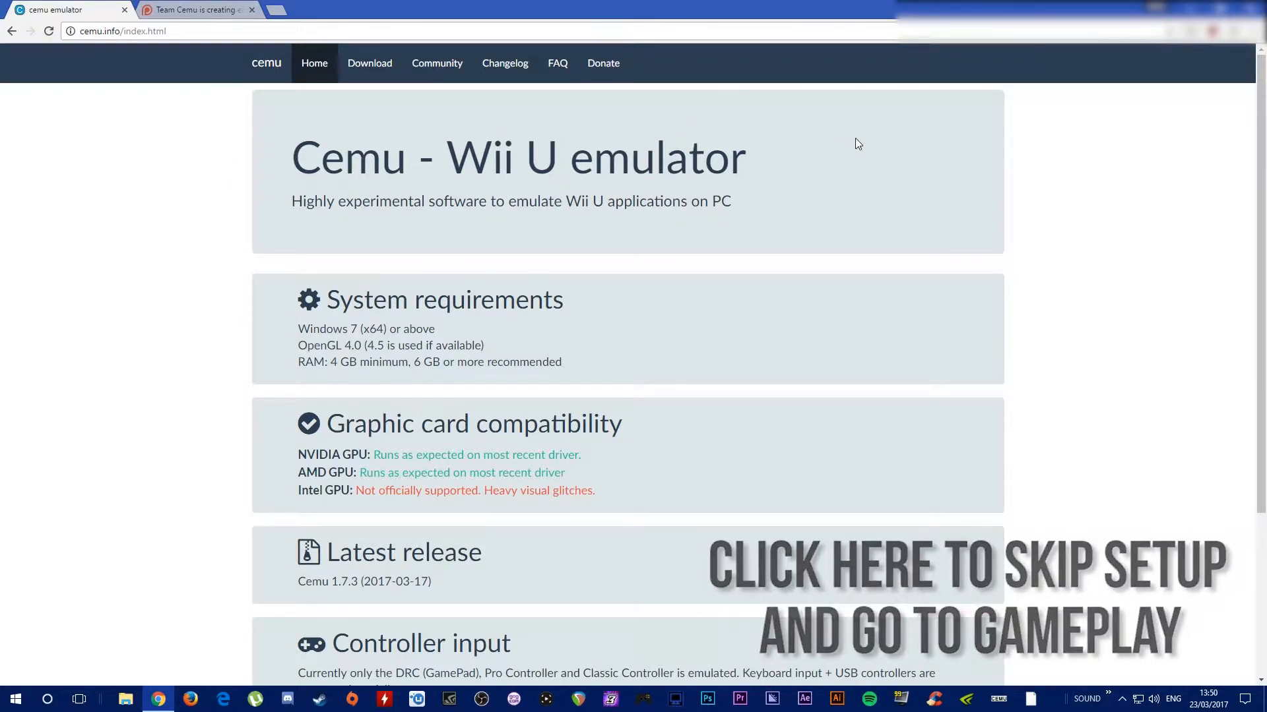
pyautogui.moveTo(820, 146)
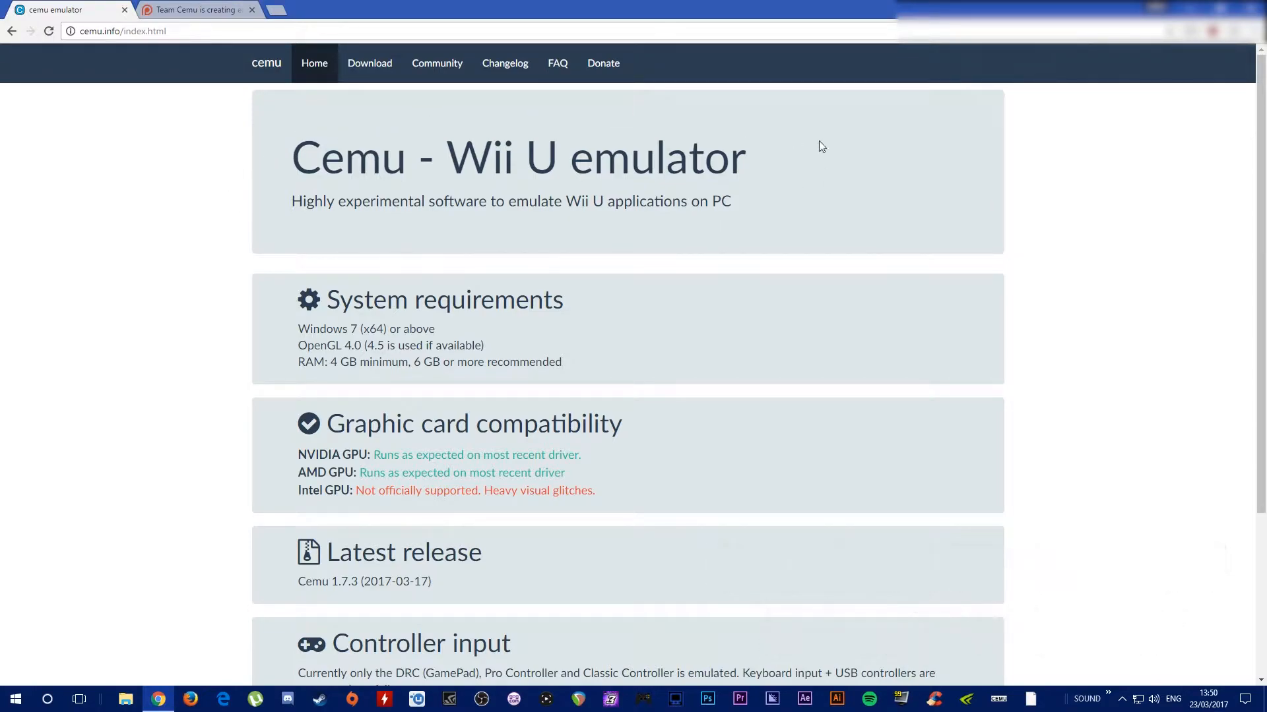
pyautogui.moveTo(370, 161)
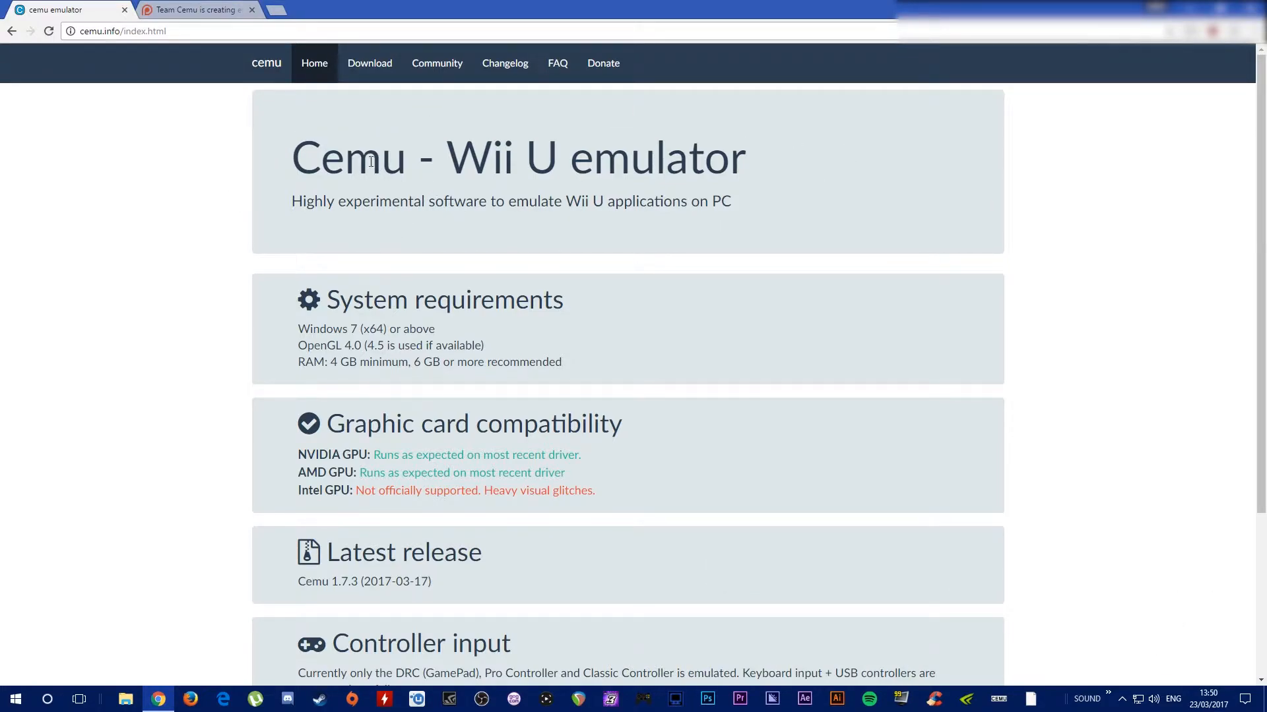
pyautogui.moveTo(225, 163)
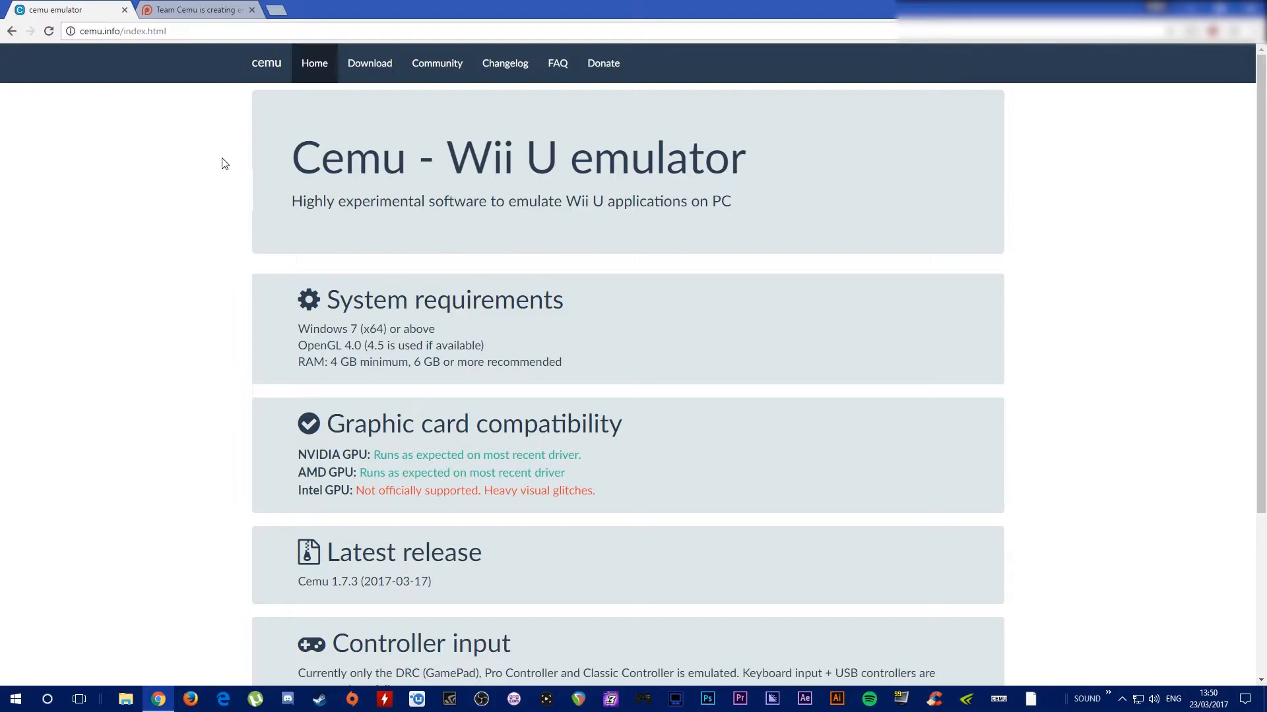
pyautogui.scroll(-3)
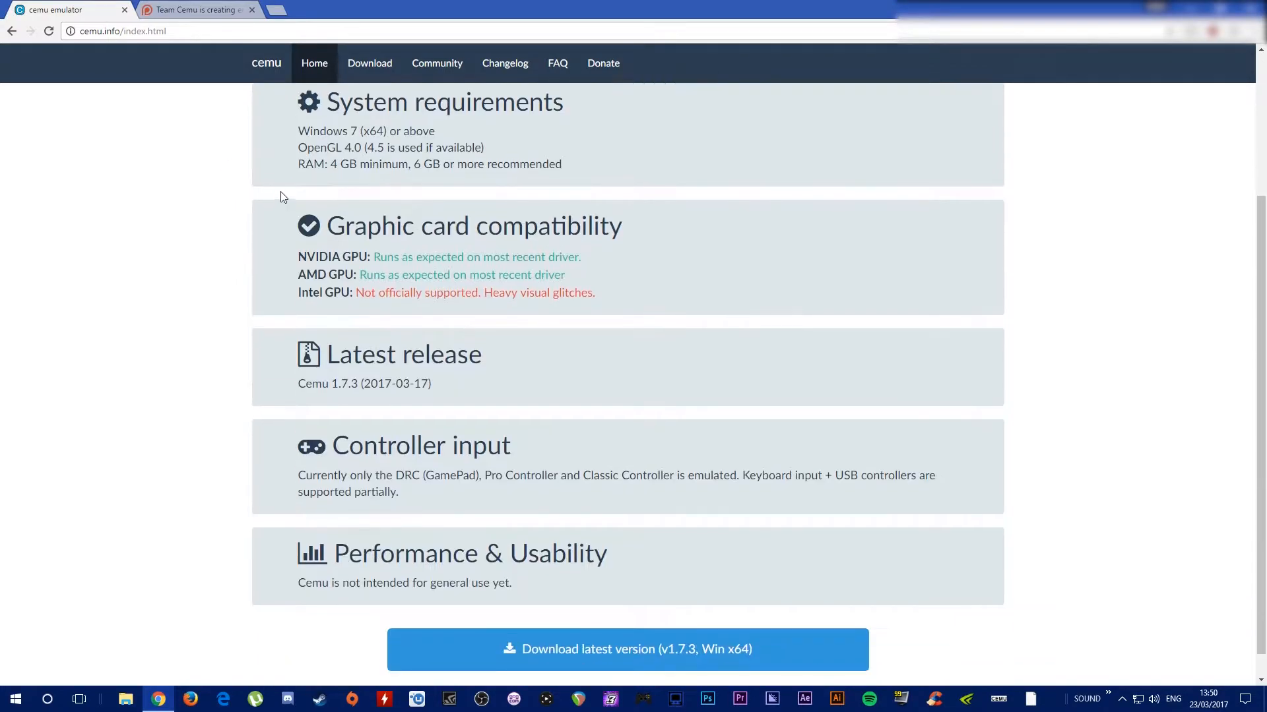
pyautogui.scroll(-3)
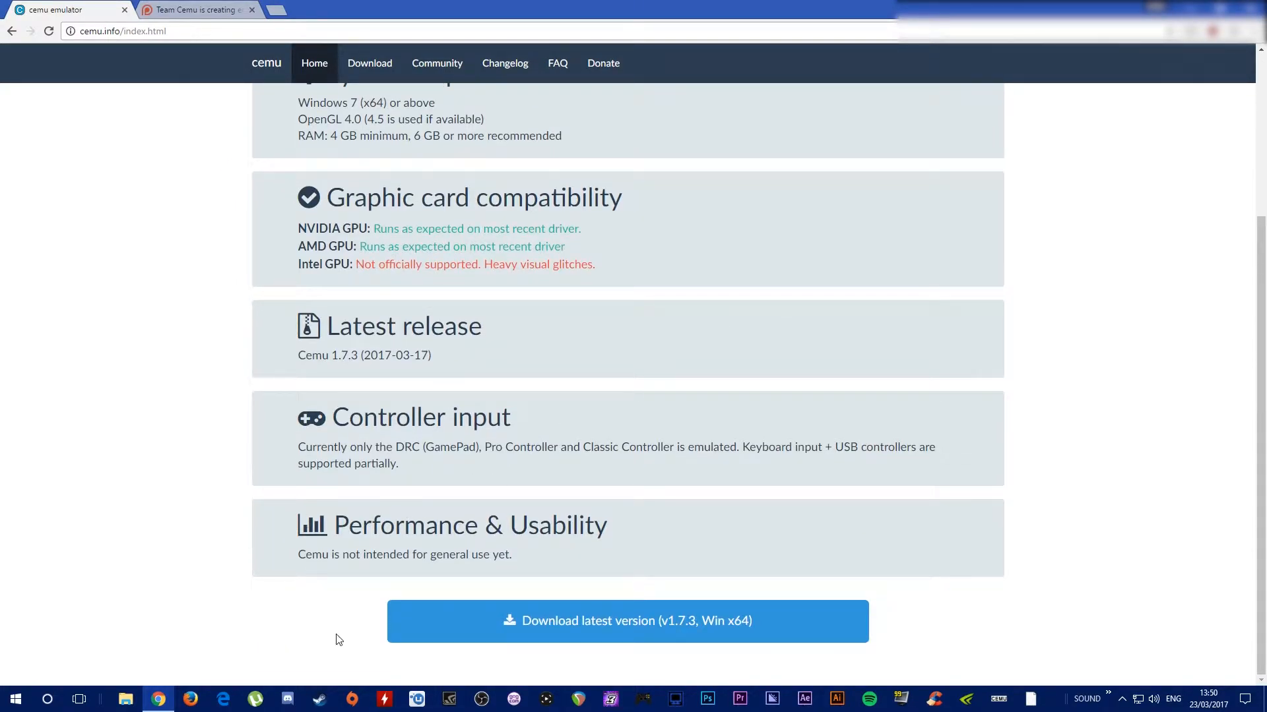
pyautogui.moveTo(293, 622)
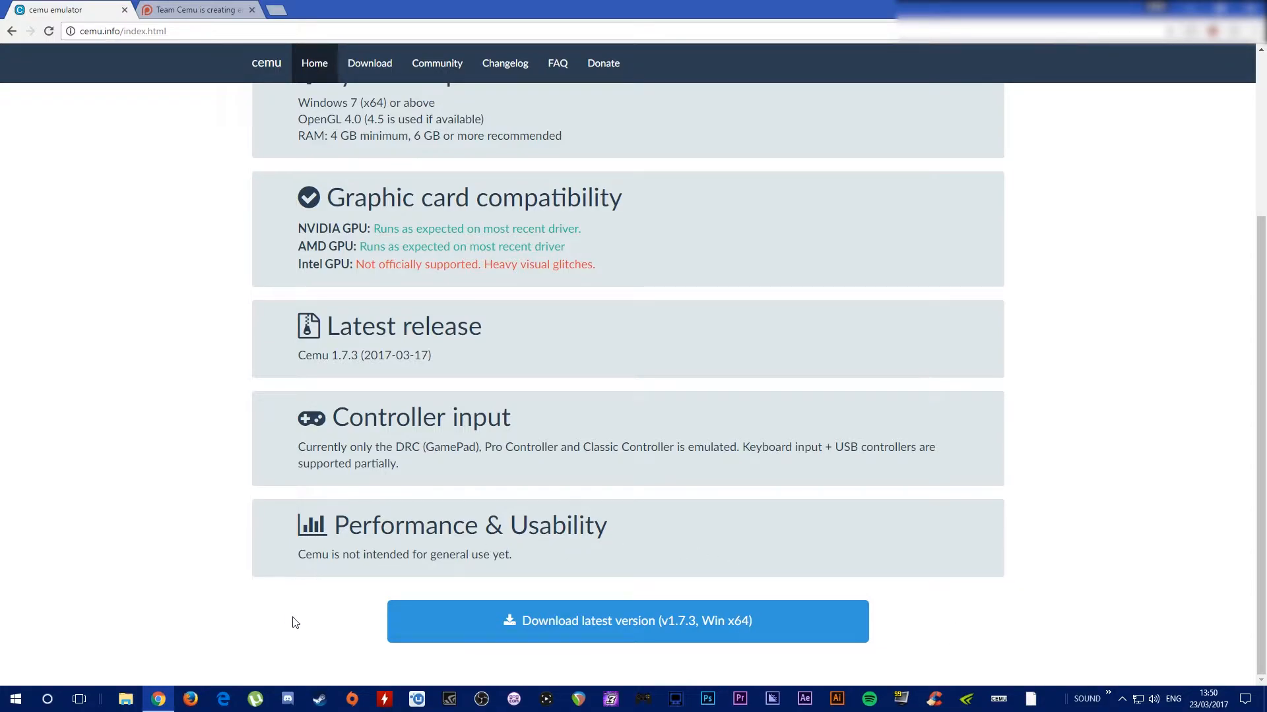
pyautogui.moveTo(333, 585)
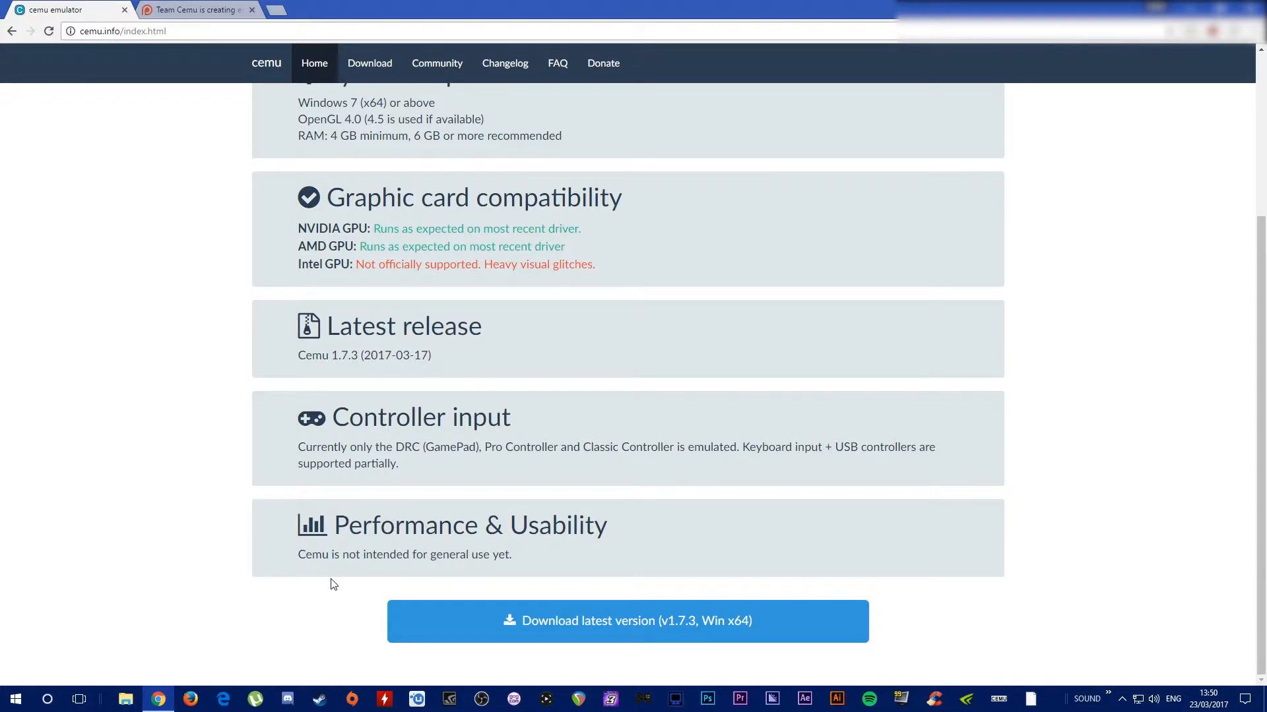
pyautogui.moveTo(950, 607)
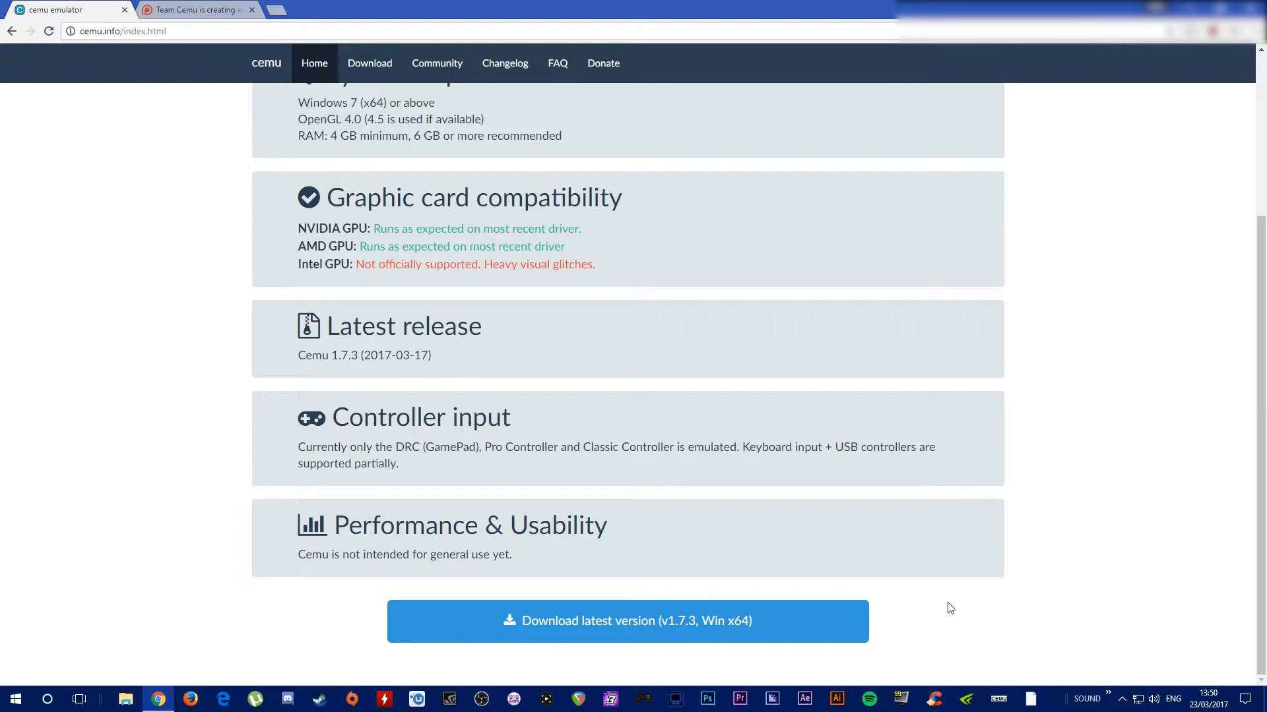
pyautogui.moveTo(448, 206)
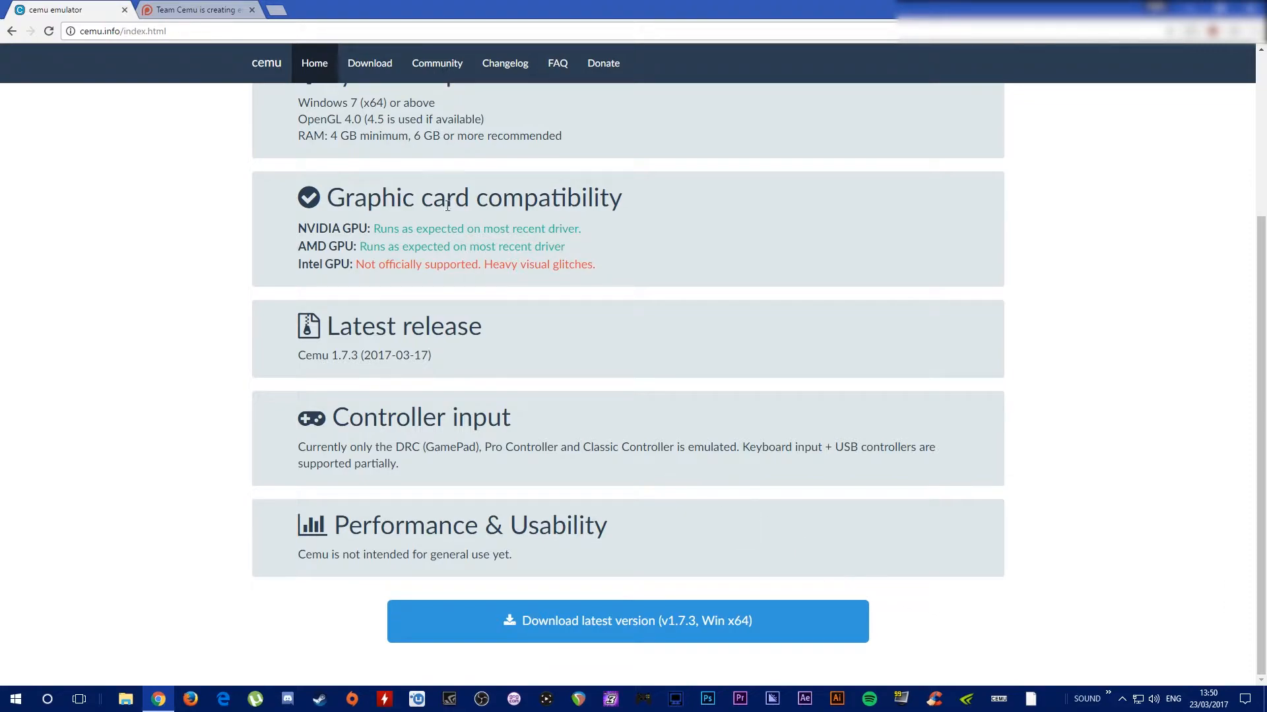
pyautogui.moveTo(1009, 639)
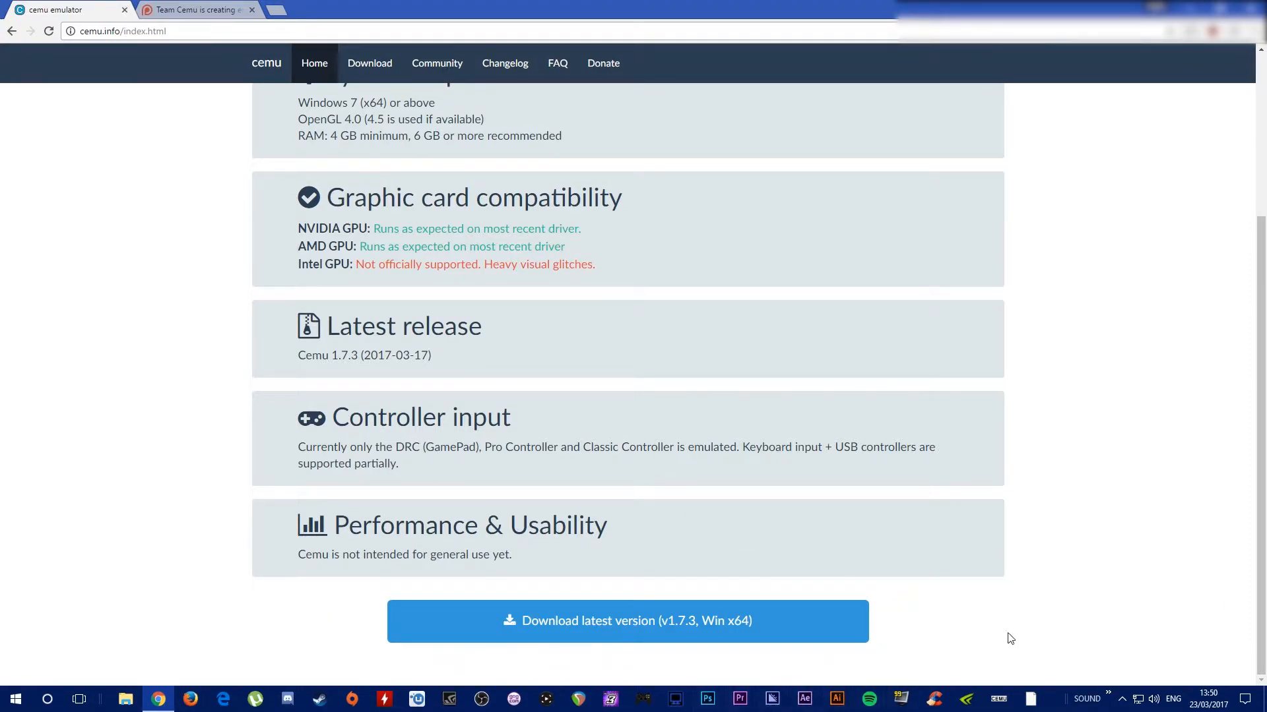
pyautogui.moveTo(958, 661)
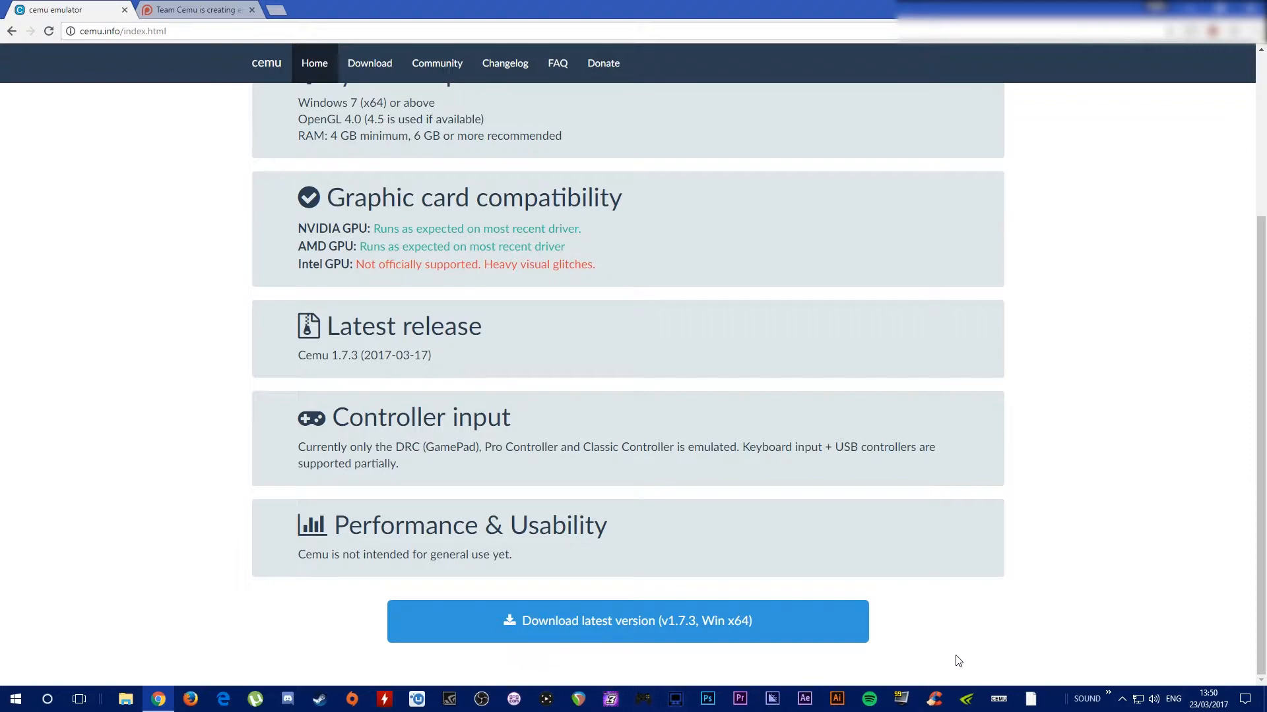
pyautogui.moveTo(593, 664)
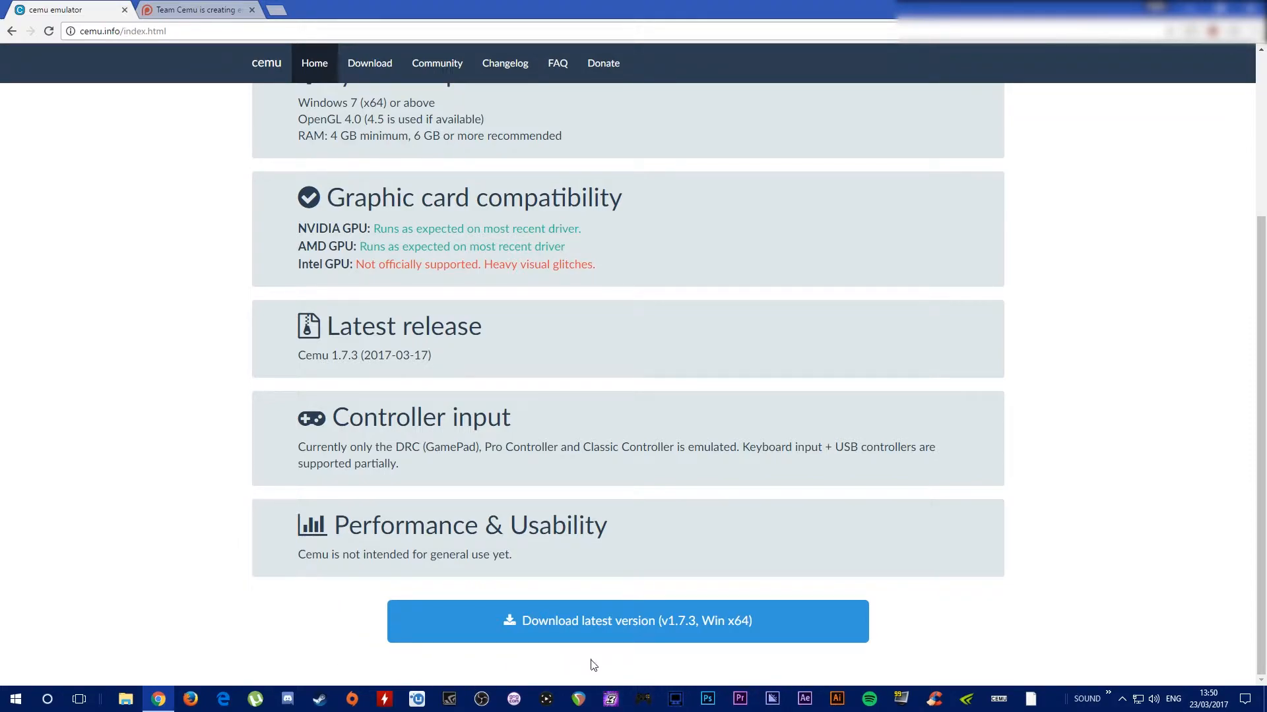
pyautogui.moveTo(840, 670)
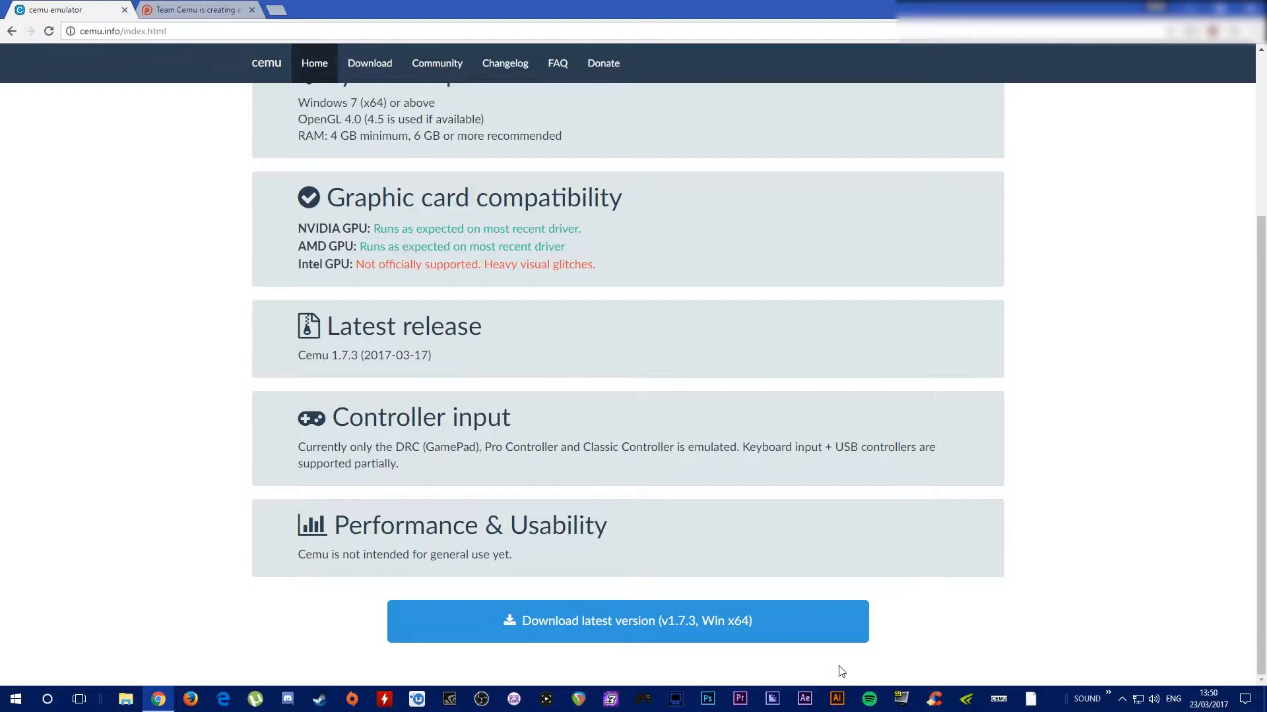
pyautogui.moveTo(567, 620)
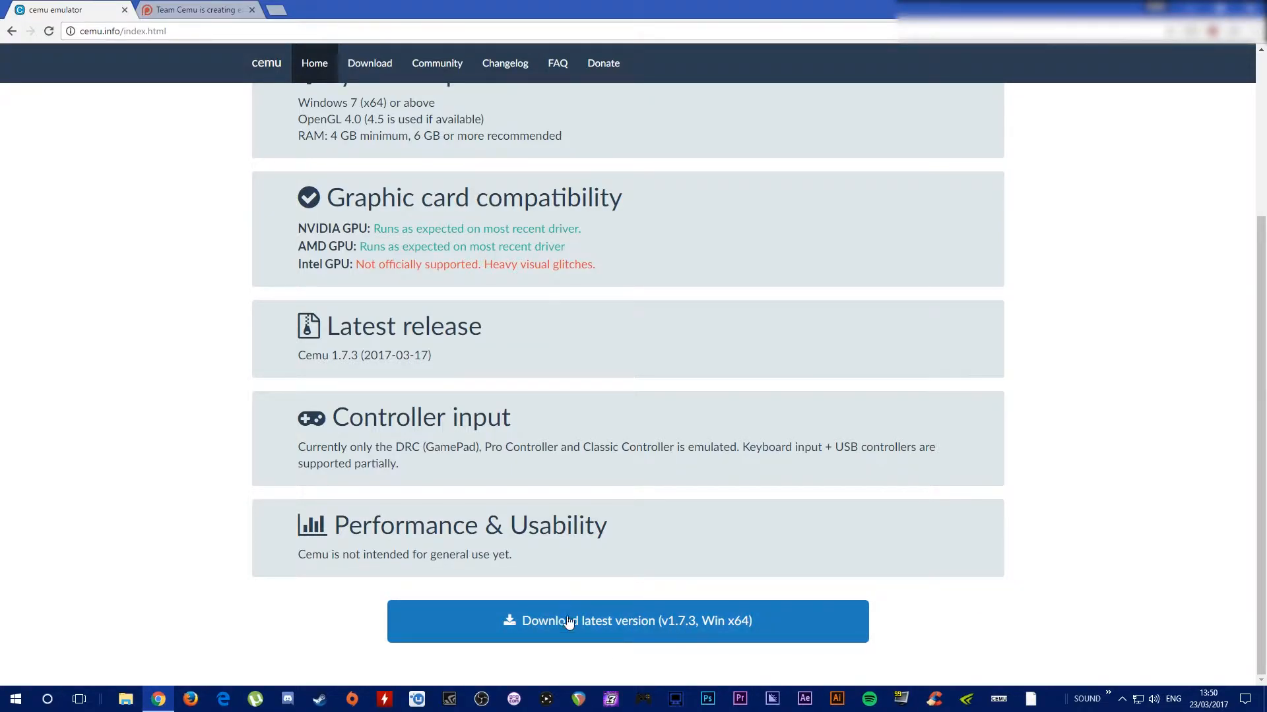
# Switch to the 'Team Cemu is creating…' Patreon tab.
pyautogui.click(194, 9)
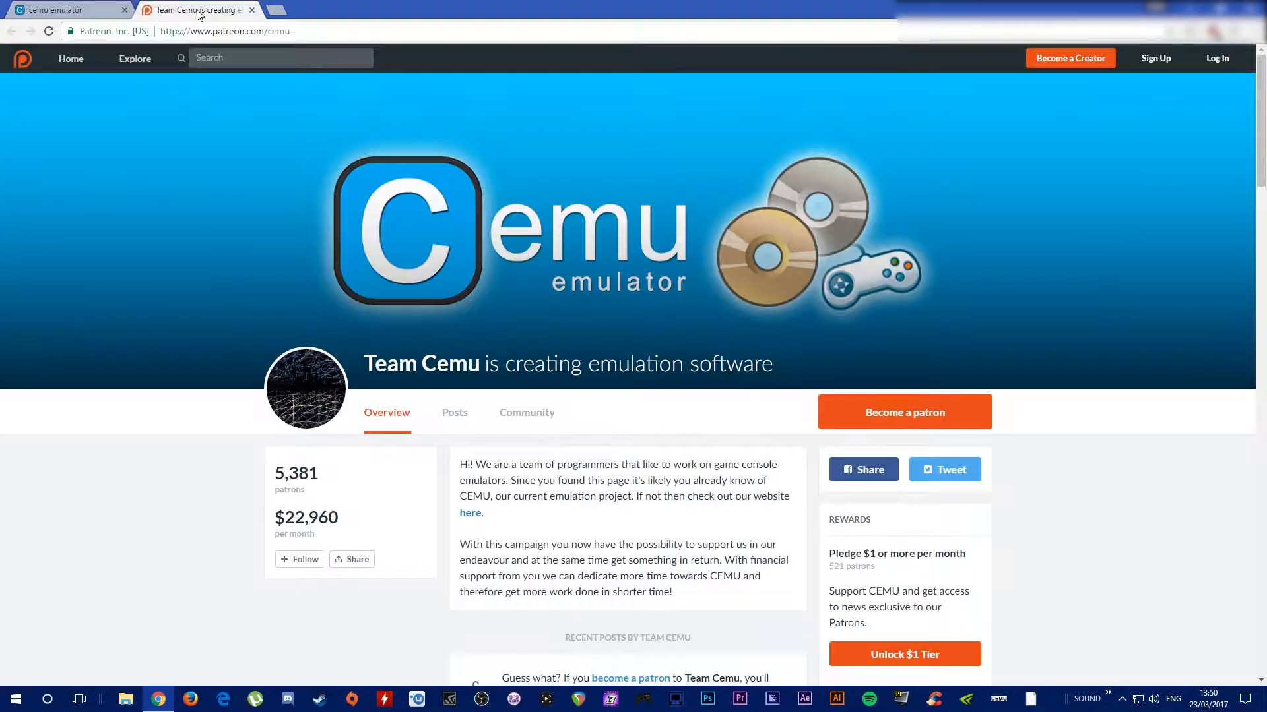
pyautogui.moveTo(789, 414)
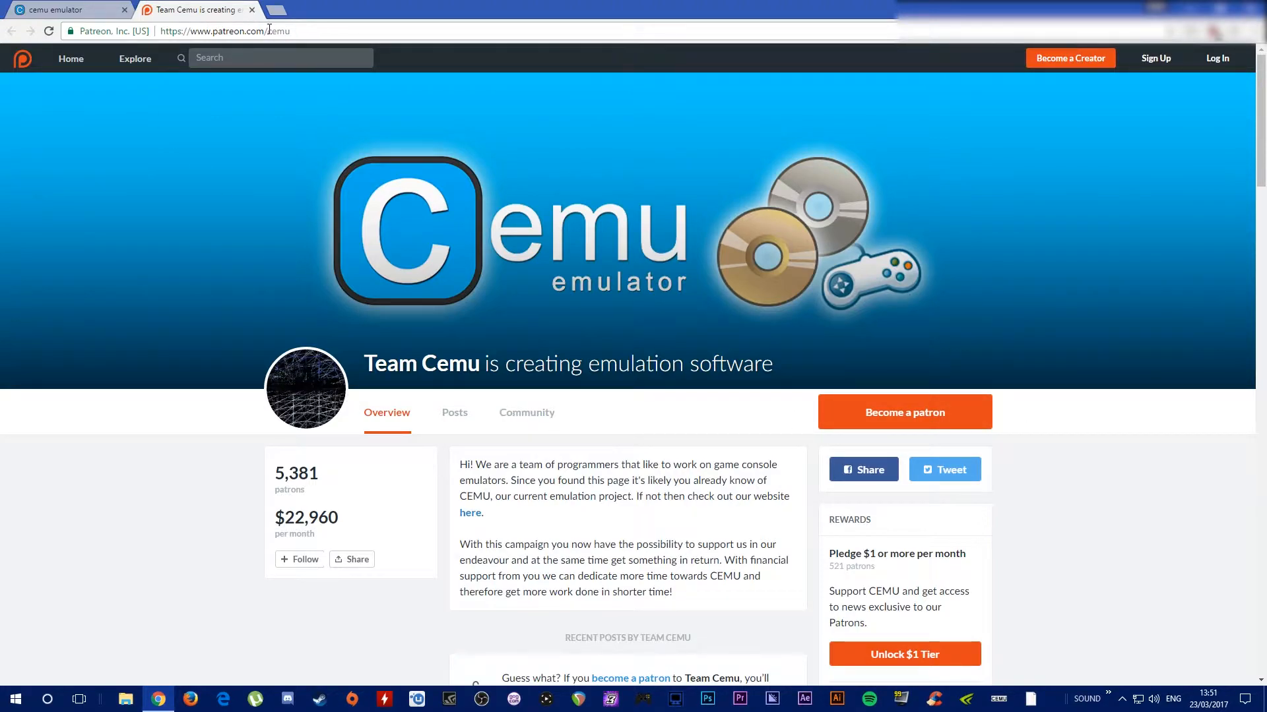
pyautogui.moveTo(516, 205)
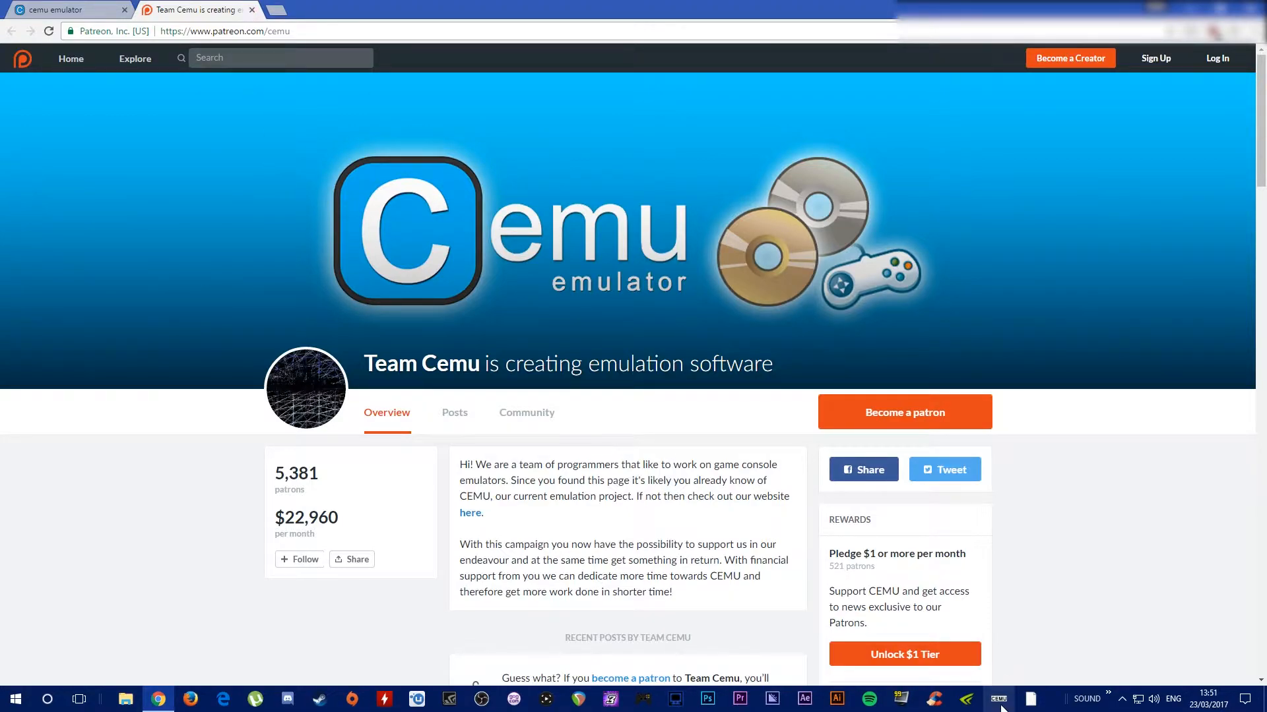
# Bring the empty Cemu 1.7.3d window in front of Chrome from the taskbar.
pyautogui.click(998, 700)
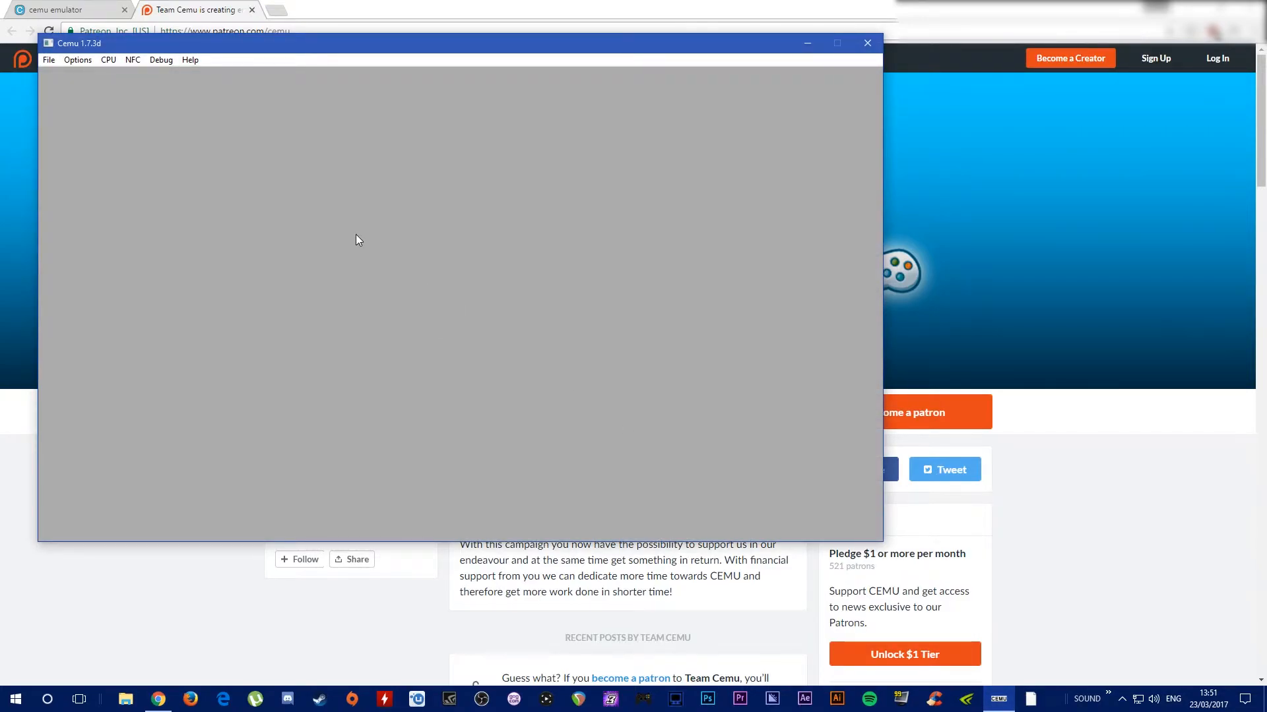
pyautogui.moveTo(203, 221)
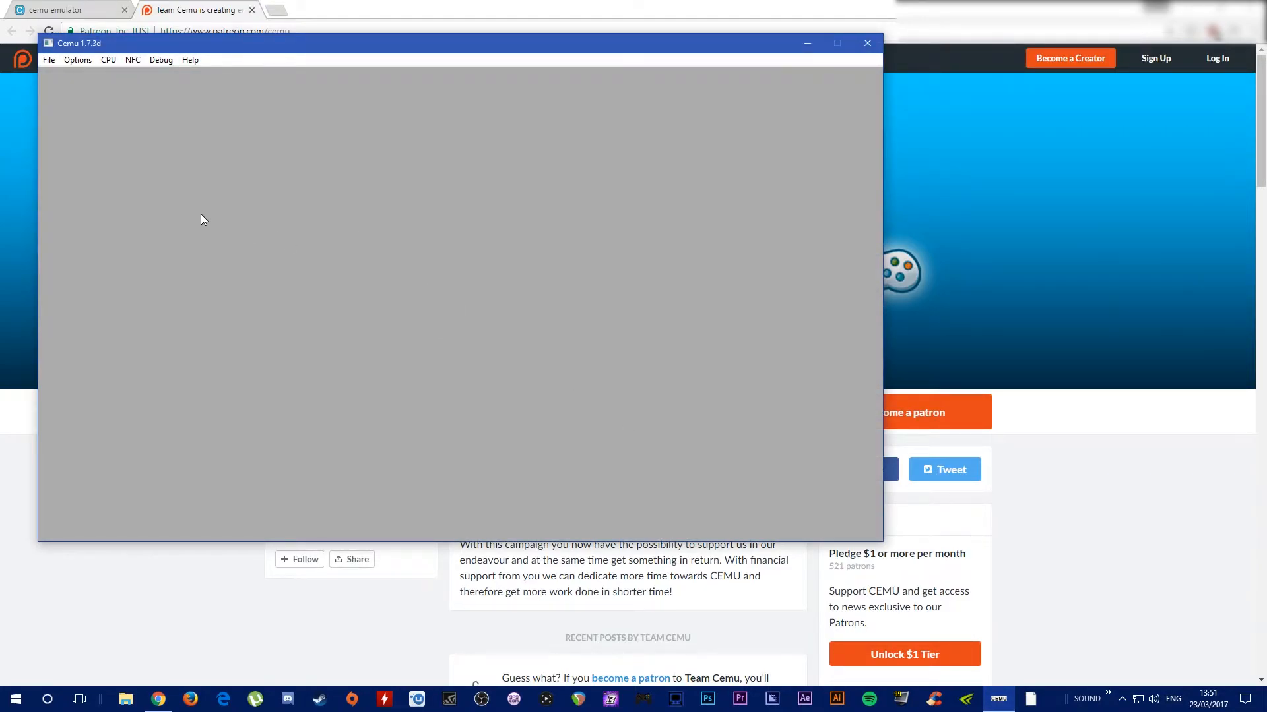
pyautogui.moveTo(221, 51)
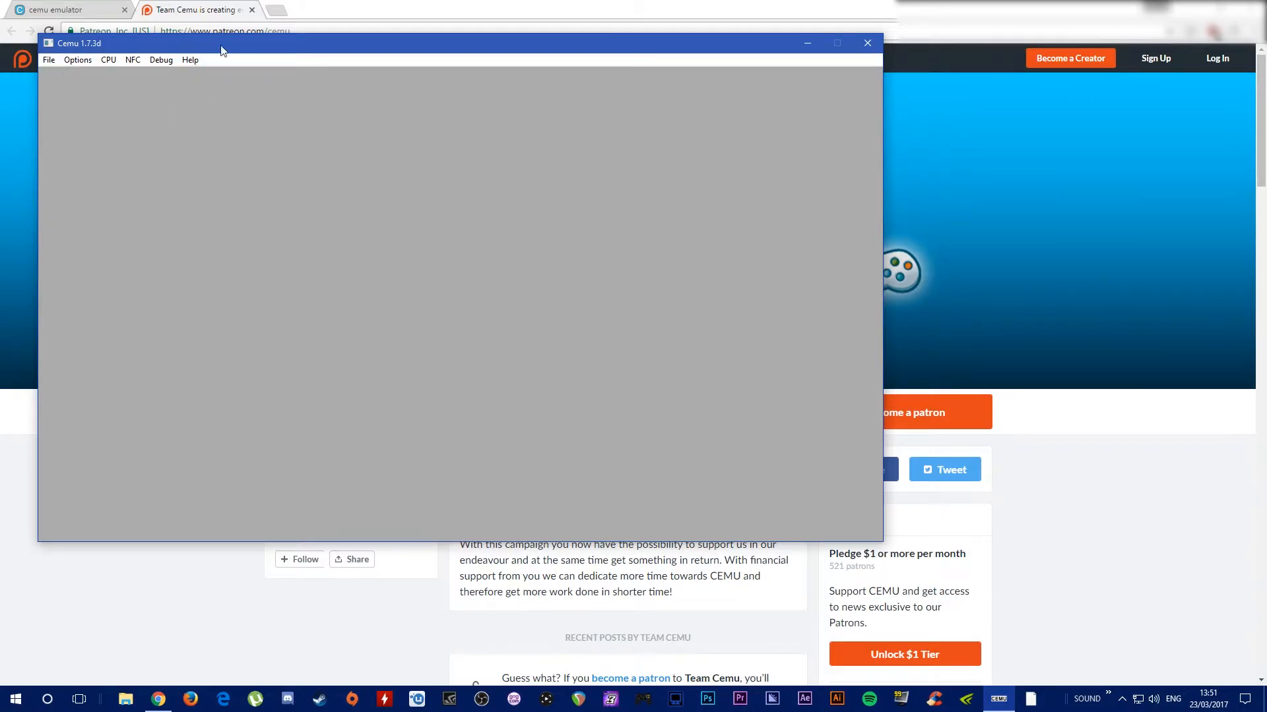
pyautogui.moveTo(211, 42)
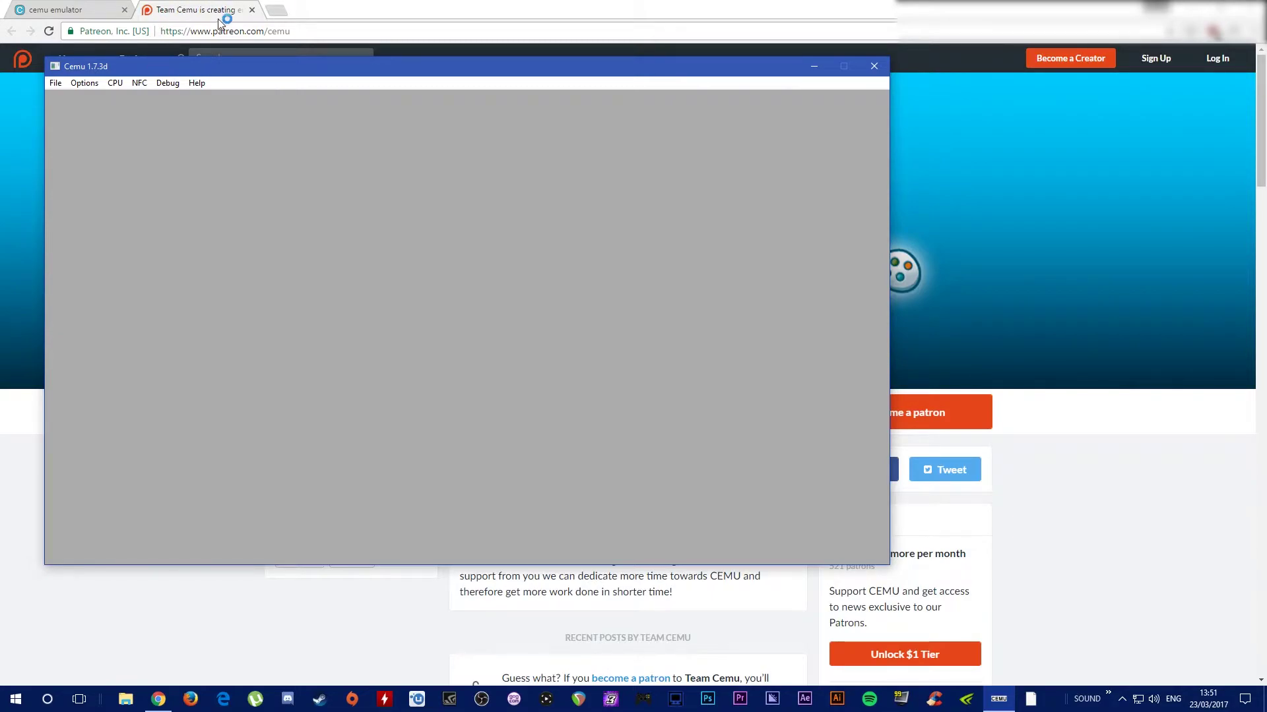
# Bring Chrome forward and scroll the Patreon page down to its recent posts.
pyautogui.click(872, 66)
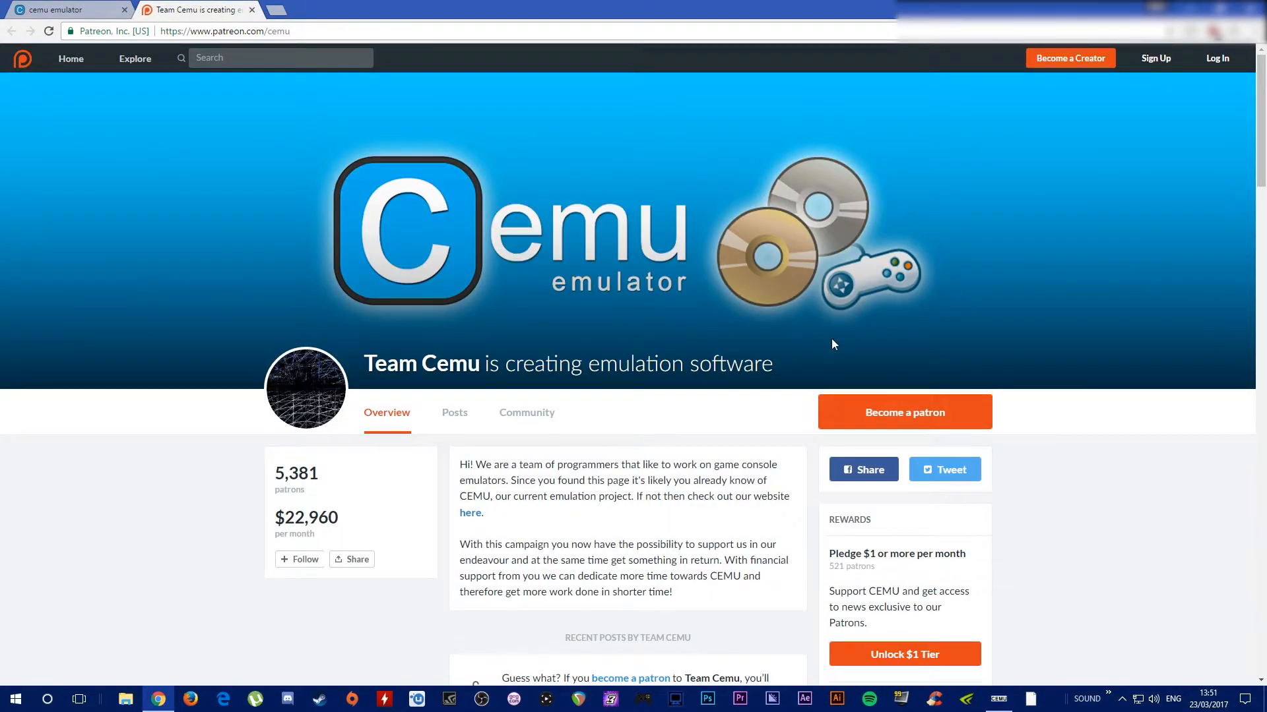
pyautogui.moveTo(556, 277)
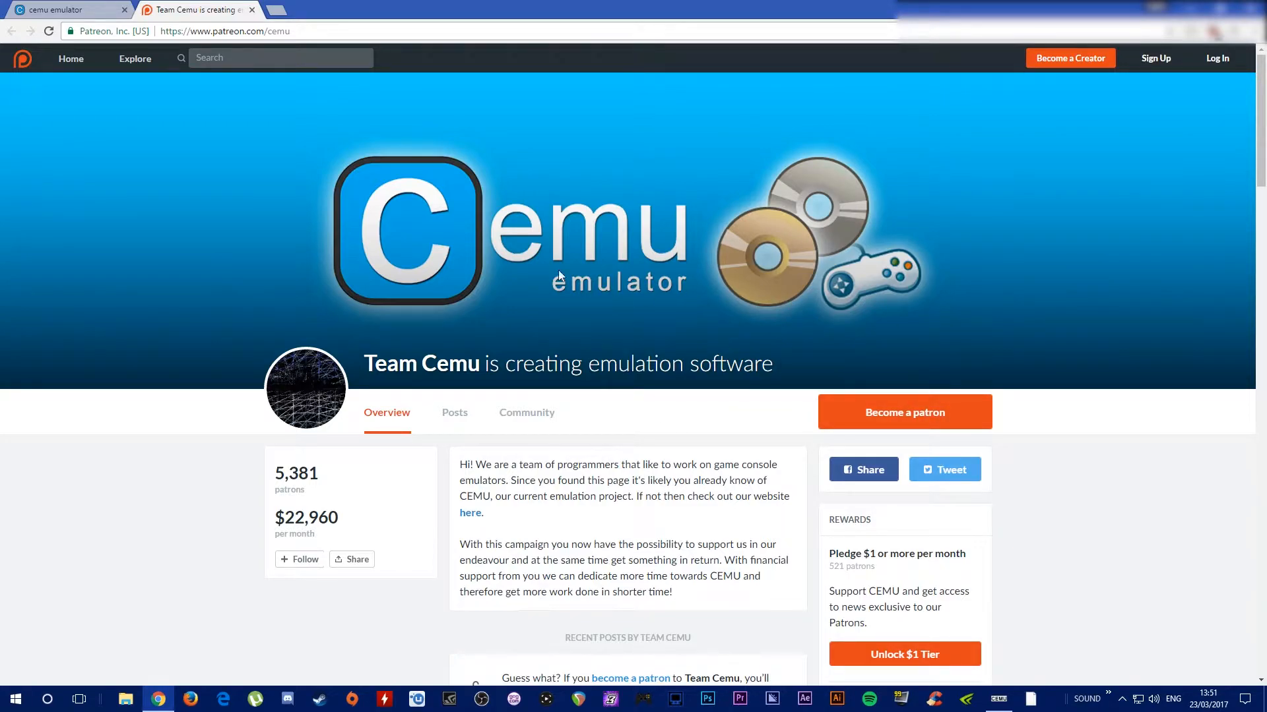
pyautogui.moveTo(527, 413)
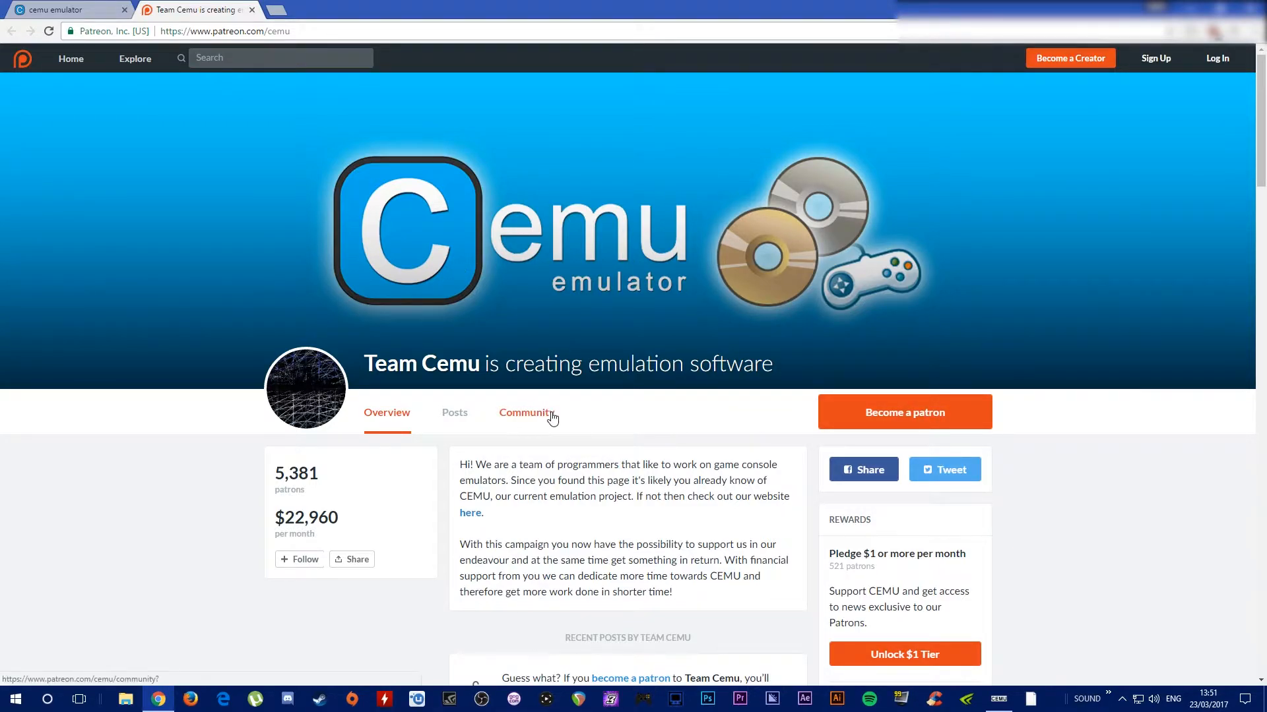
pyautogui.scroll(-3)
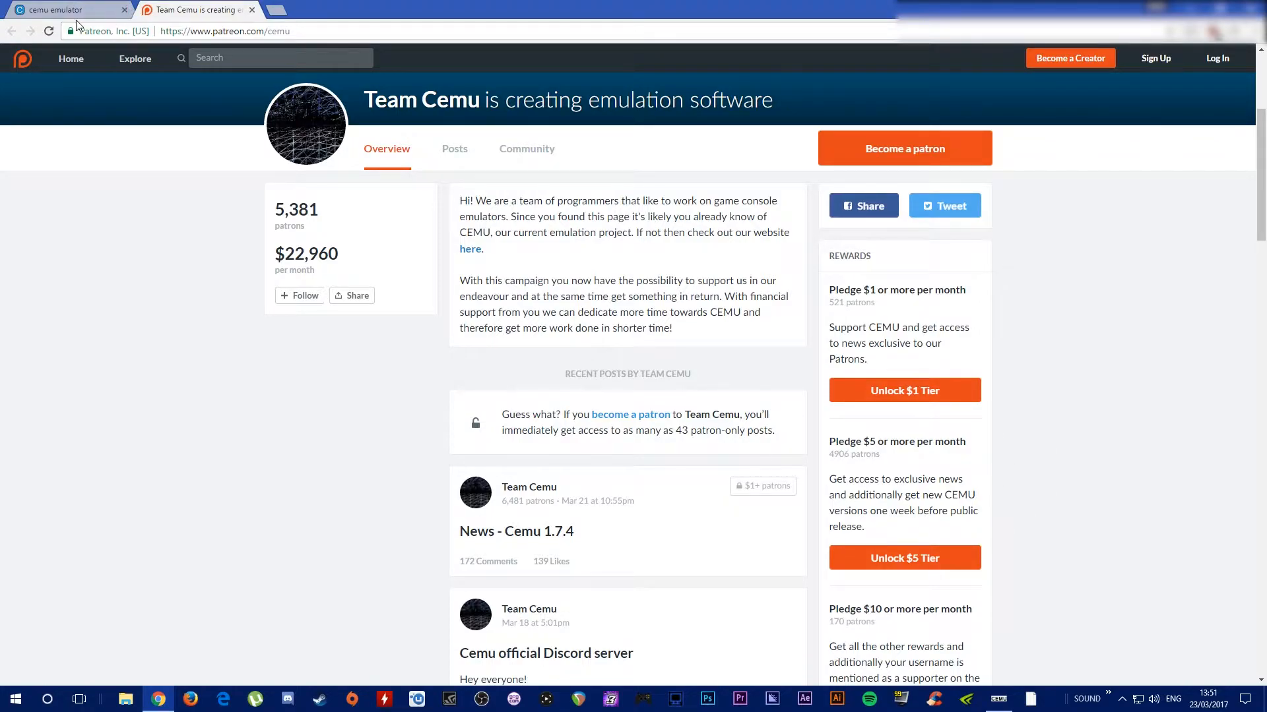
pyautogui.moveTo(999, 699)
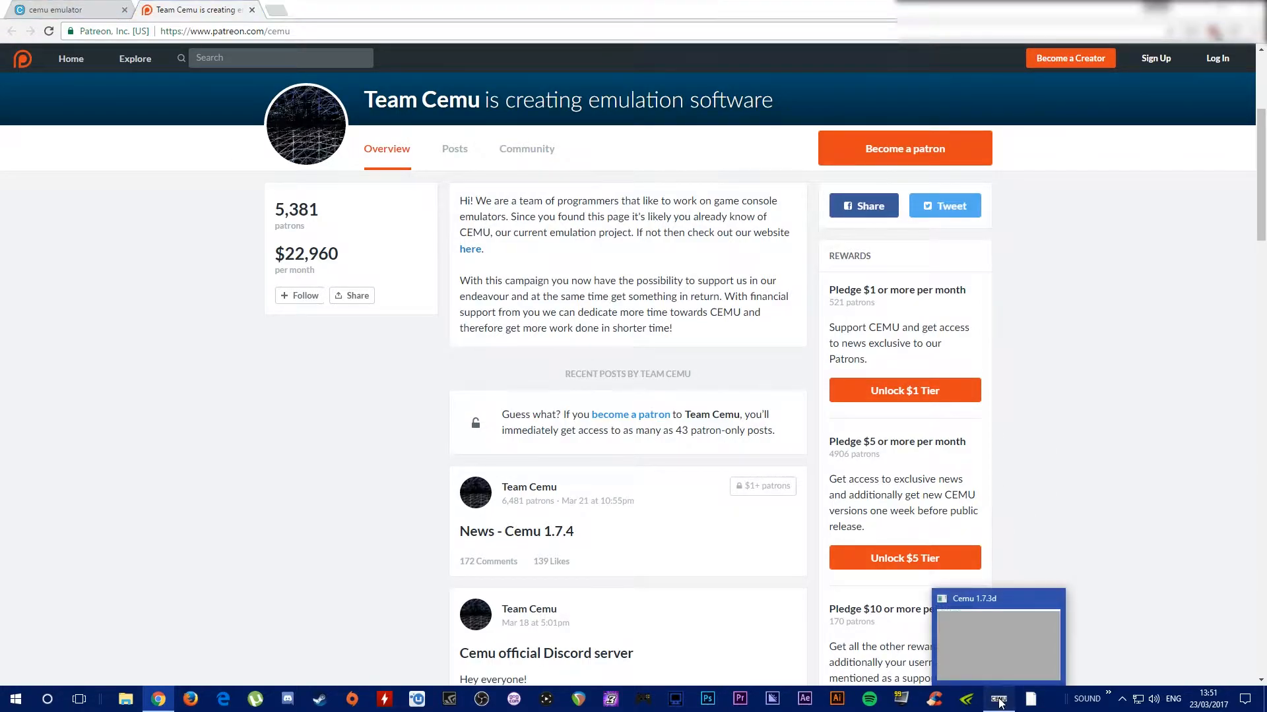
# Restore the Cemu window over Chrome from the taskbar.
pyautogui.click(999, 699)
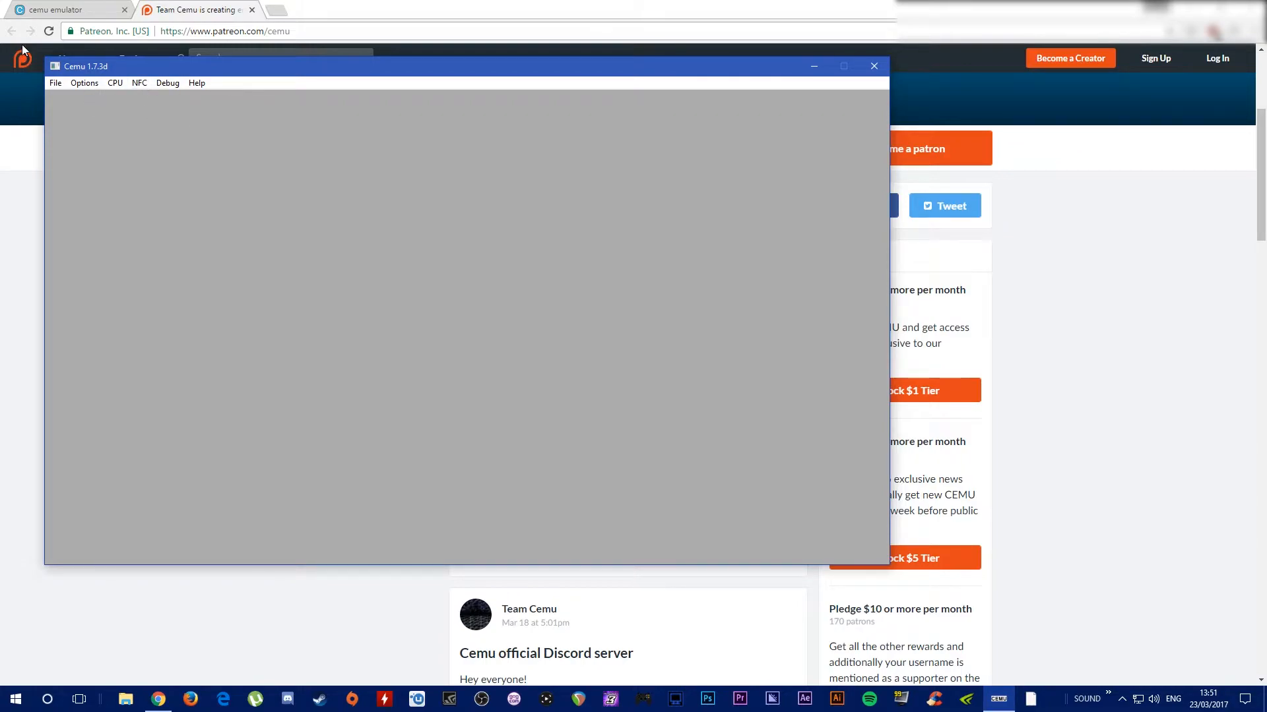
pyautogui.moveTo(95, 116)
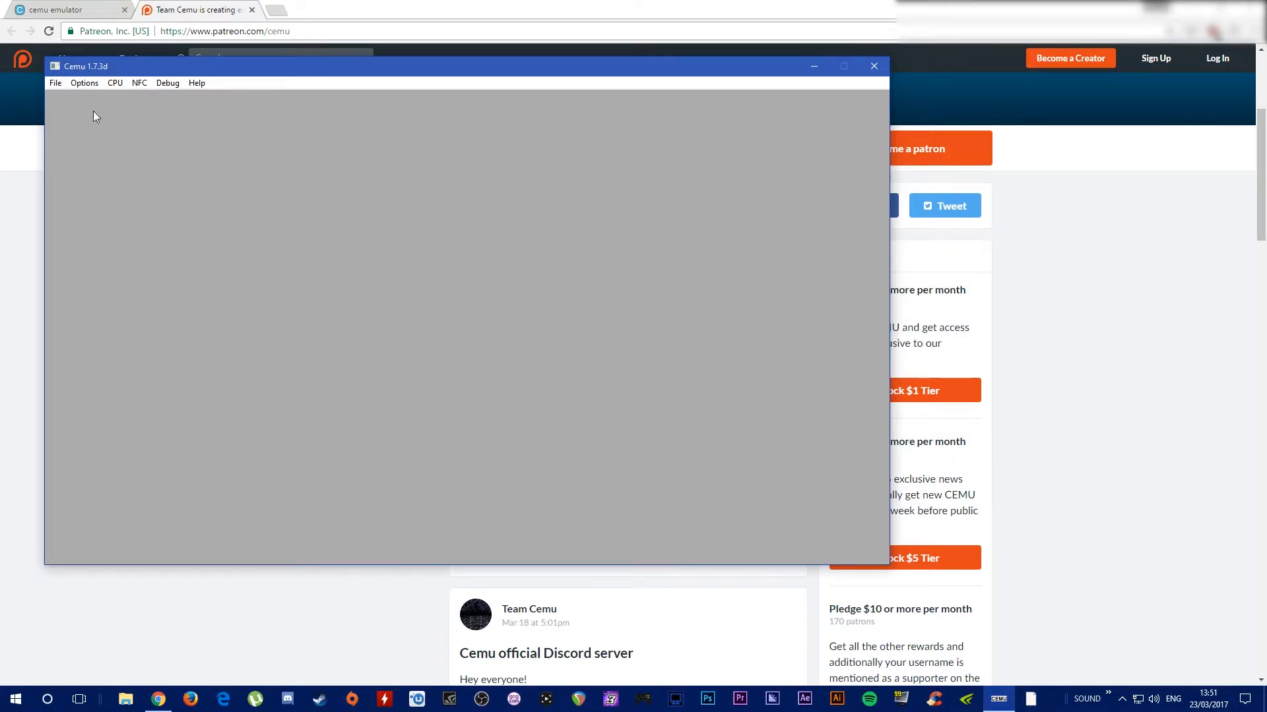
pyautogui.moveTo(328, 84)
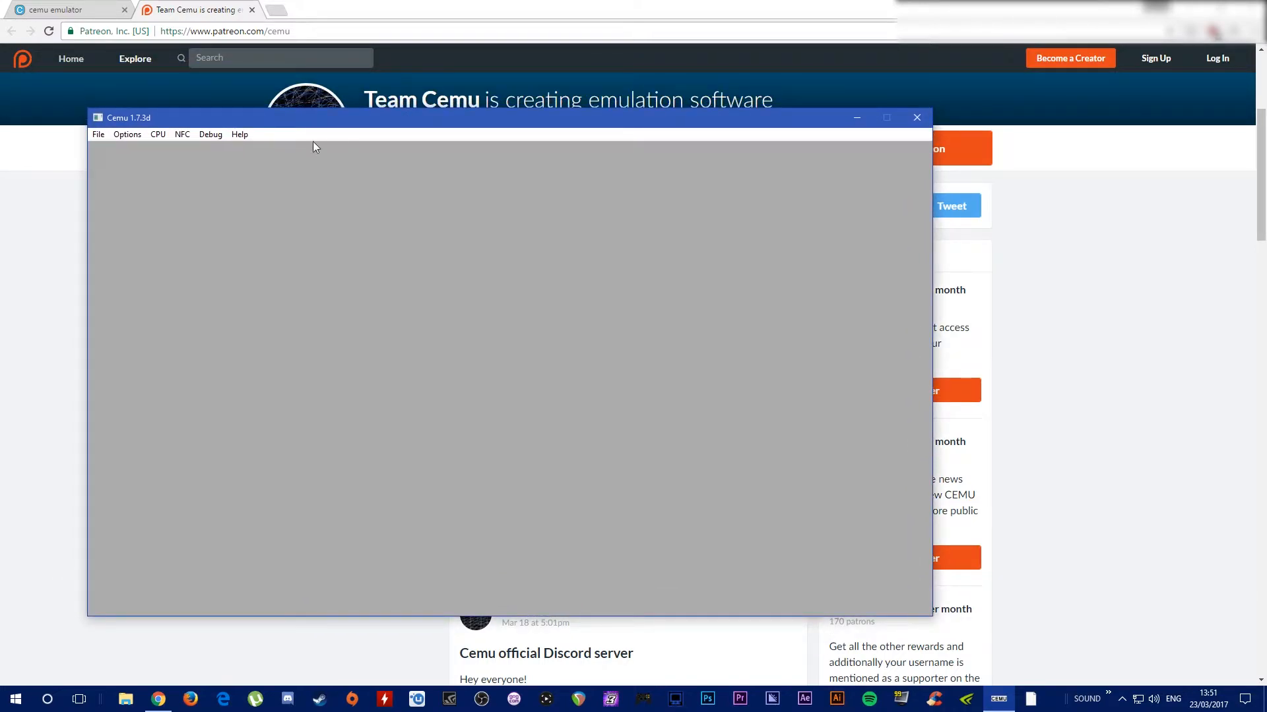
pyautogui.moveTo(58, 135)
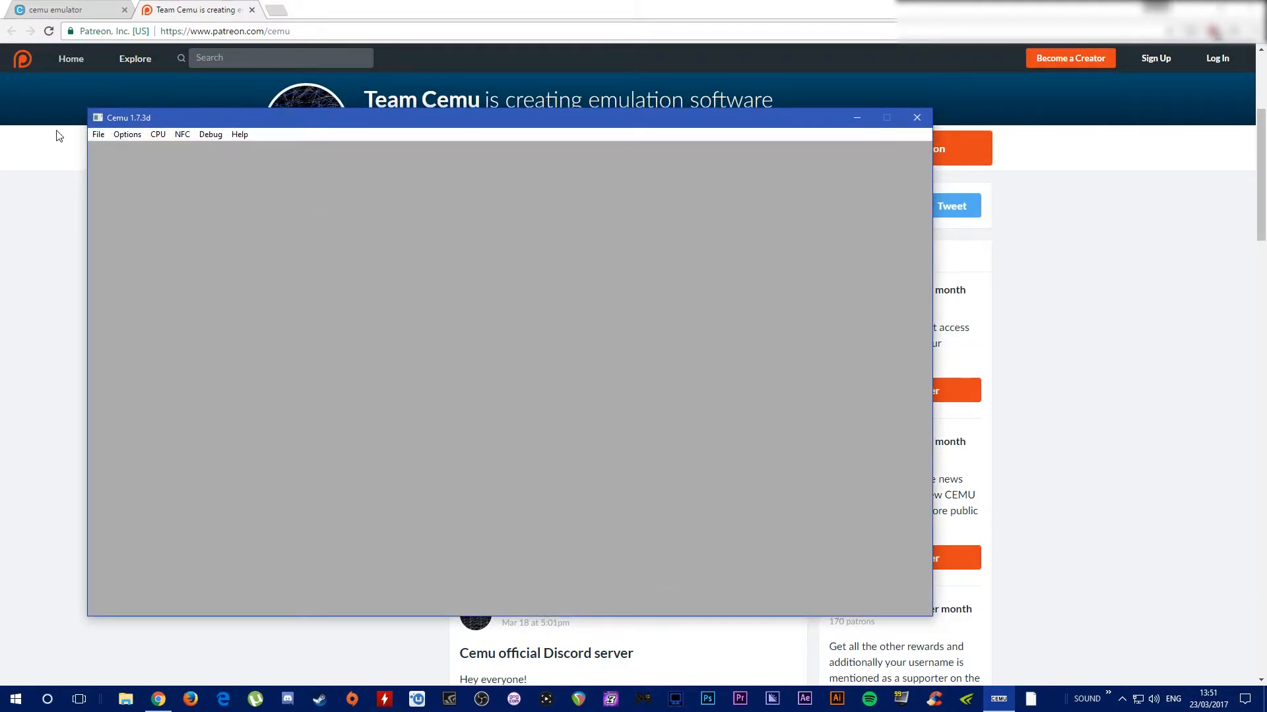
pyautogui.moveTo(272, 161)
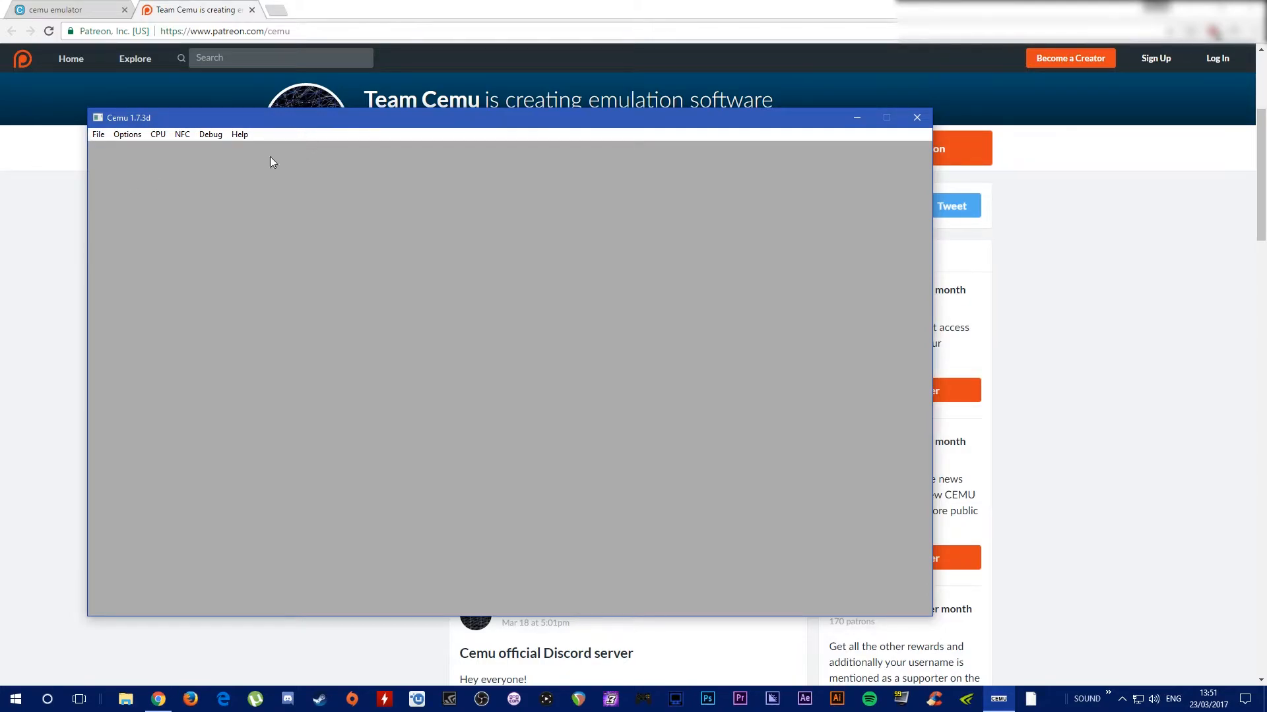
pyautogui.moveTo(298, 118)
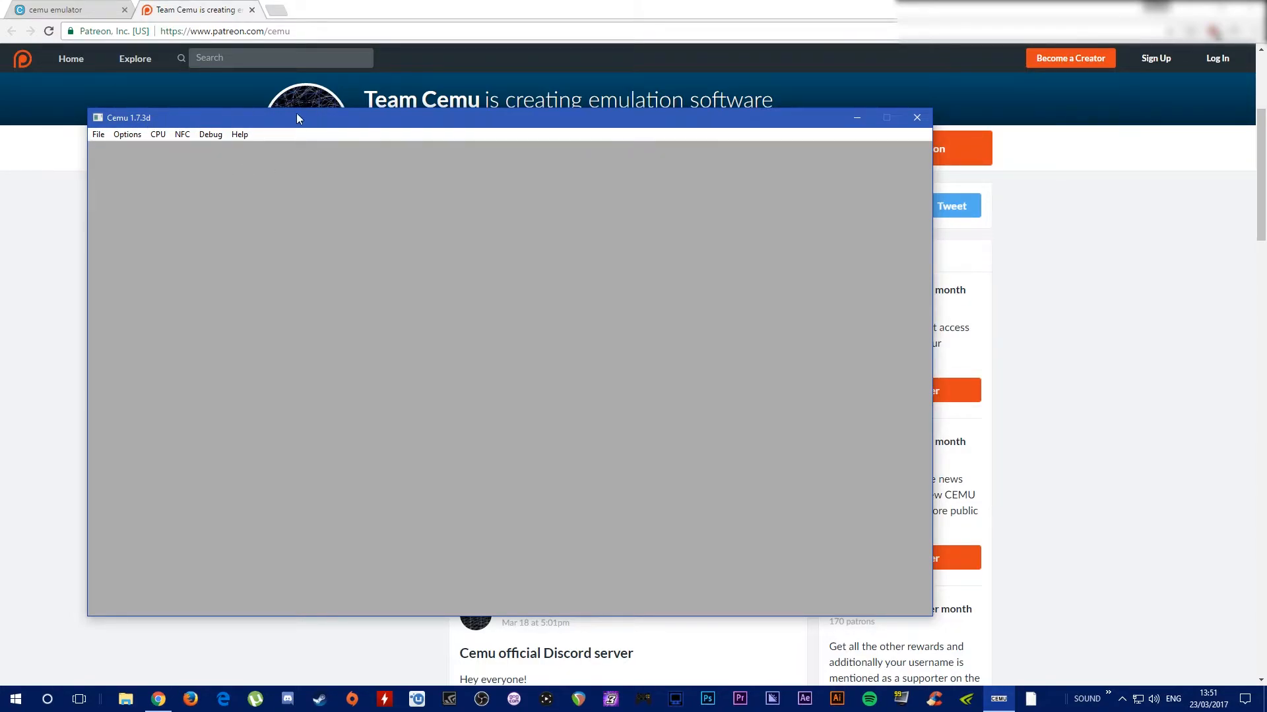
# Browse Cemu's Options and CPU menus to review GPU buffer cache accuracy and upscale filter settings.
pyautogui.click(127, 135)
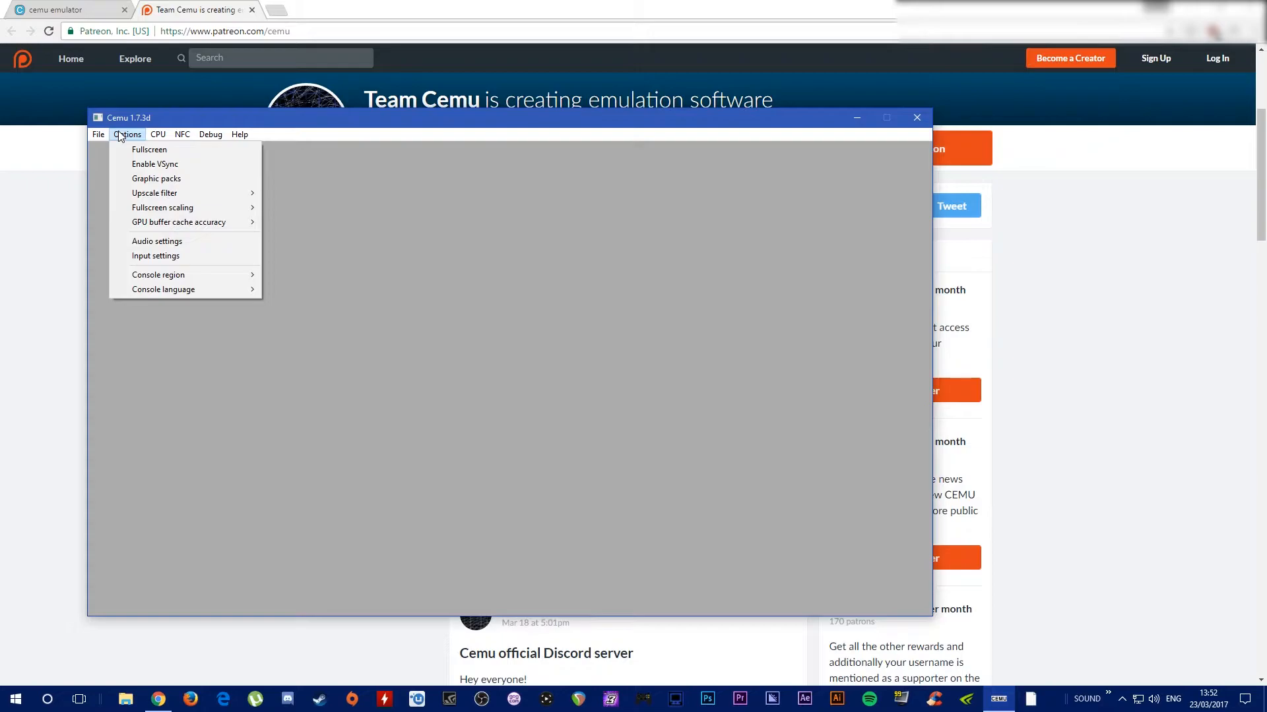
pyautogui.click(157, 134)
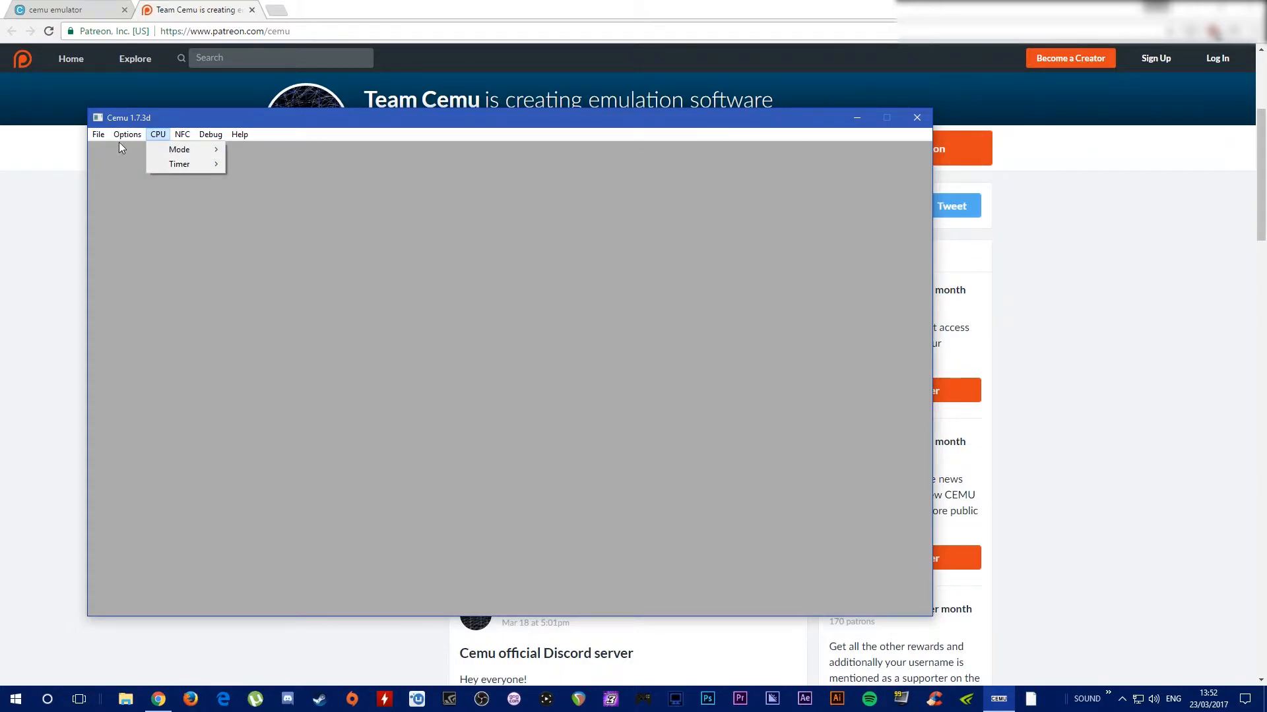
pyautogui.moveTo(179, 150)
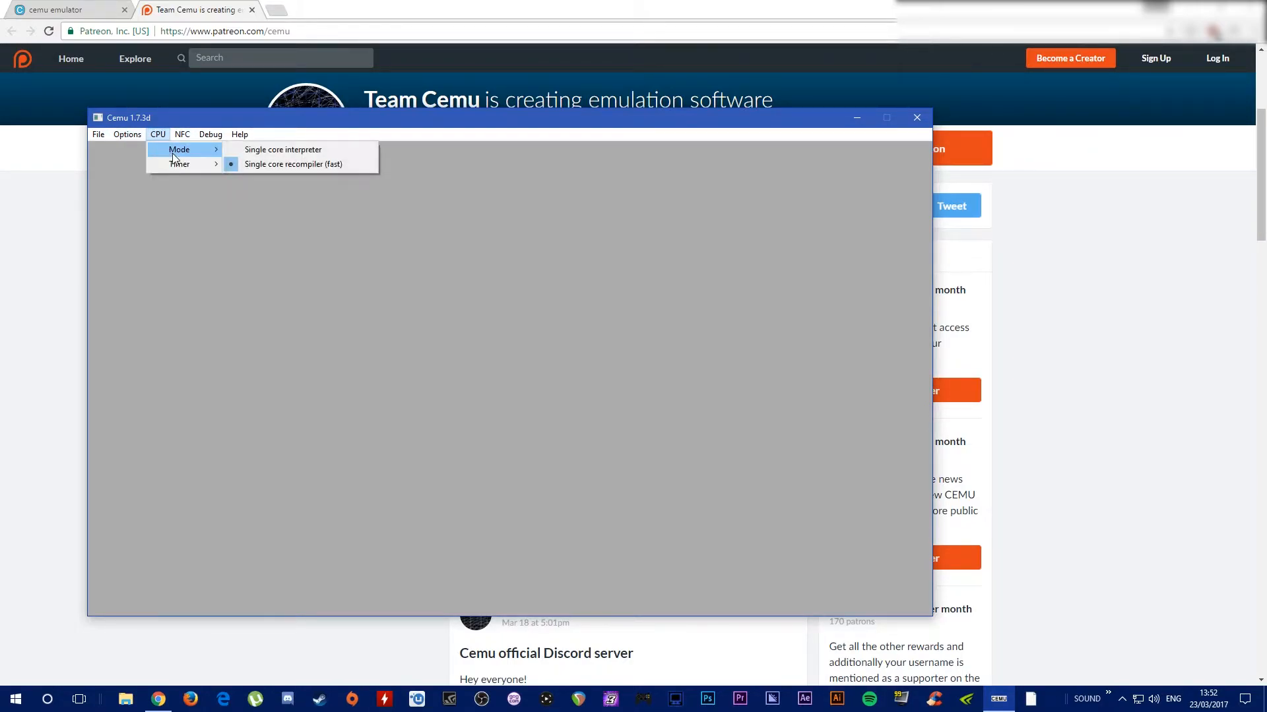
pyautogui.moveTo(180, 164)
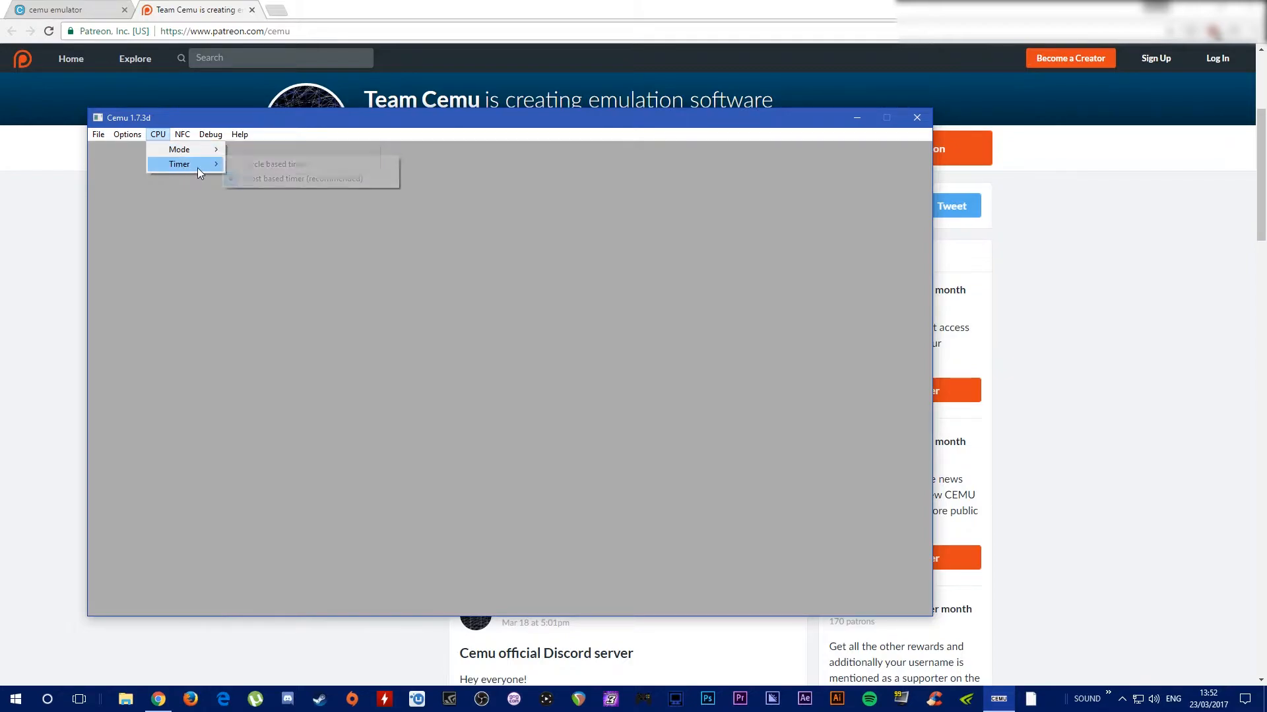
pyautogui.click(127, 135)
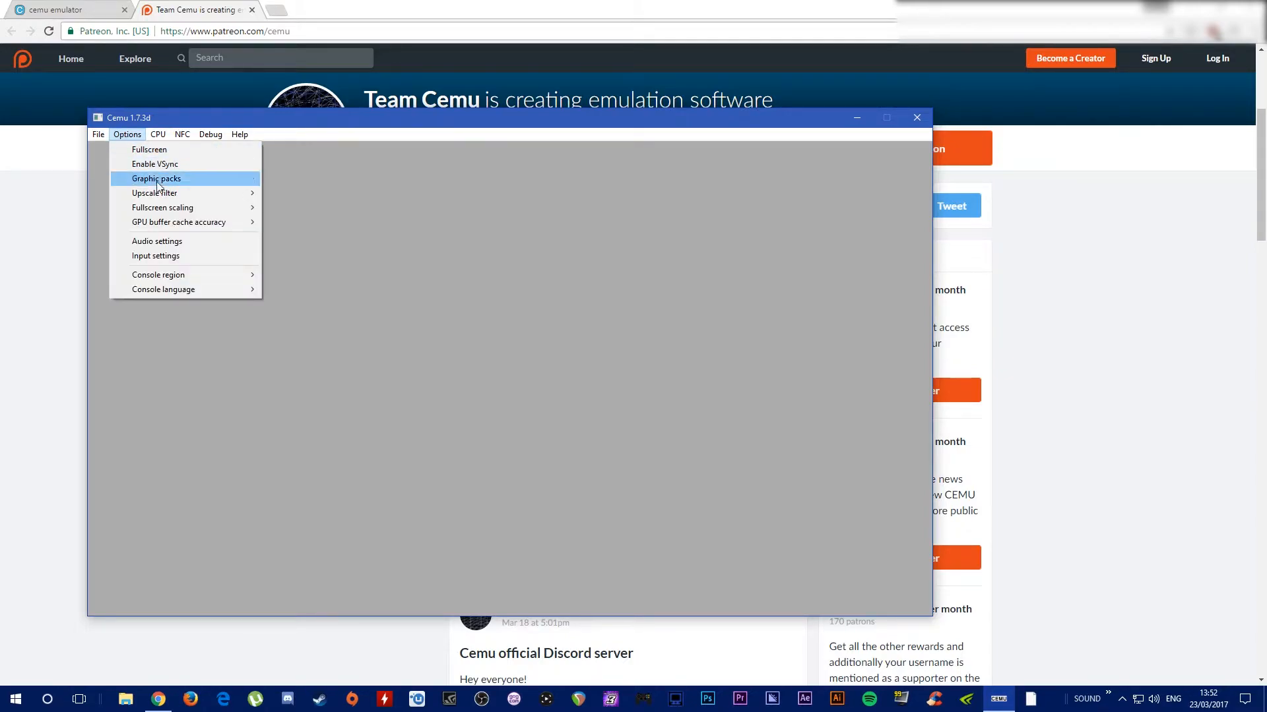
pyautogui.moveTo(178, 222)
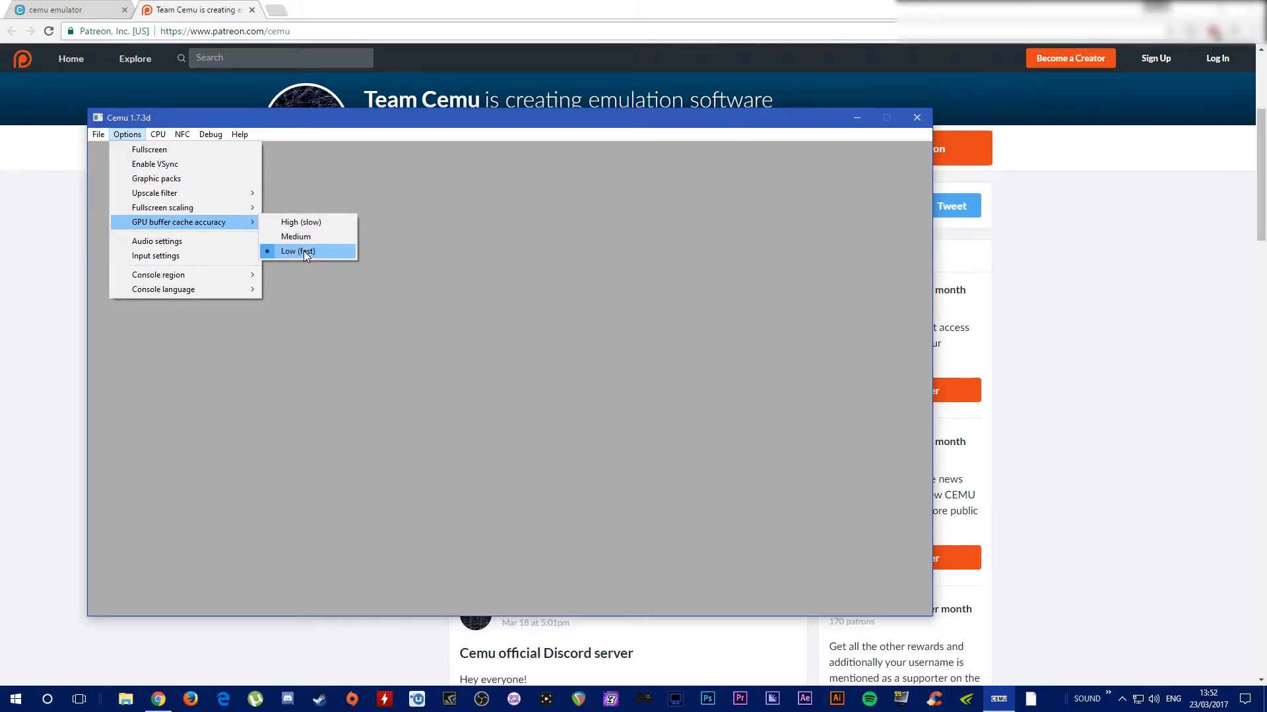
pyautogui.moveTo(155, 193)
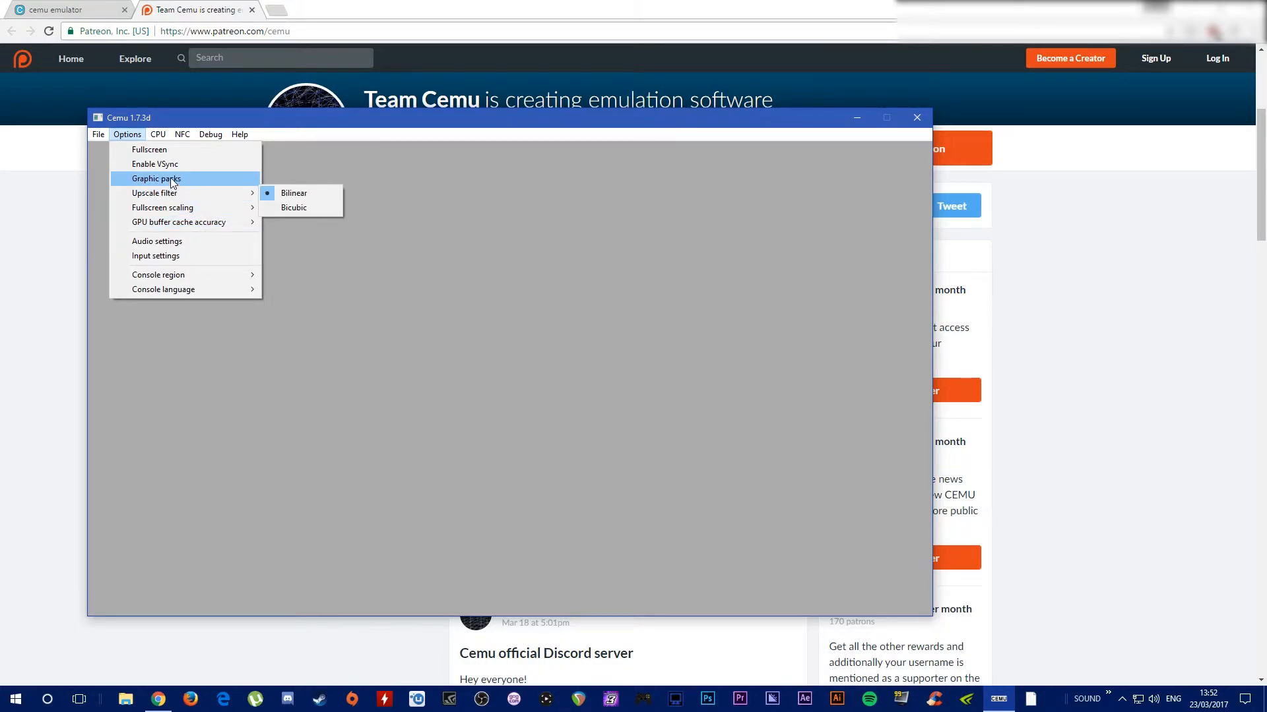
pyautogui.moveTo(170, 178)
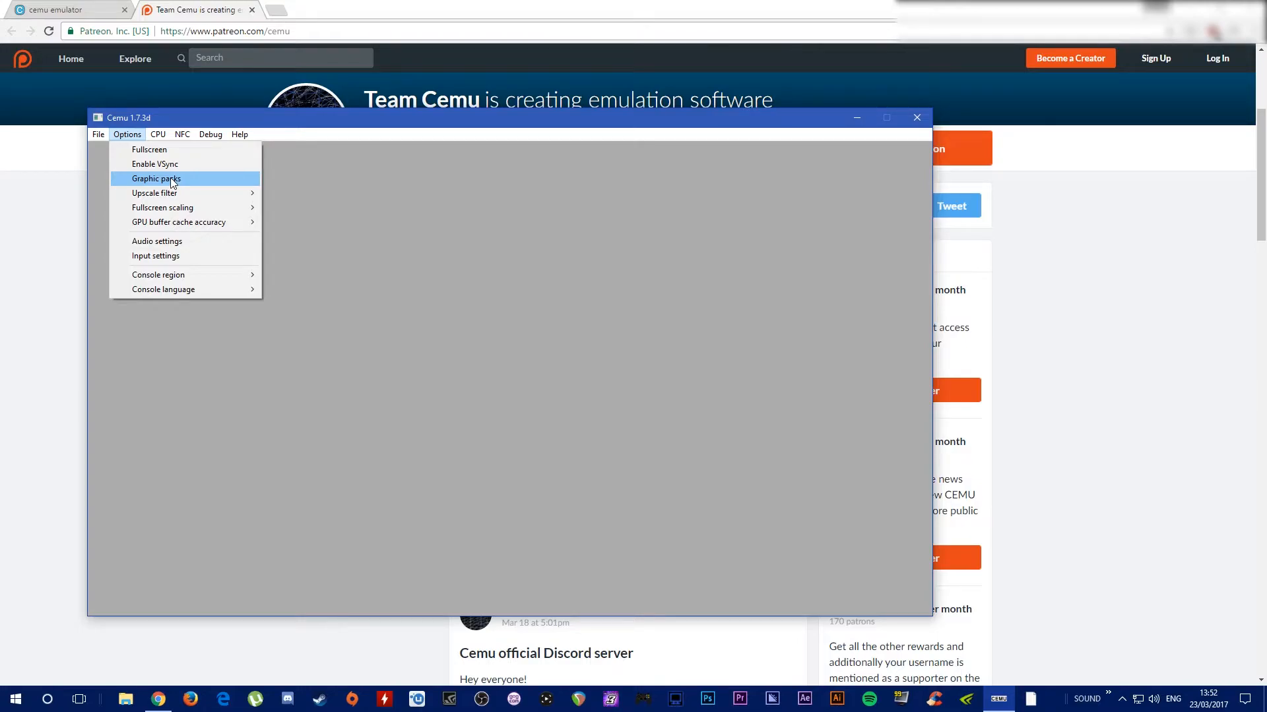
# Scroll through the Graphic packs list covering Breath of the Wild, Mario Kart 8 and Wind Waker HD packs.
pyautogui.click(156, 178)
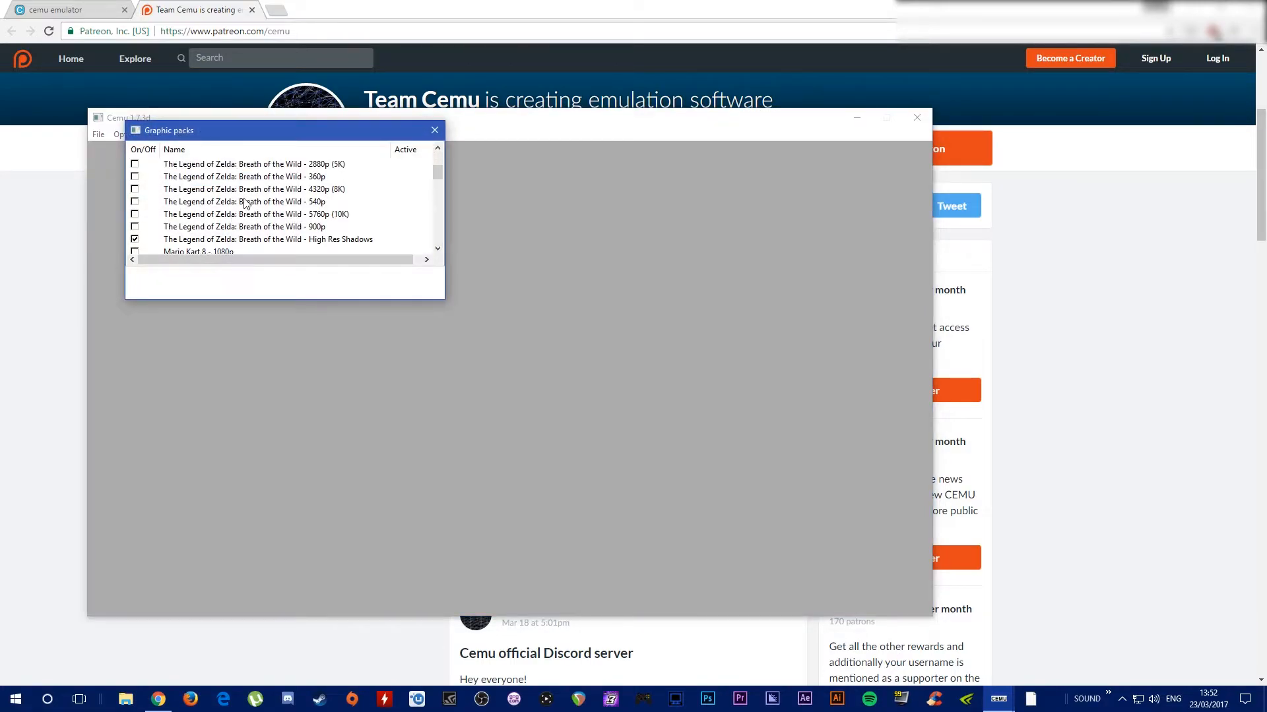
pyautogui.scroll(3)
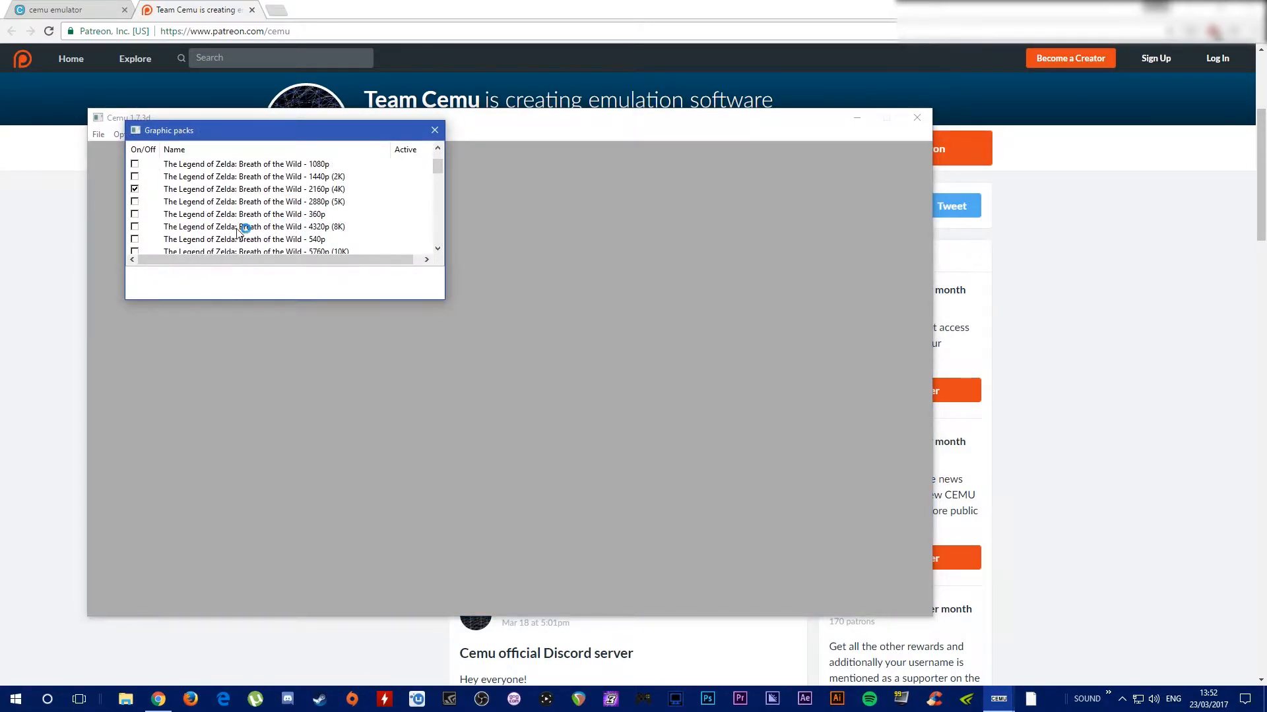
pyautogui.scroll(3)
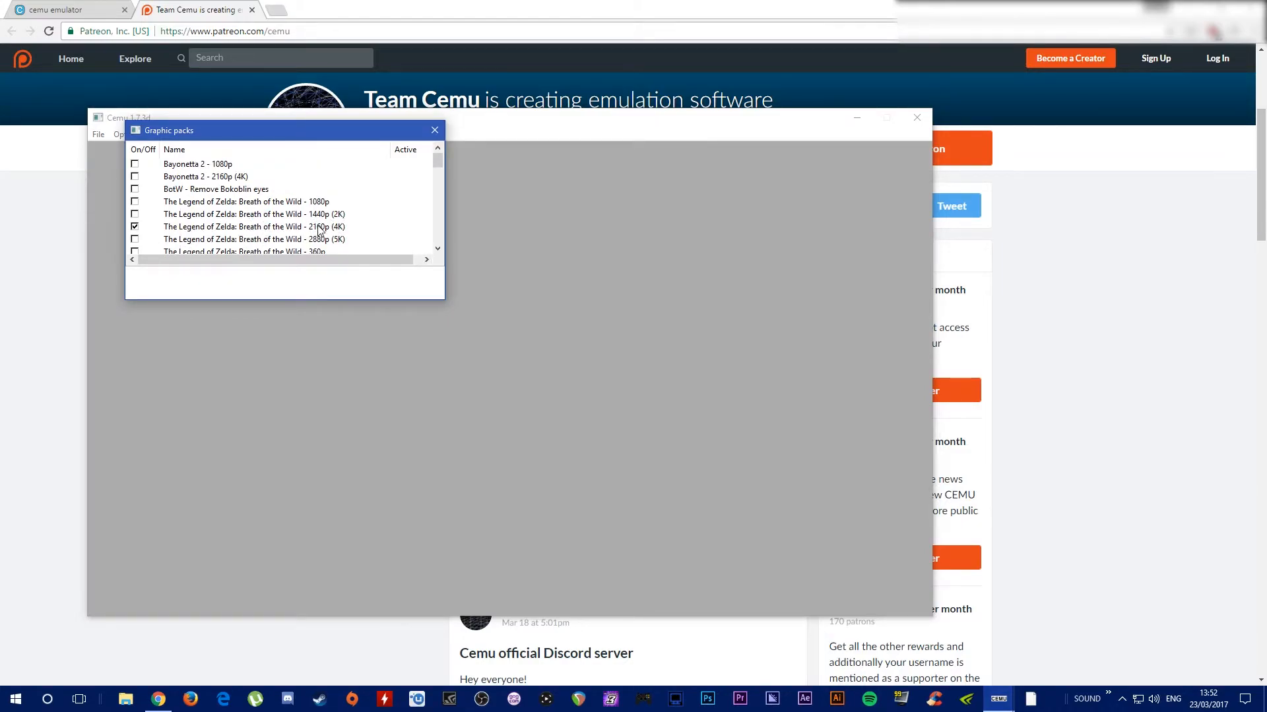
pyautogui.scroll(-3)
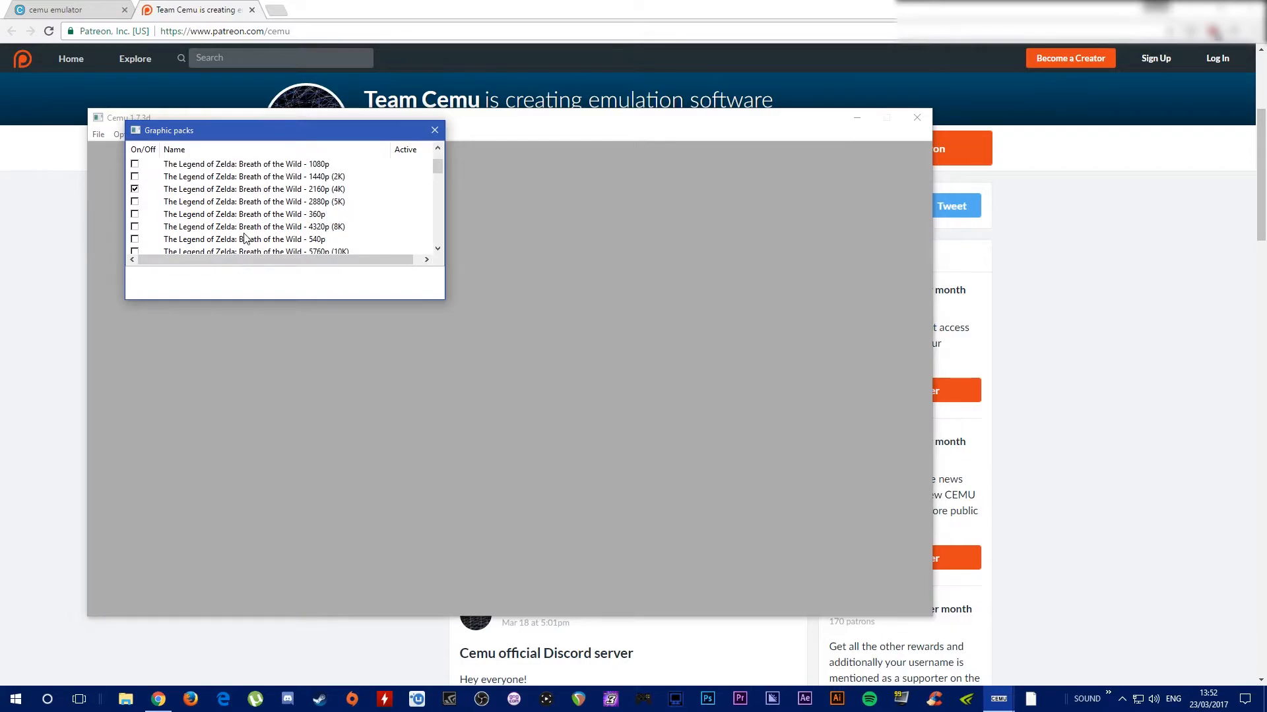
pyautogui.moveTo(339, 218)
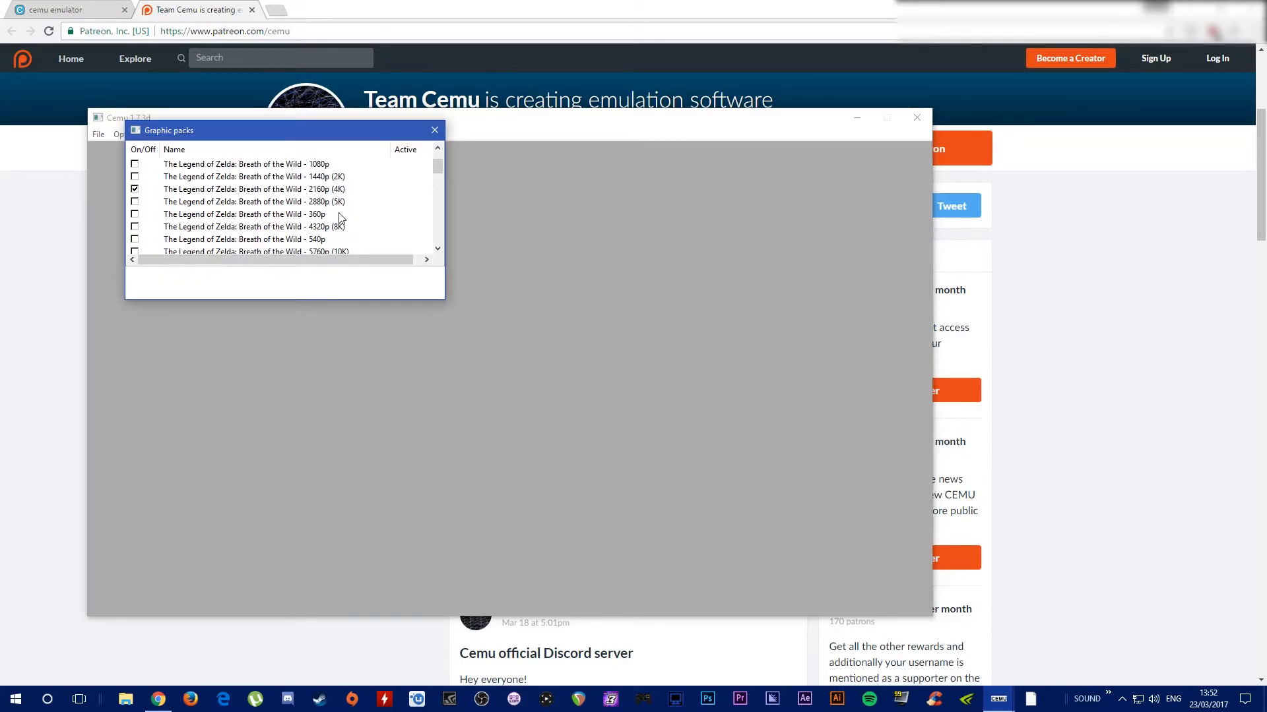
pyautogui.moveTo(319, 226)
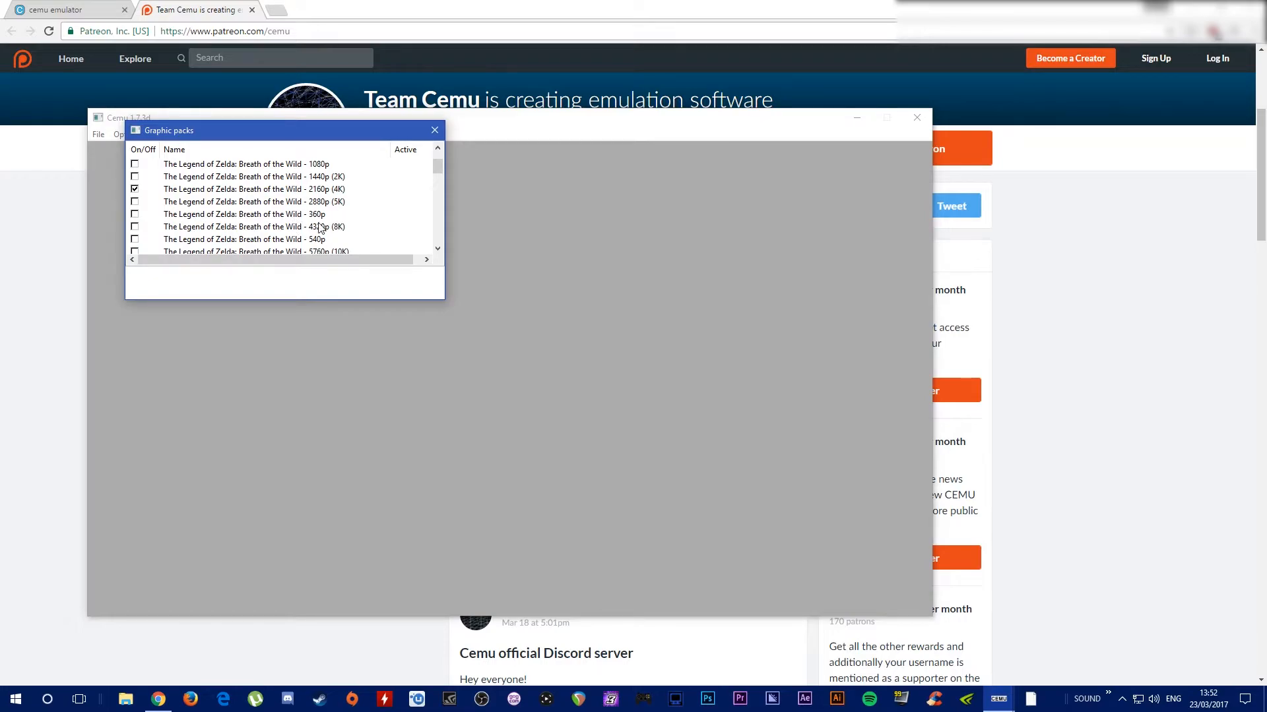
pyautogui.scroll(-3)
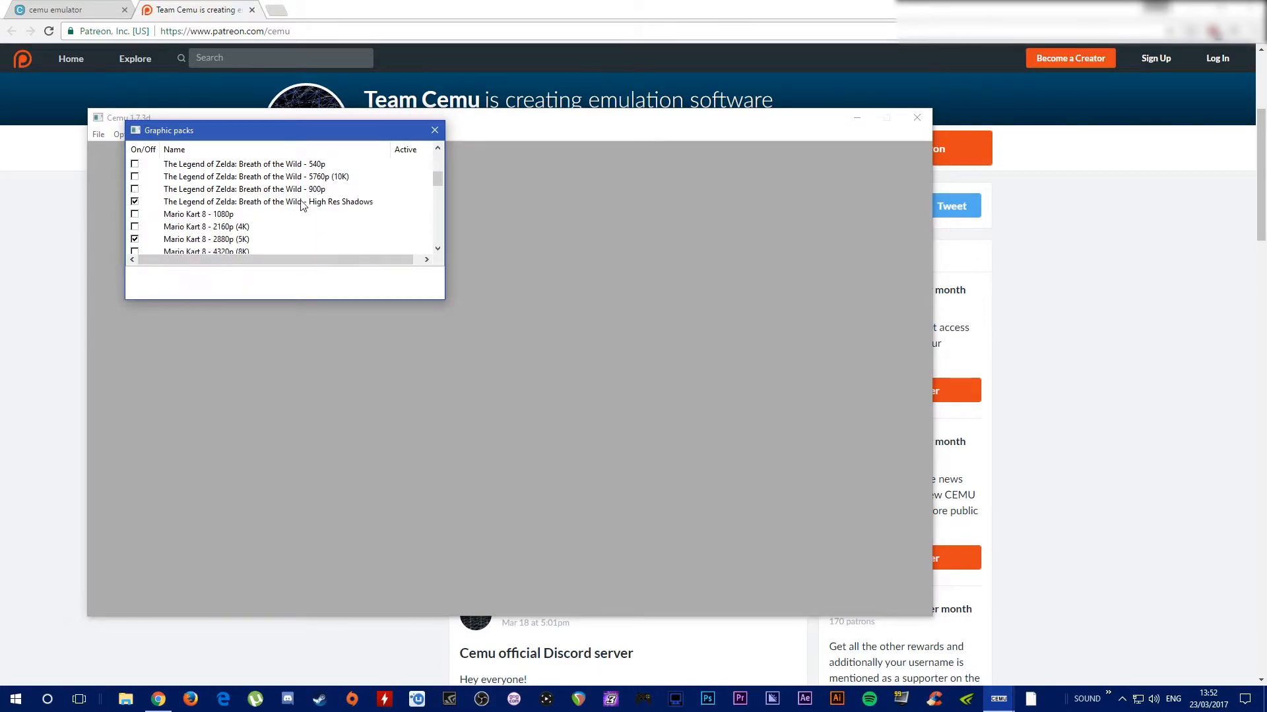
pyautogui.scroll(-3)
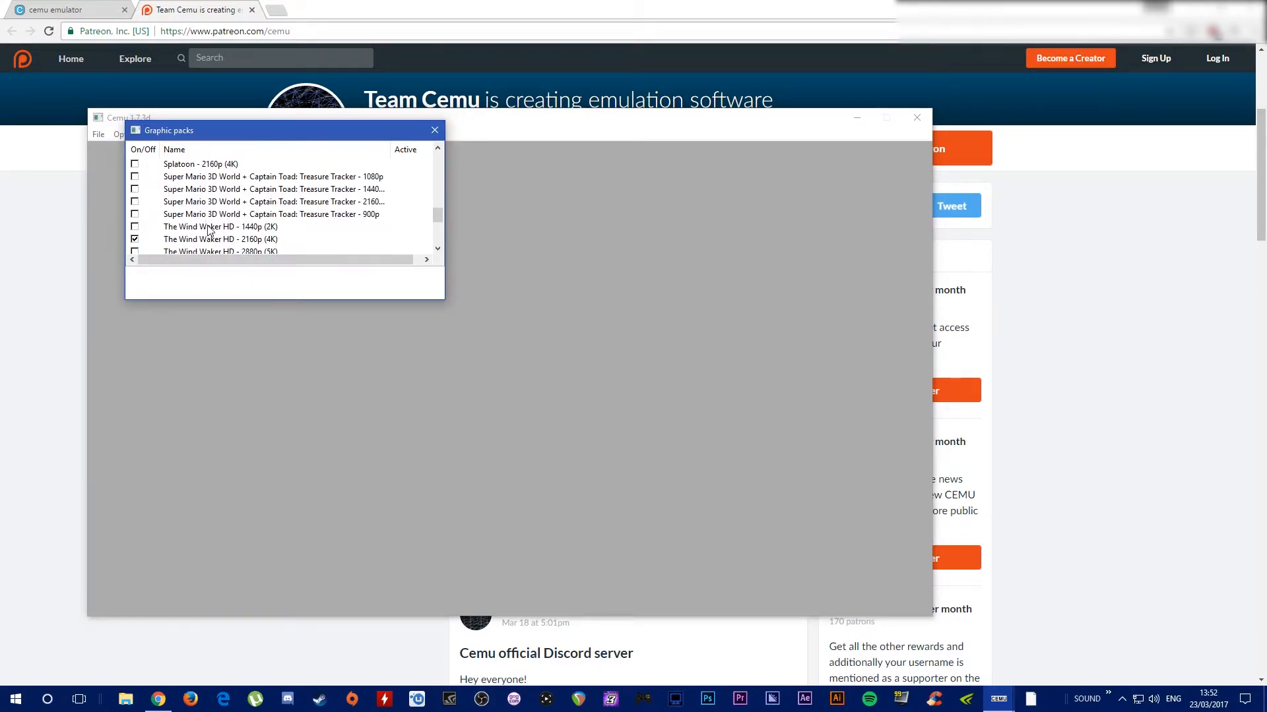
pyautogui.scroll(-3)
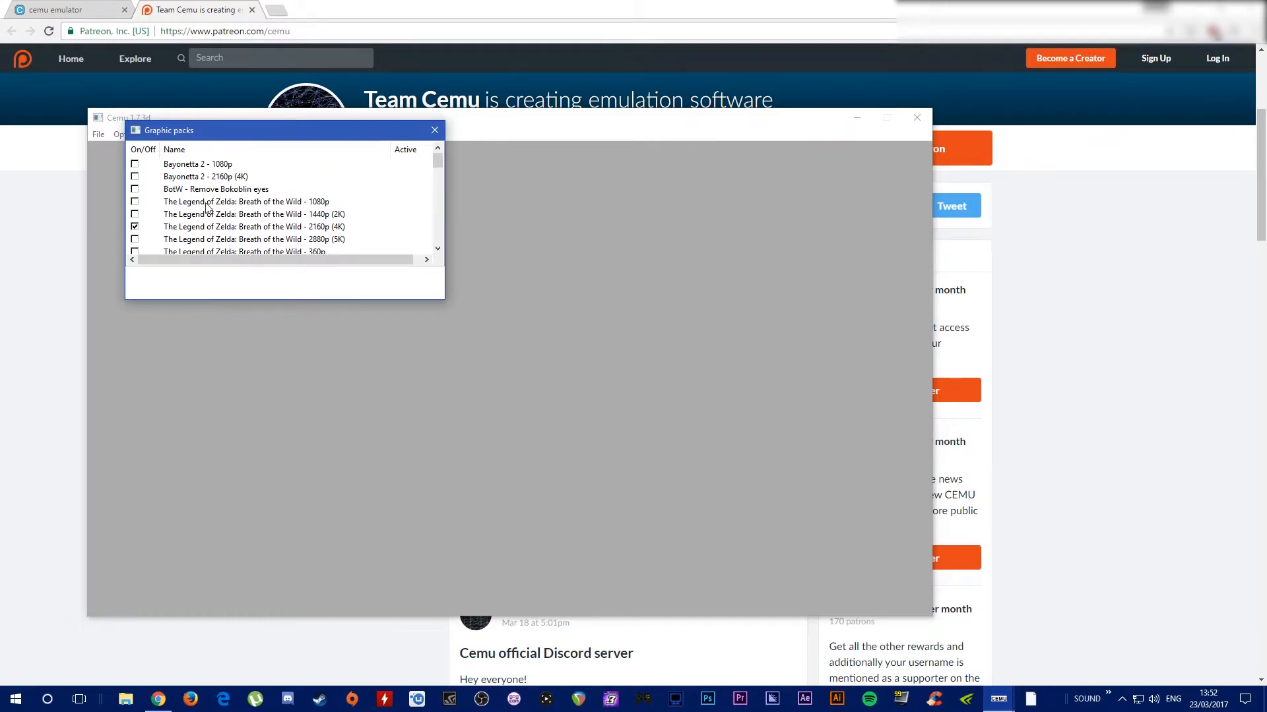
pyautogui.moveTo(434, 131)
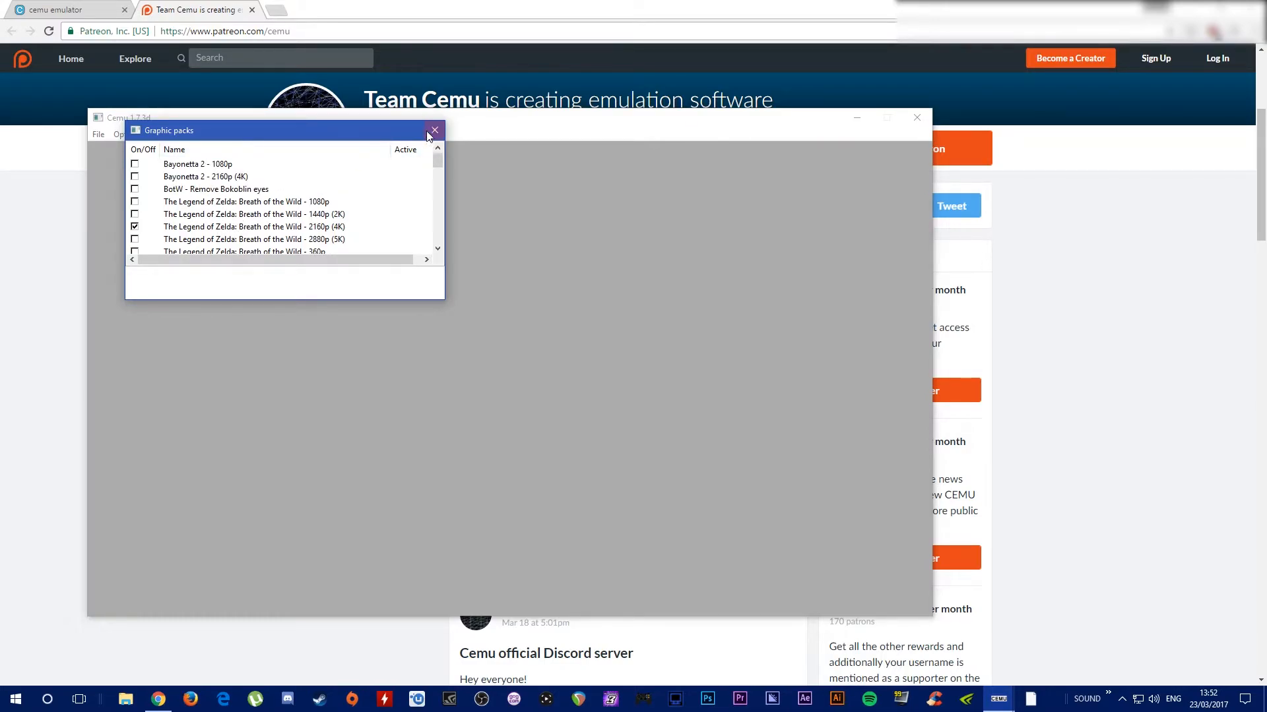
pyautogui.moveTo(434, 130)
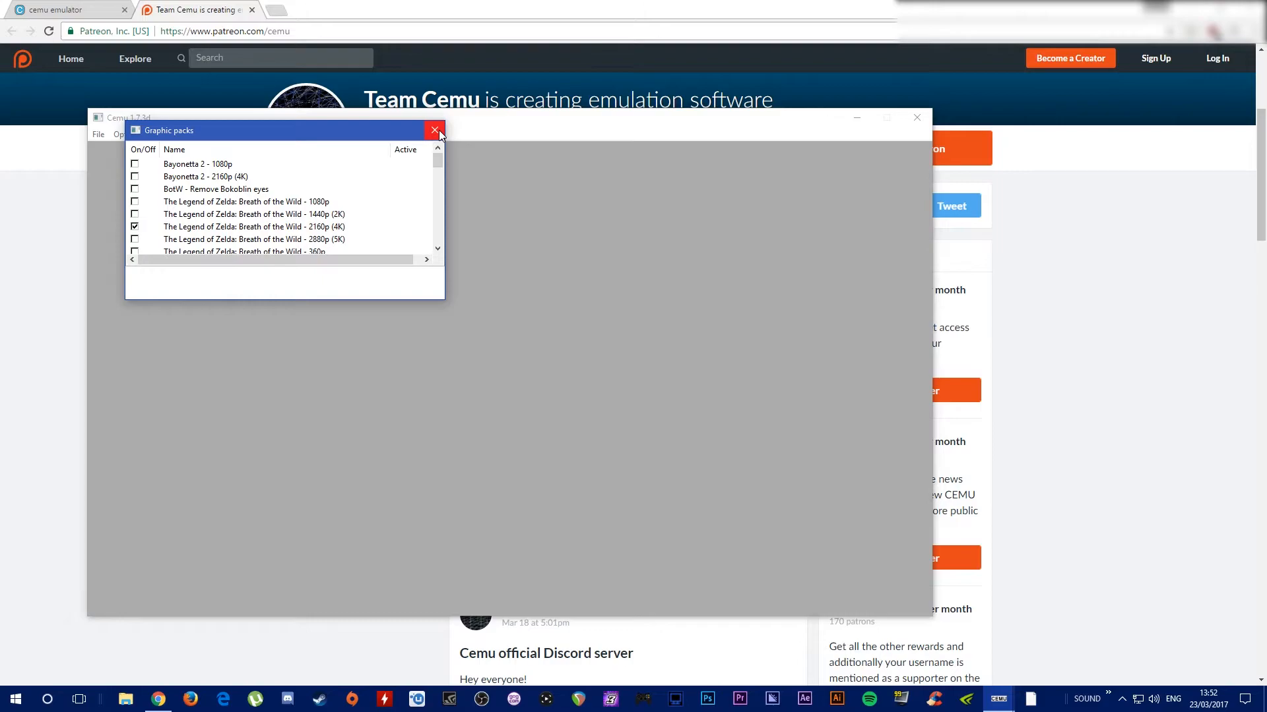
# Close Graphic packs and bring up Input Settings showing Controller 1 as a Wii U Pro Controller.
pyautogui.click(434, 130)
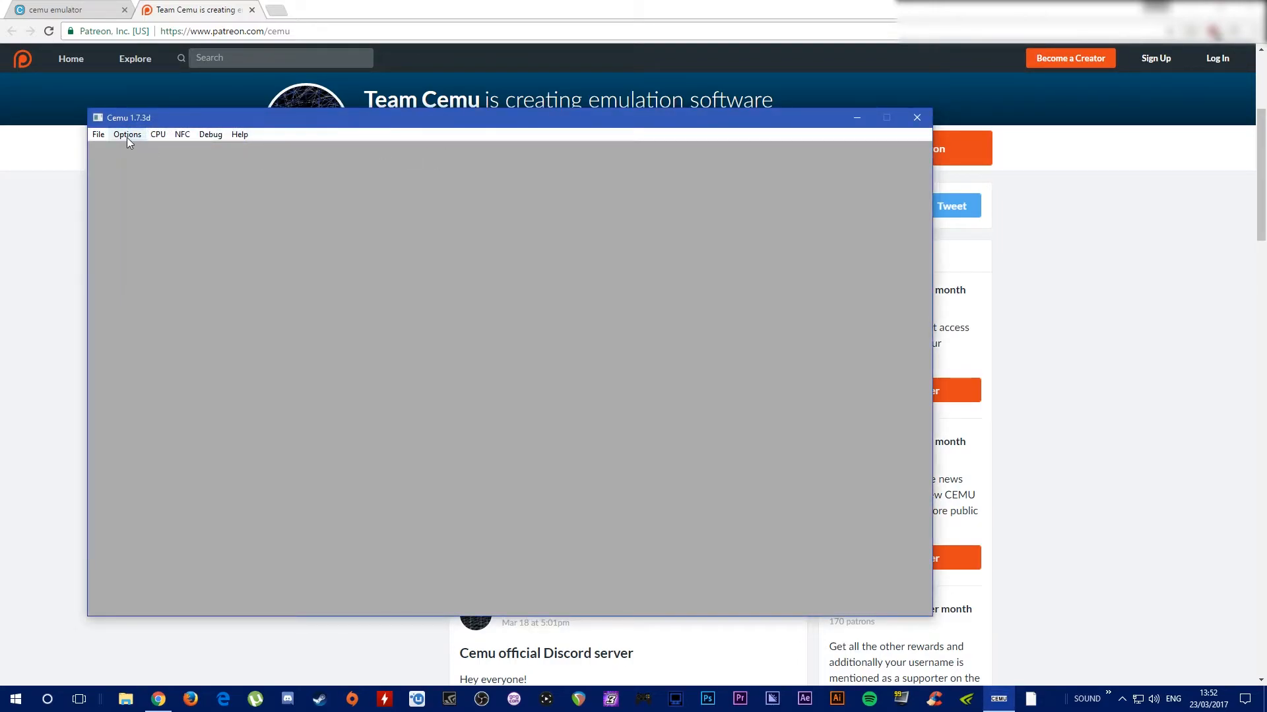
pyautogui.click(127, 134)
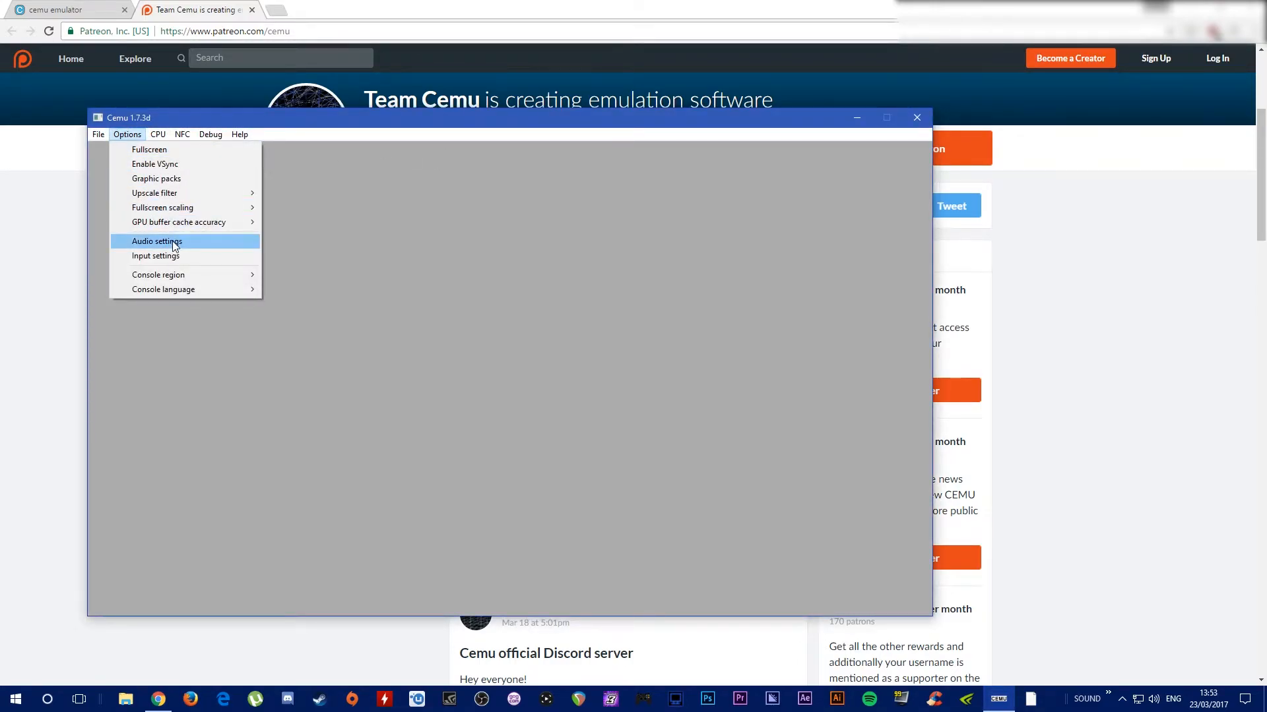
pyautogui.moveTo(156, 256)
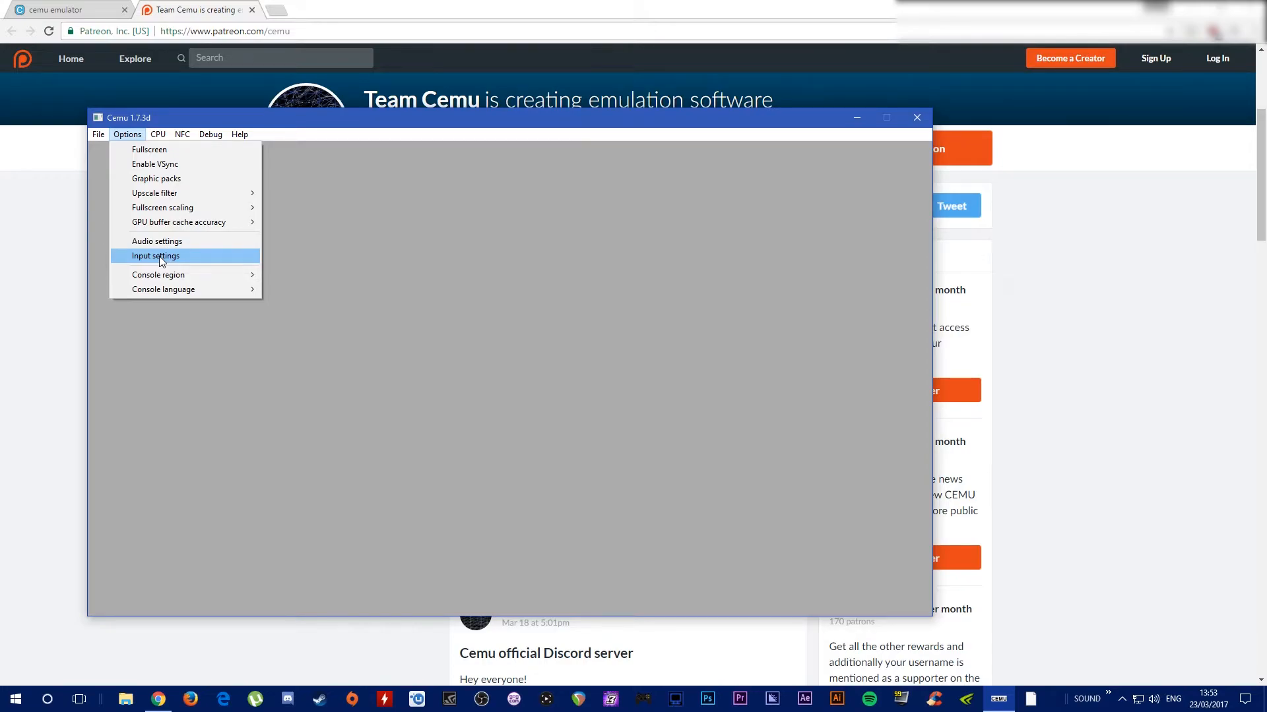
pyautogui.click(156, 256)
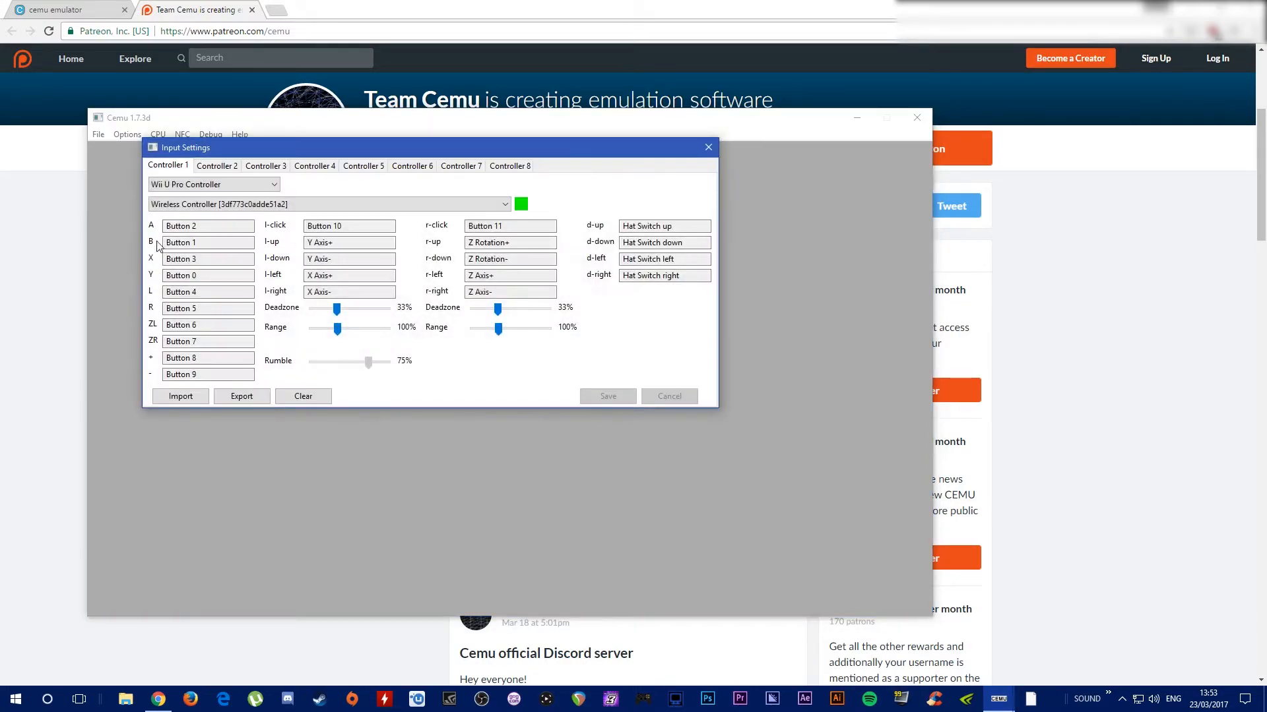
# Select the Controller 1 tab to show its Wii U Pro Controller mappings with 33% deadzones.
pyautogui.click(214, 184)
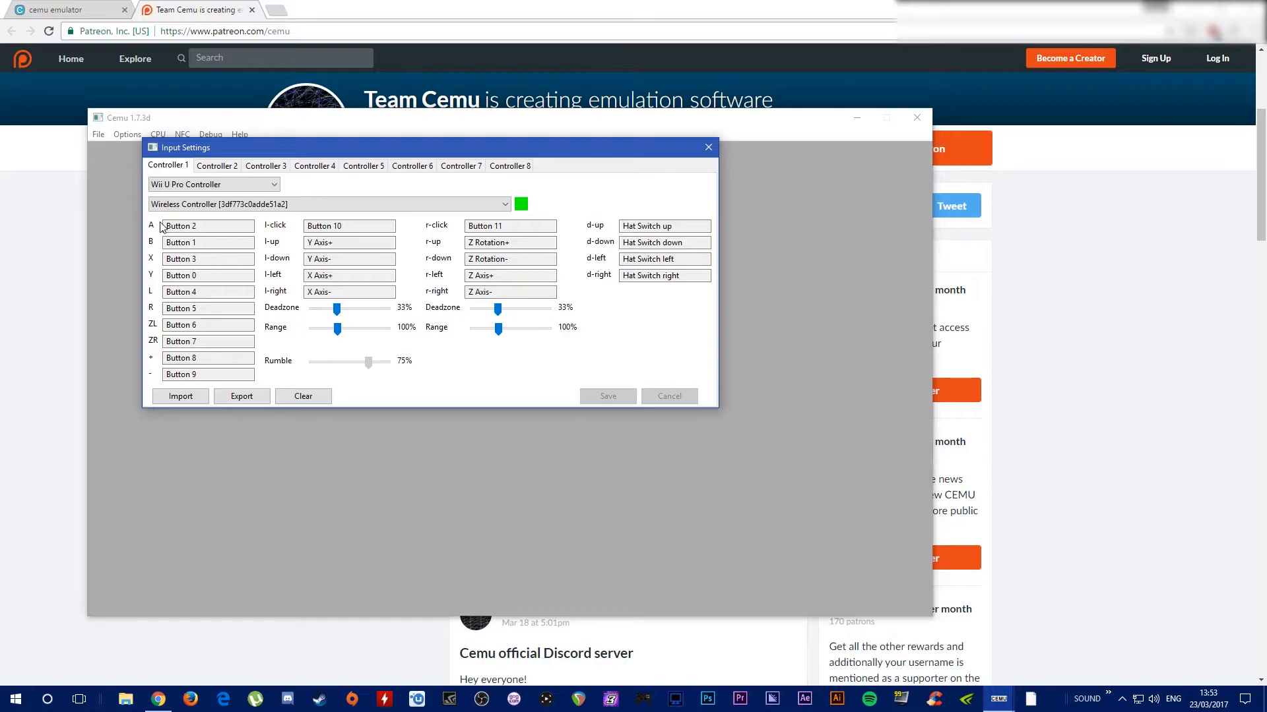
pyautogui.moveTo(155, 248)
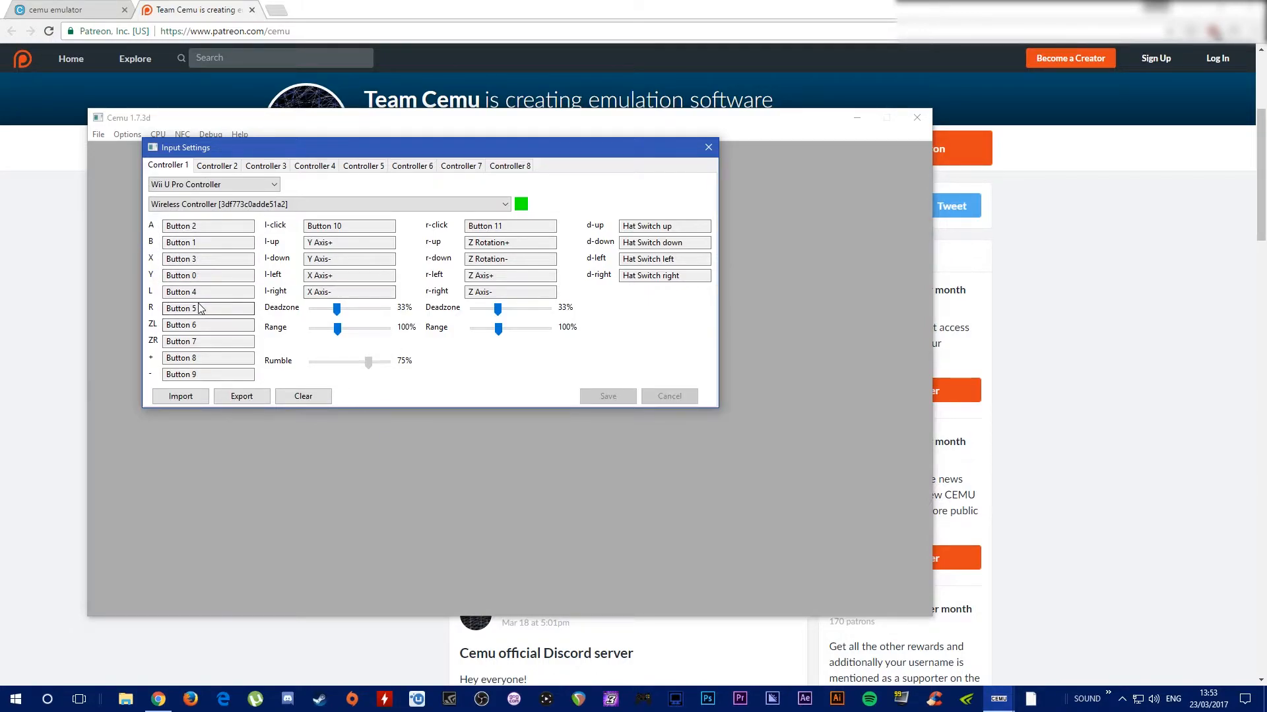
pyautogui.moveTo(159, 223)
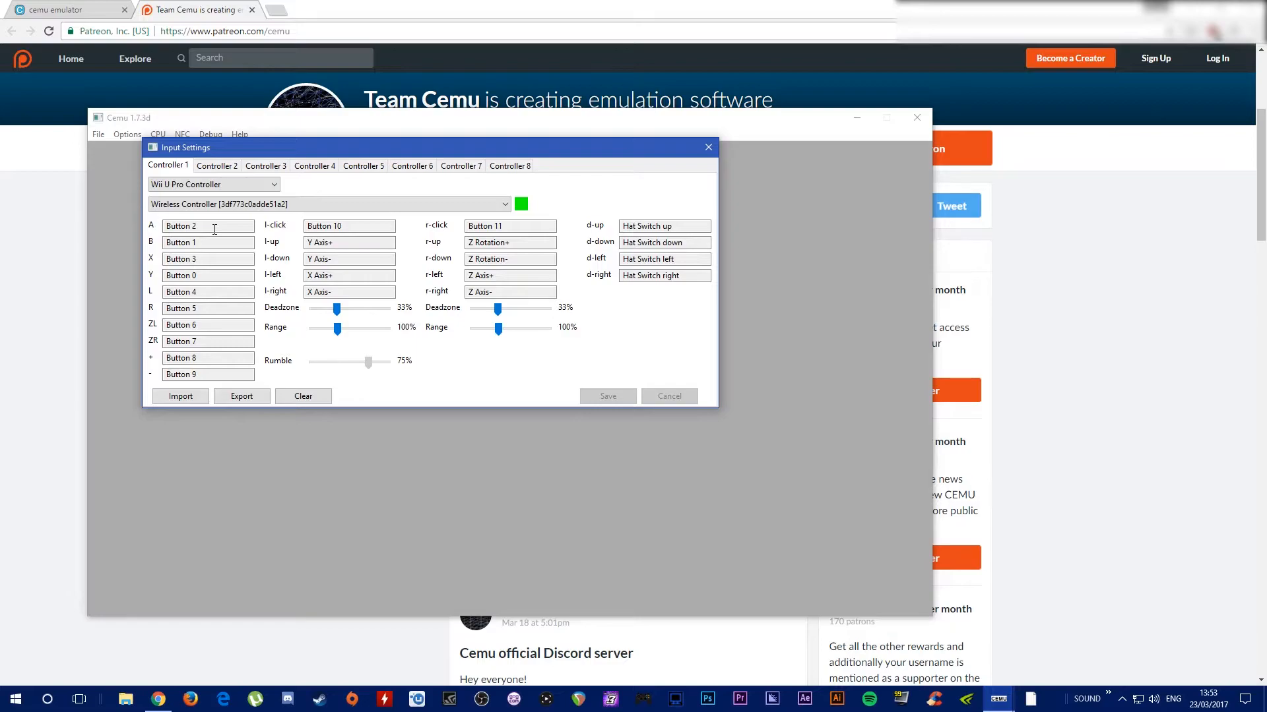
pyautogui.moveTo(136, 240)
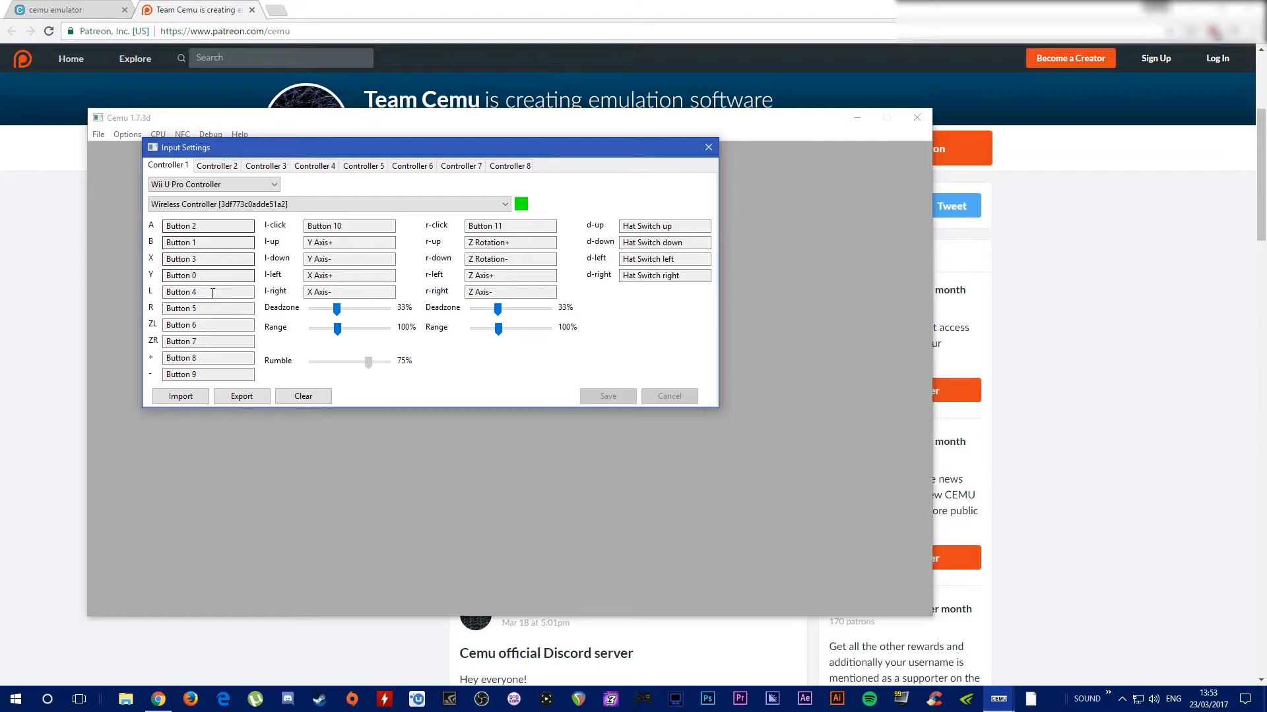
pyautogui.moveTo(218, 293)
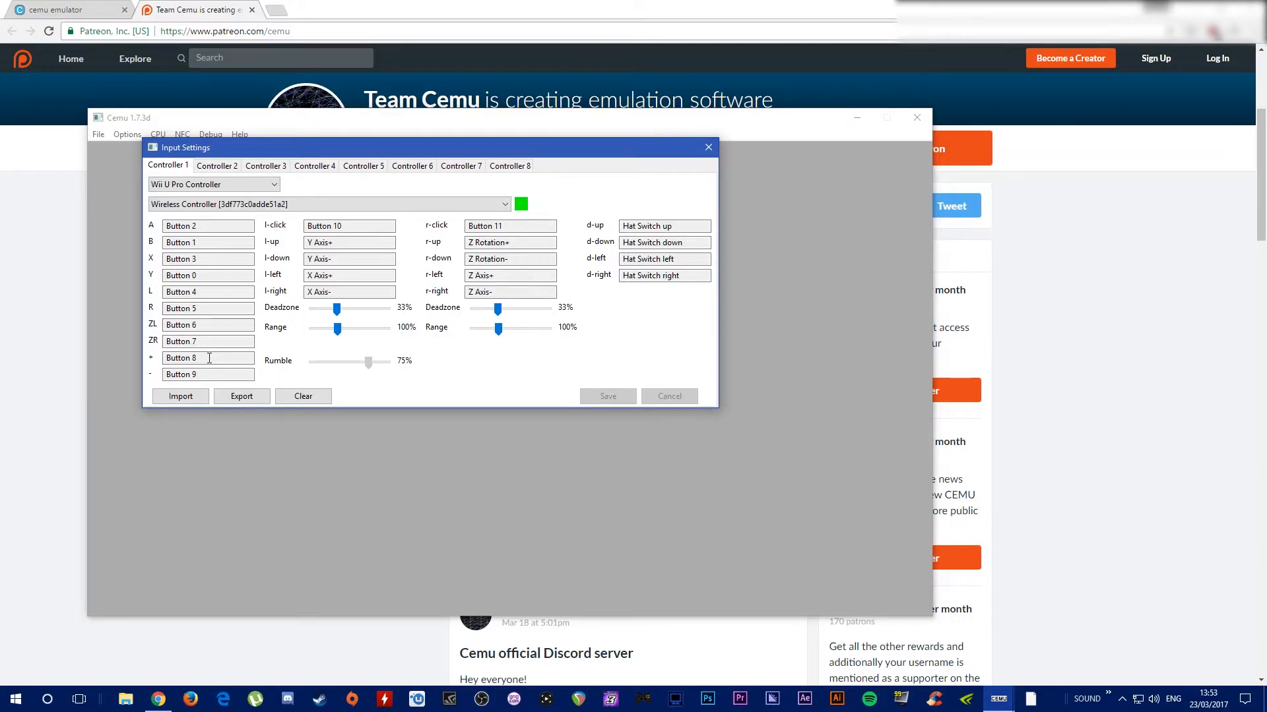
pyautogui.moveTo(348, 225)
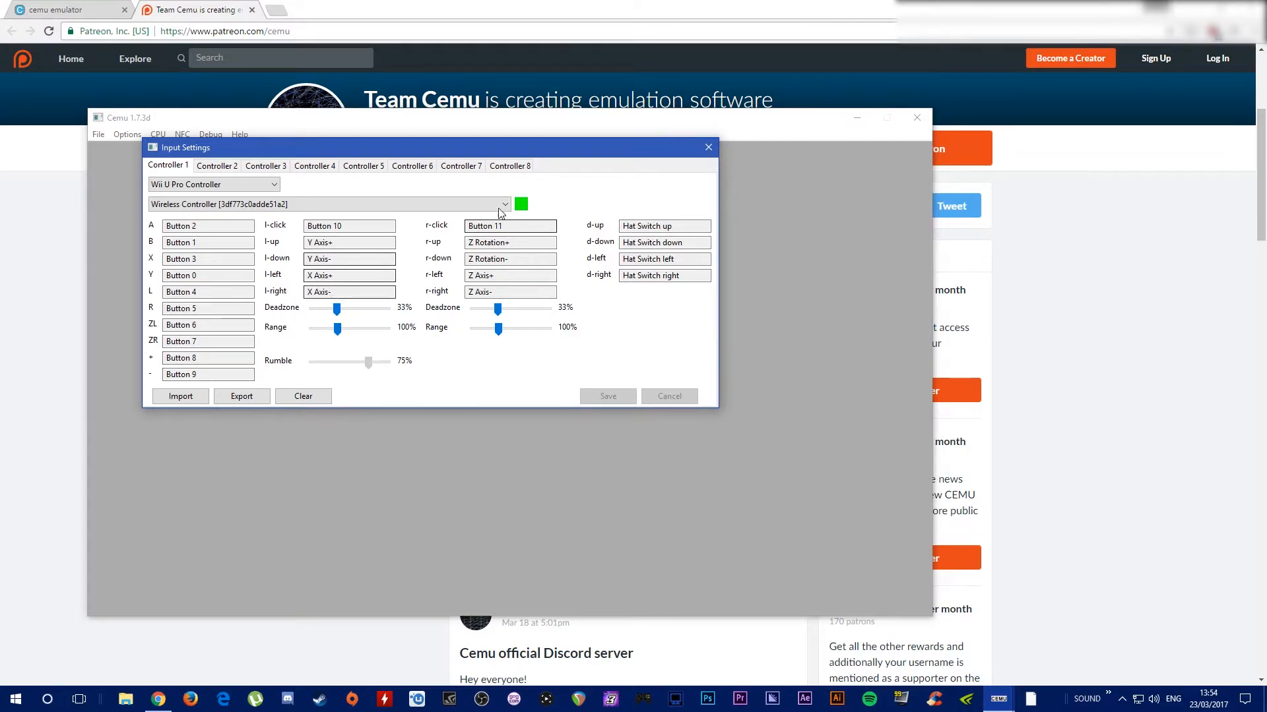
pyautogui.moveTo(661, 225)
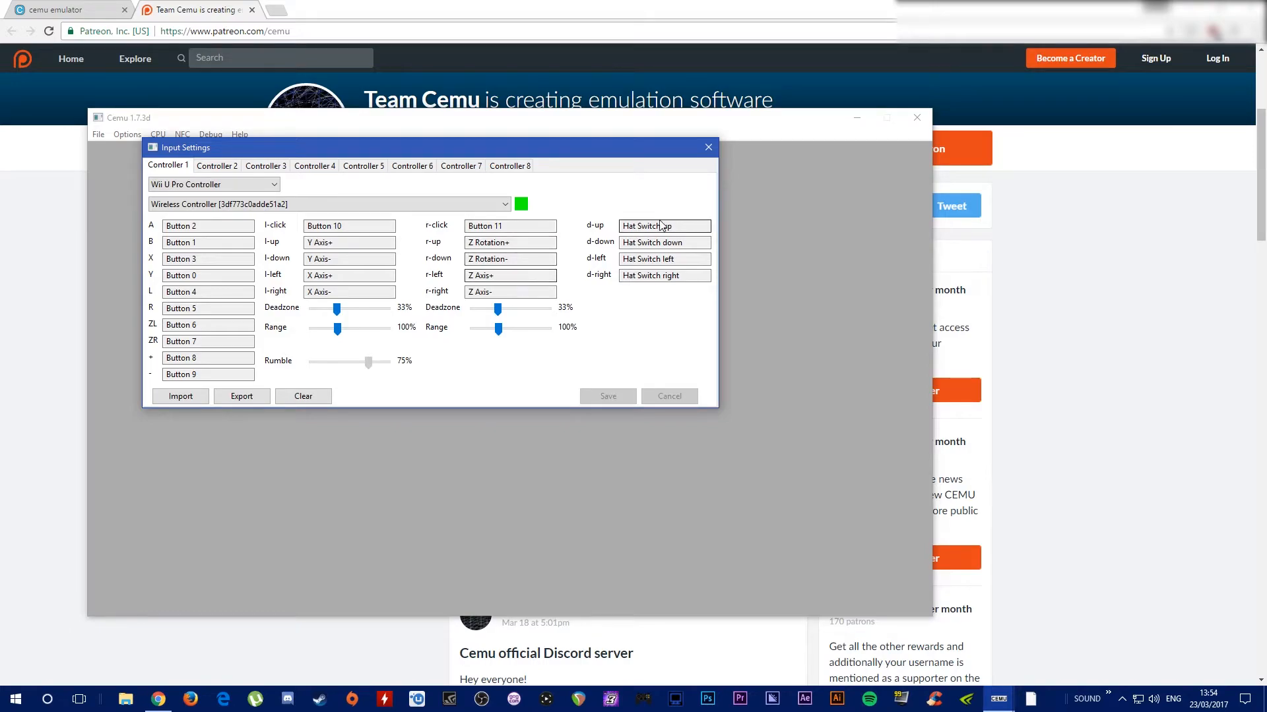
pyautogui.moveTo(419, 220)
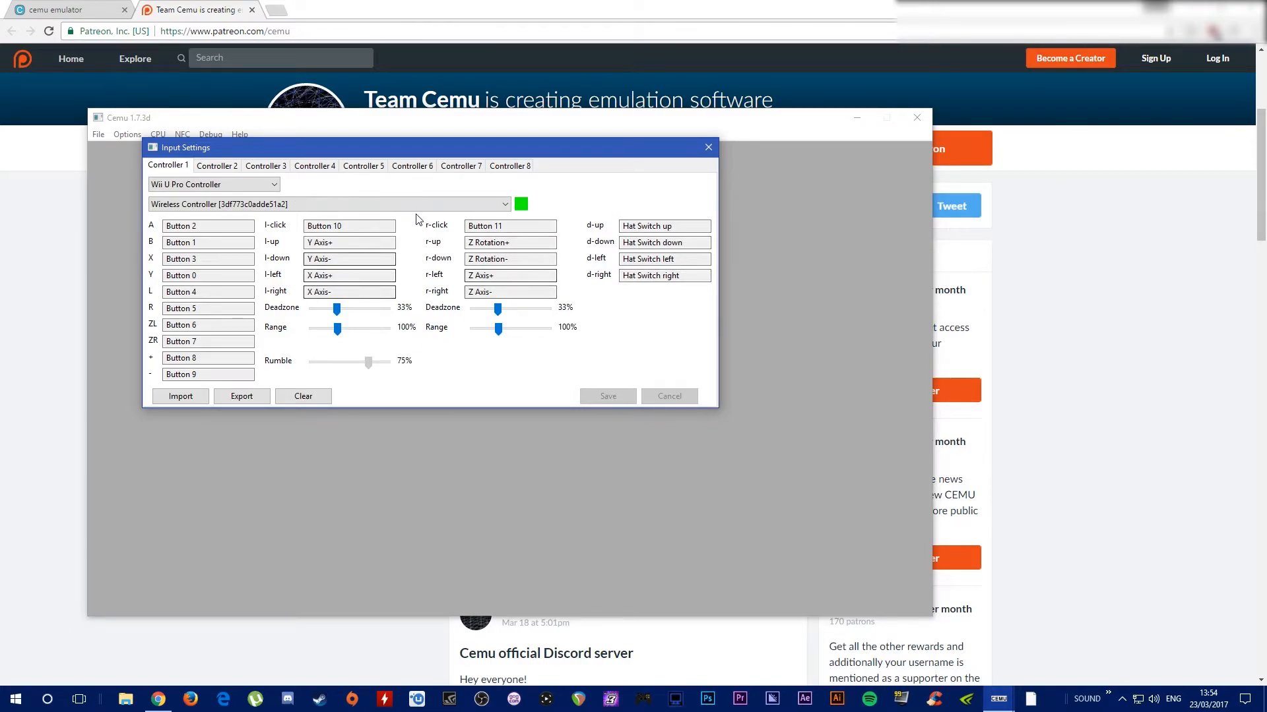
pyautogui.moveTo(283, 239)
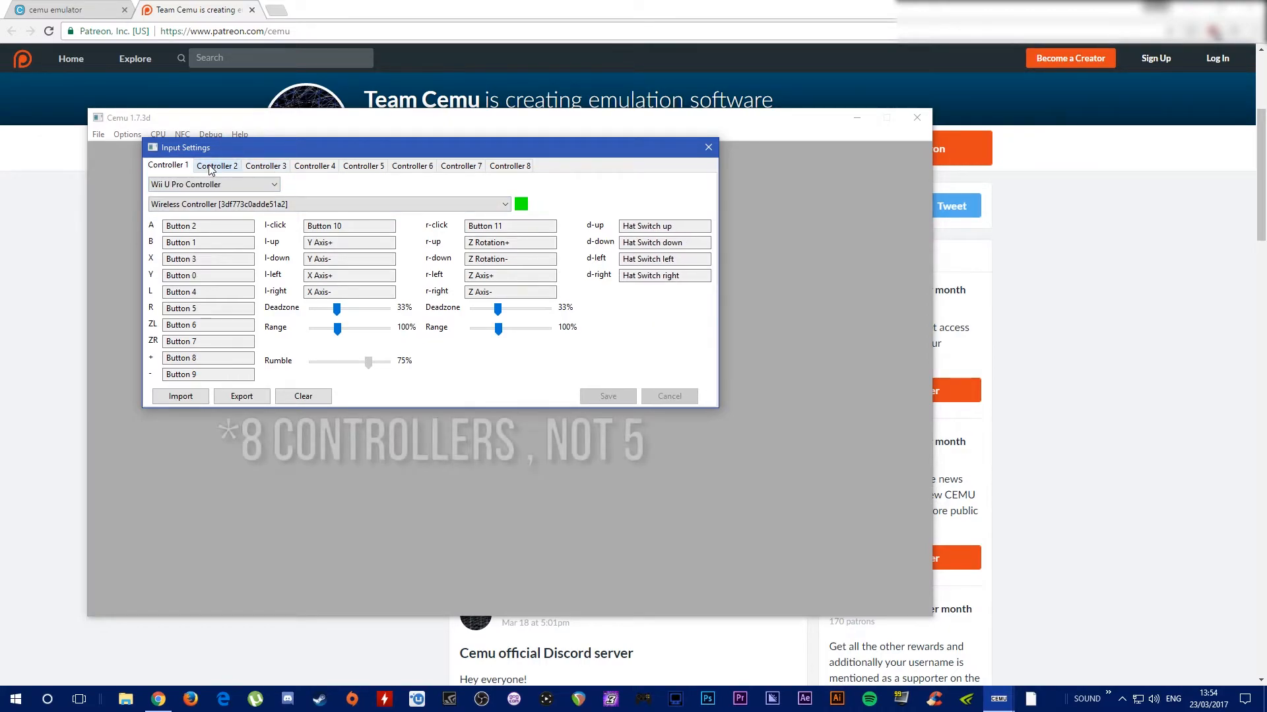
# Check Controller 2 is a Wii U GamePad and Controllers 3 and 8 are disabled, then close Input Settings.
pyautogui.click(214, 185)
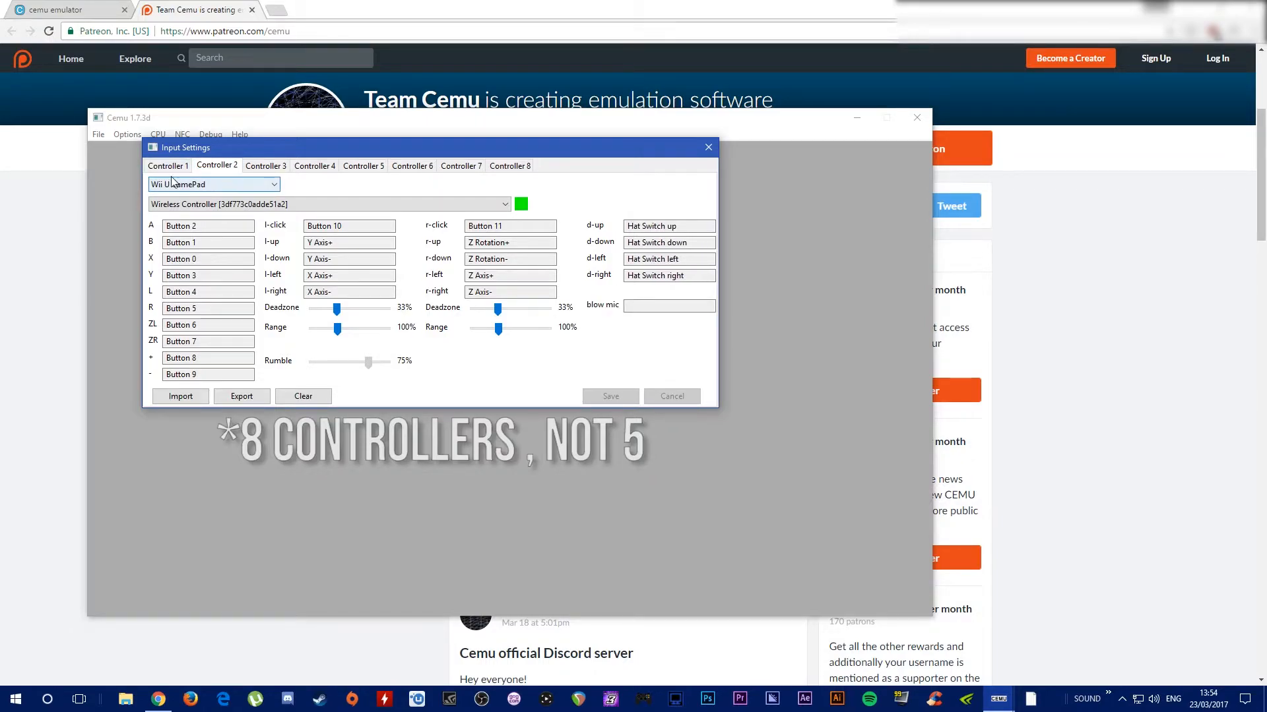
pyautogui.moveTo(215, 189)
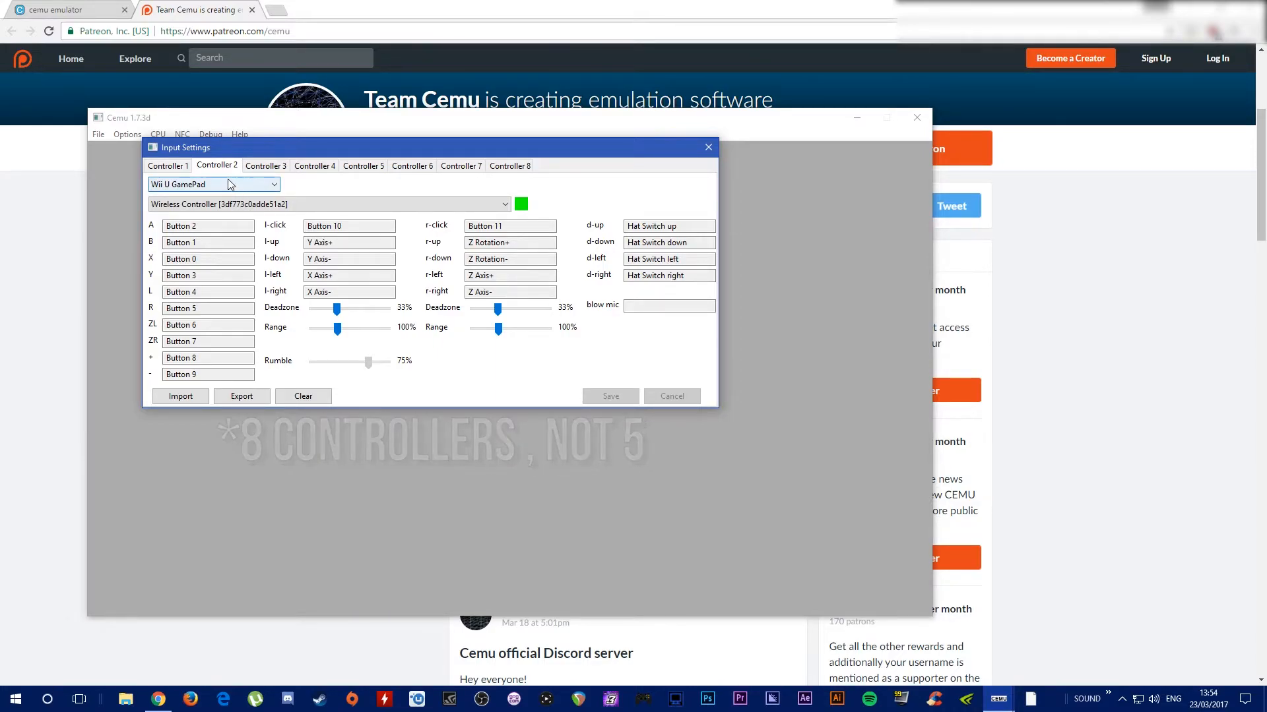
pyautogui.click(265, 166)
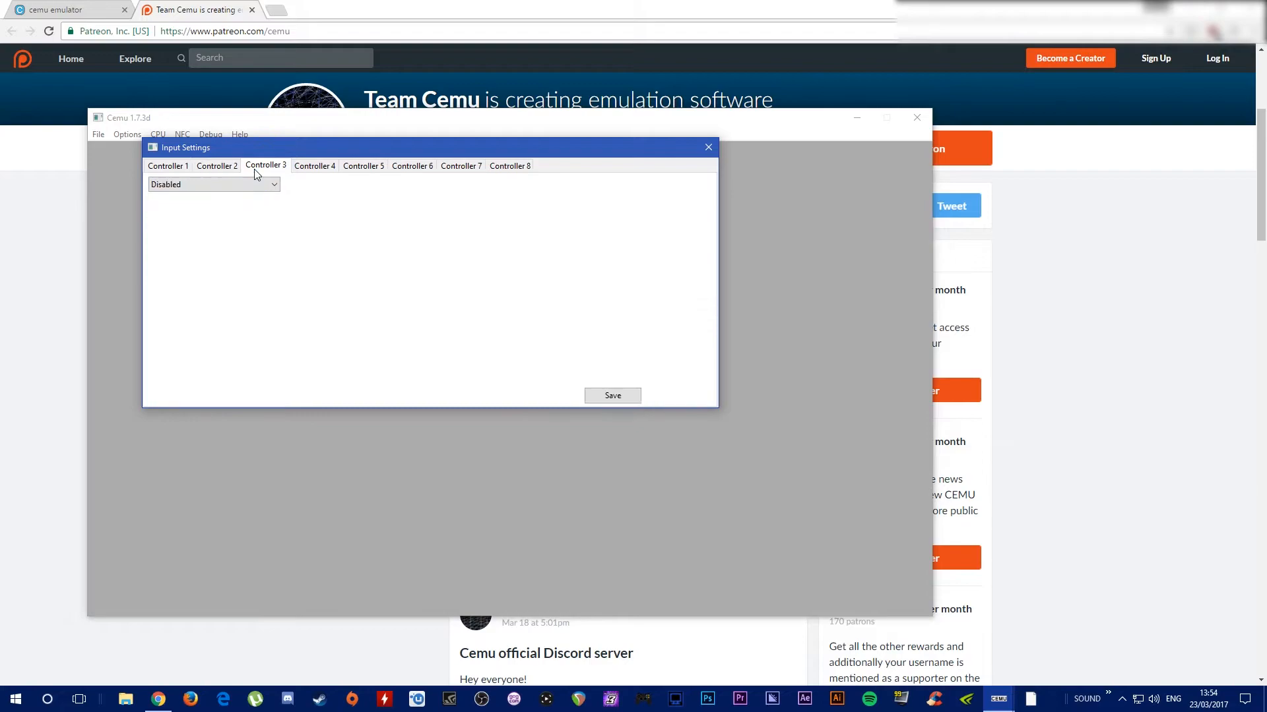
pyautogui.click(509, 166)
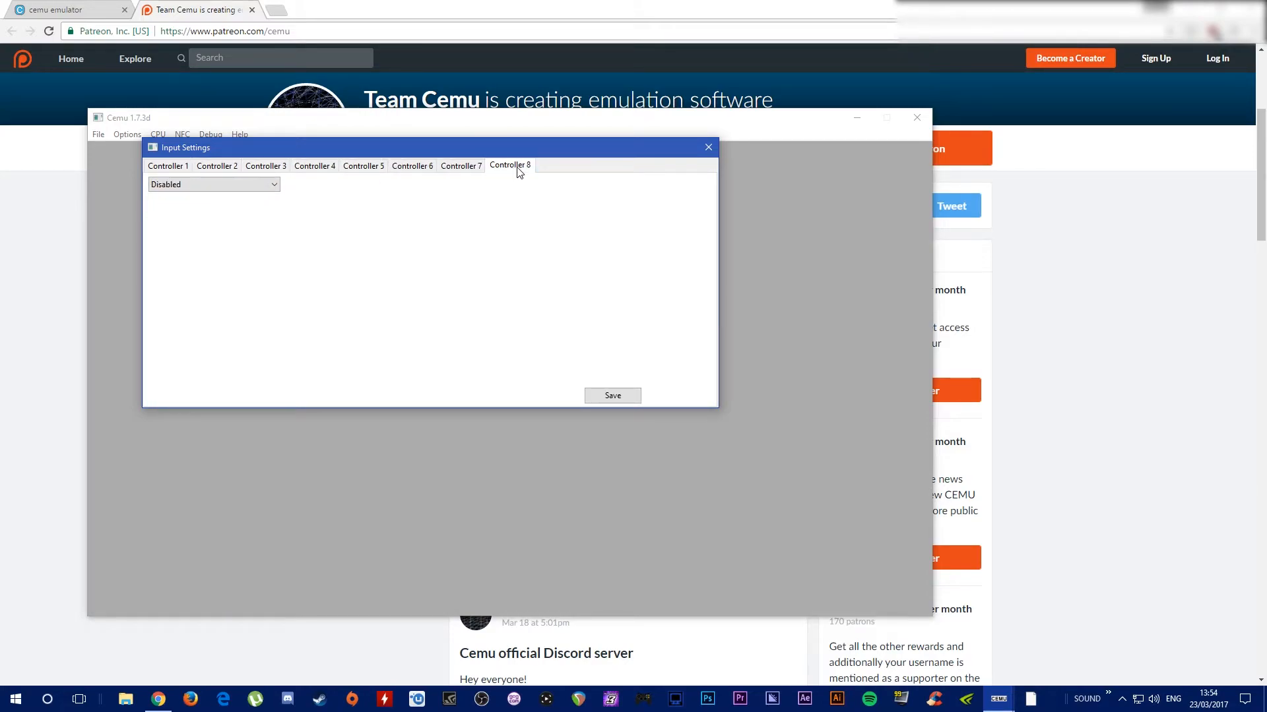
pyautogui.click(612, 396)
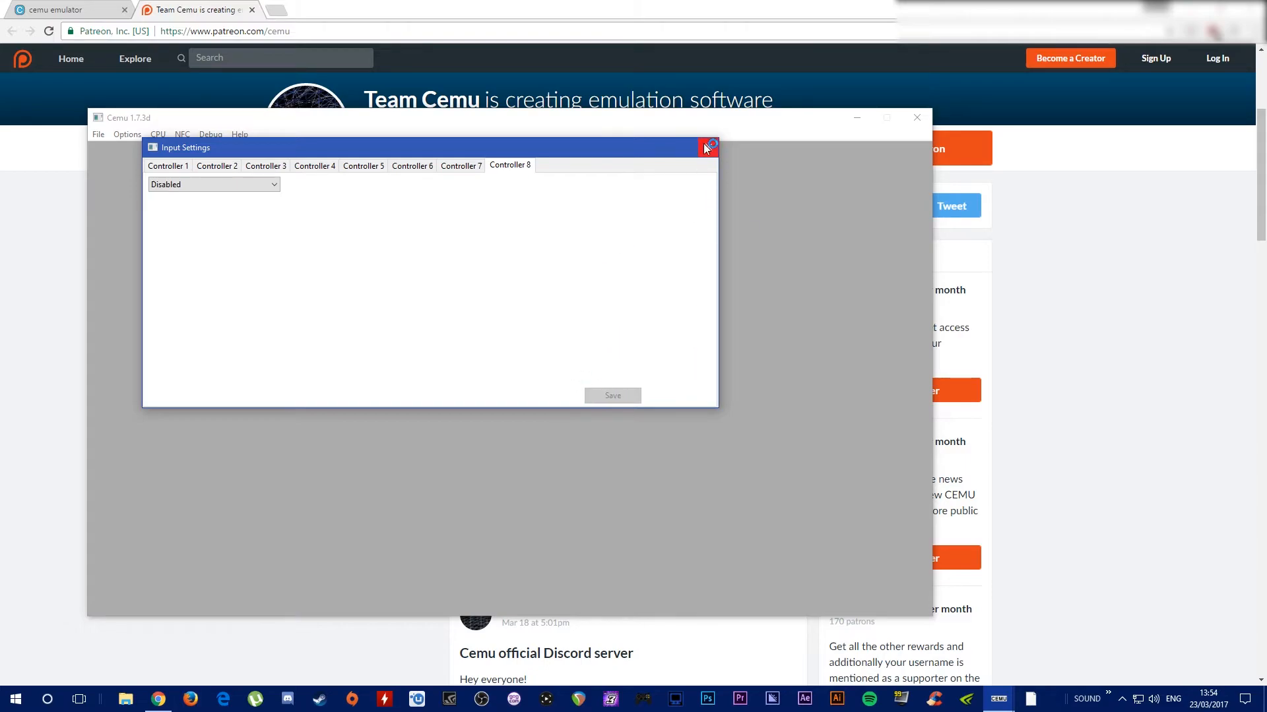
pyautogui.click(707, 147)
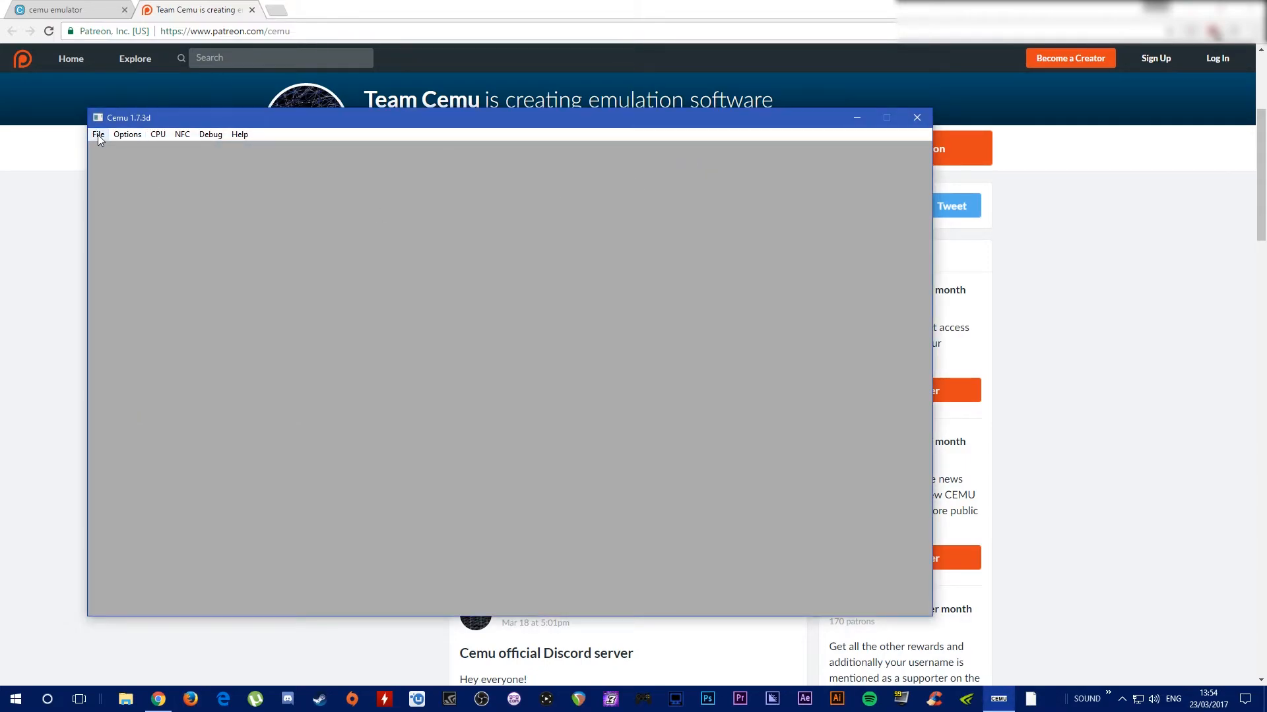
pyautogui.moveTo(643, 700)
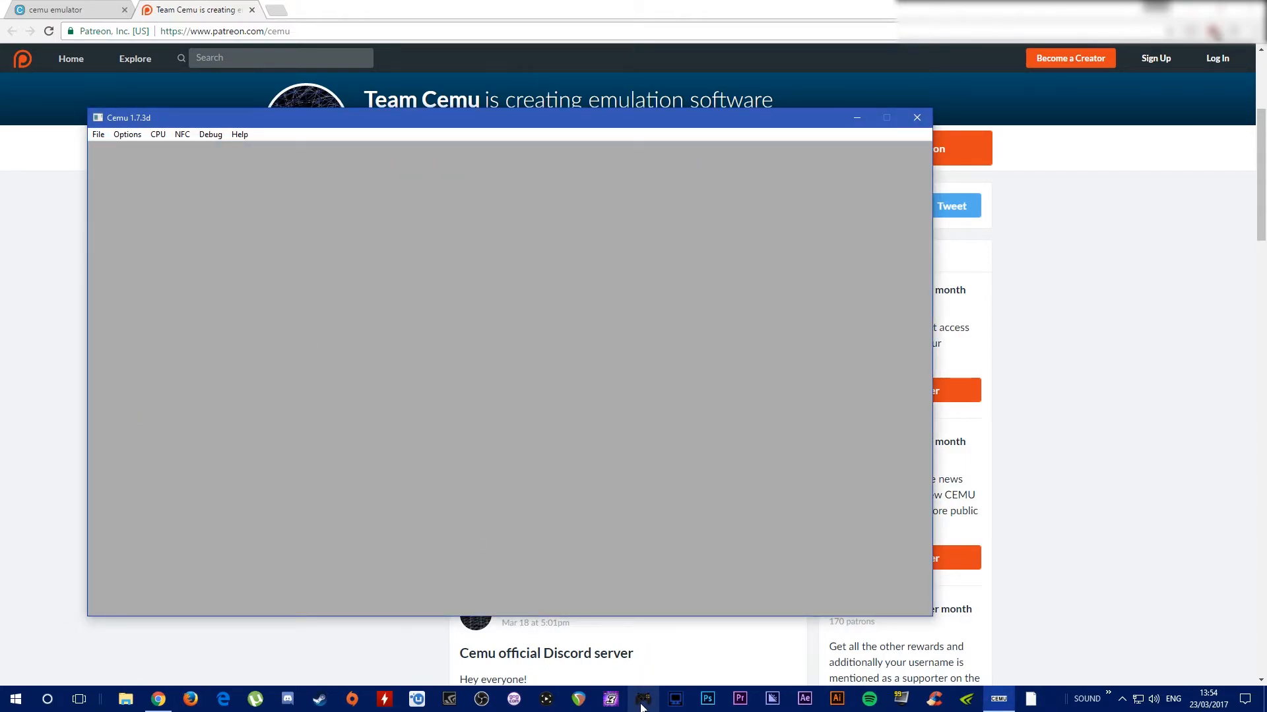
pyautogui.moveTo(642, 699)
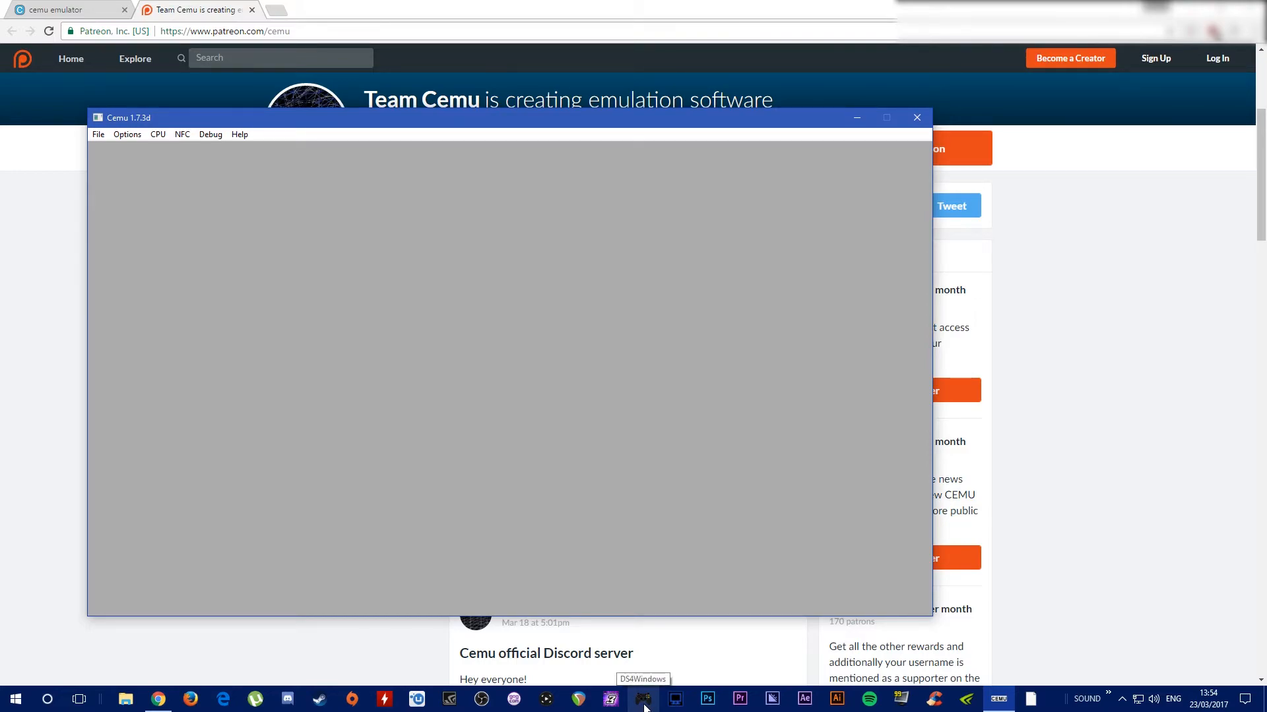
pyautogui.moveTo(171, 178)
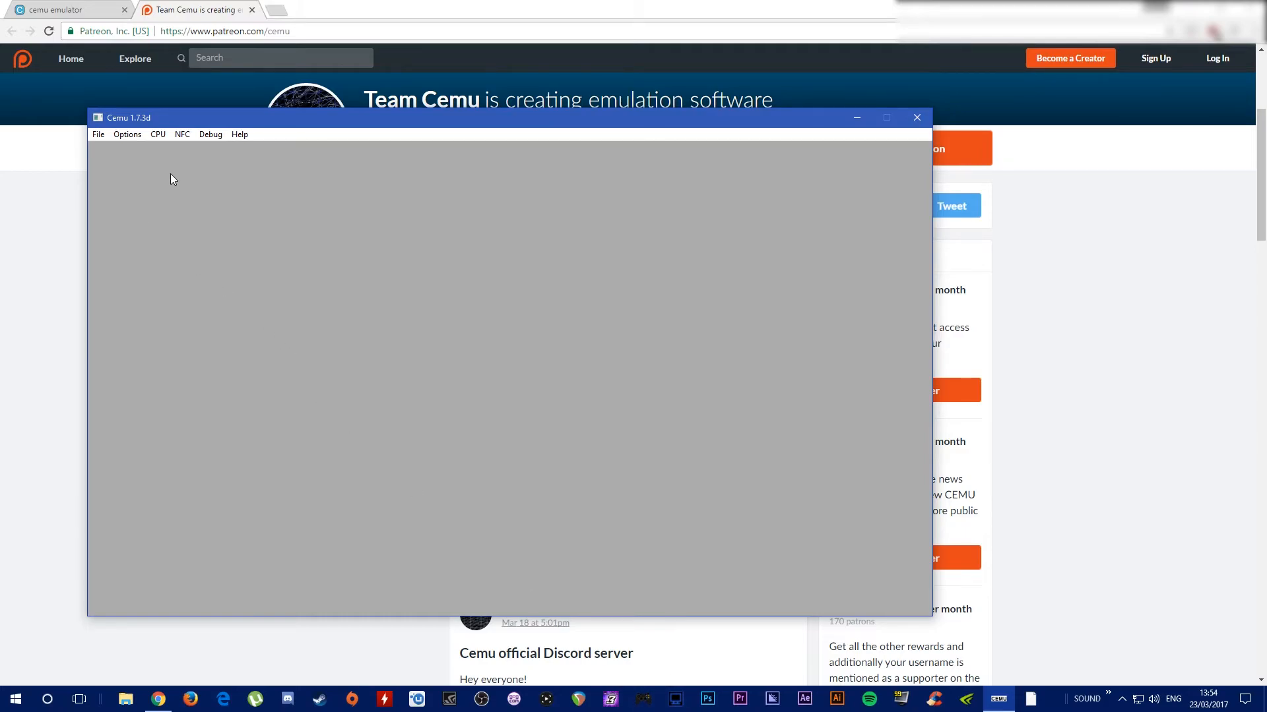
pyautogui.moveTo(186, 146)
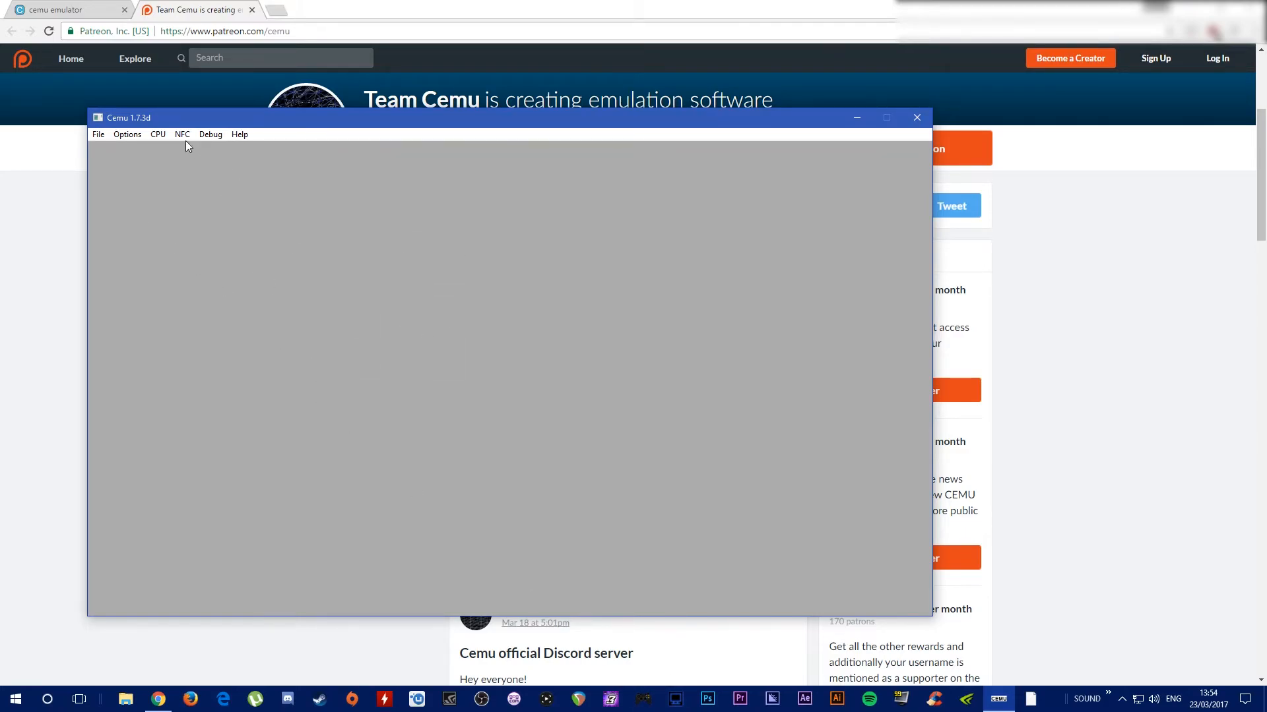
pyautogui.moveTo(210, 134)
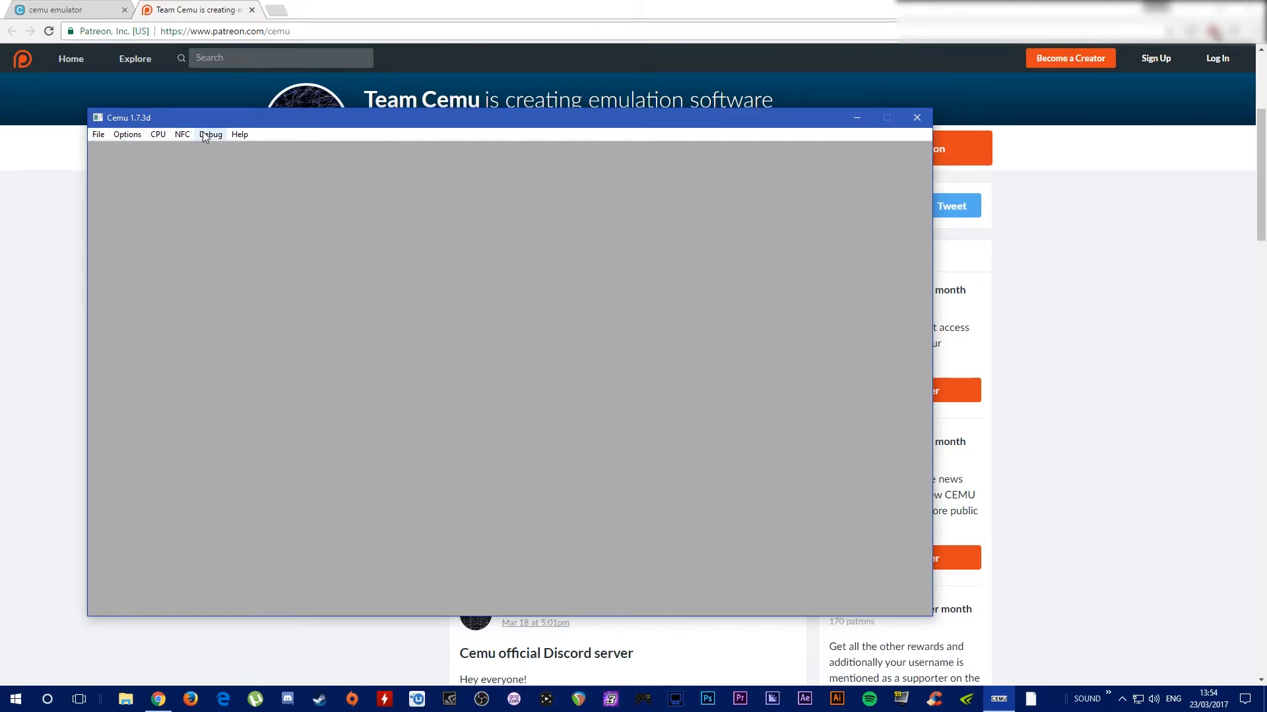
pyautogui.moveTo(239, 134)
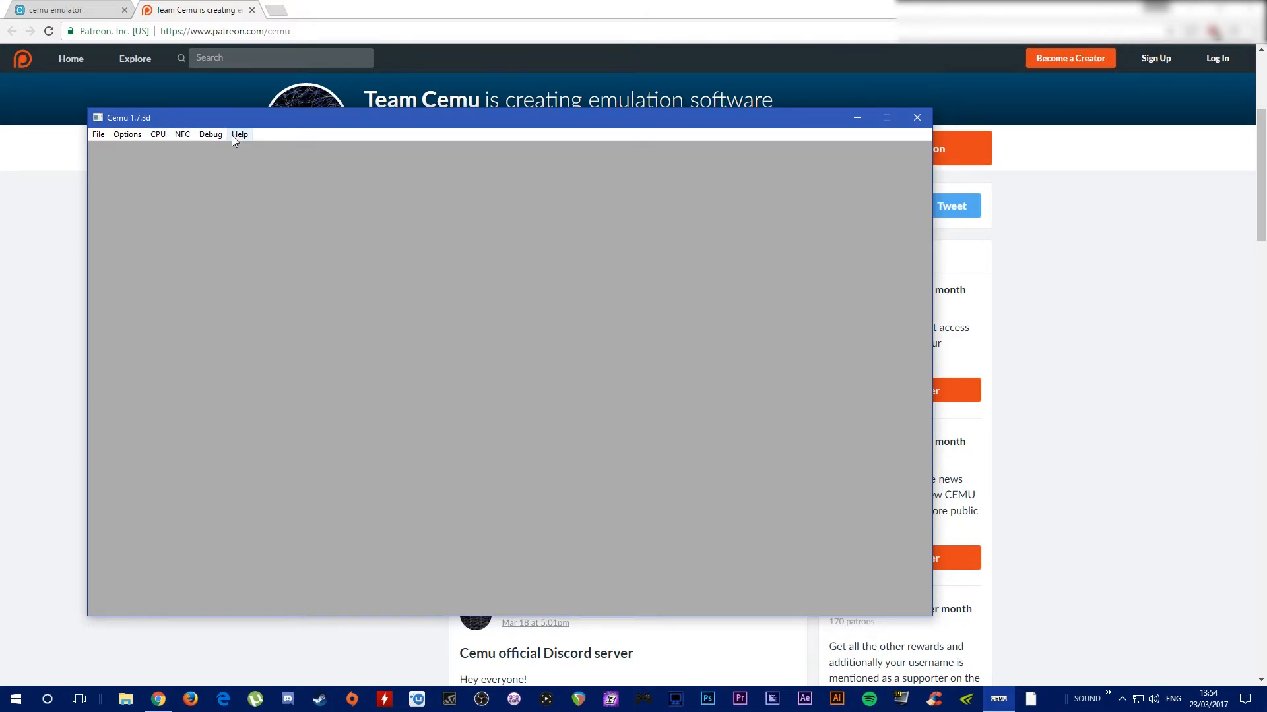
pyautogui.moveTo(96, 134)
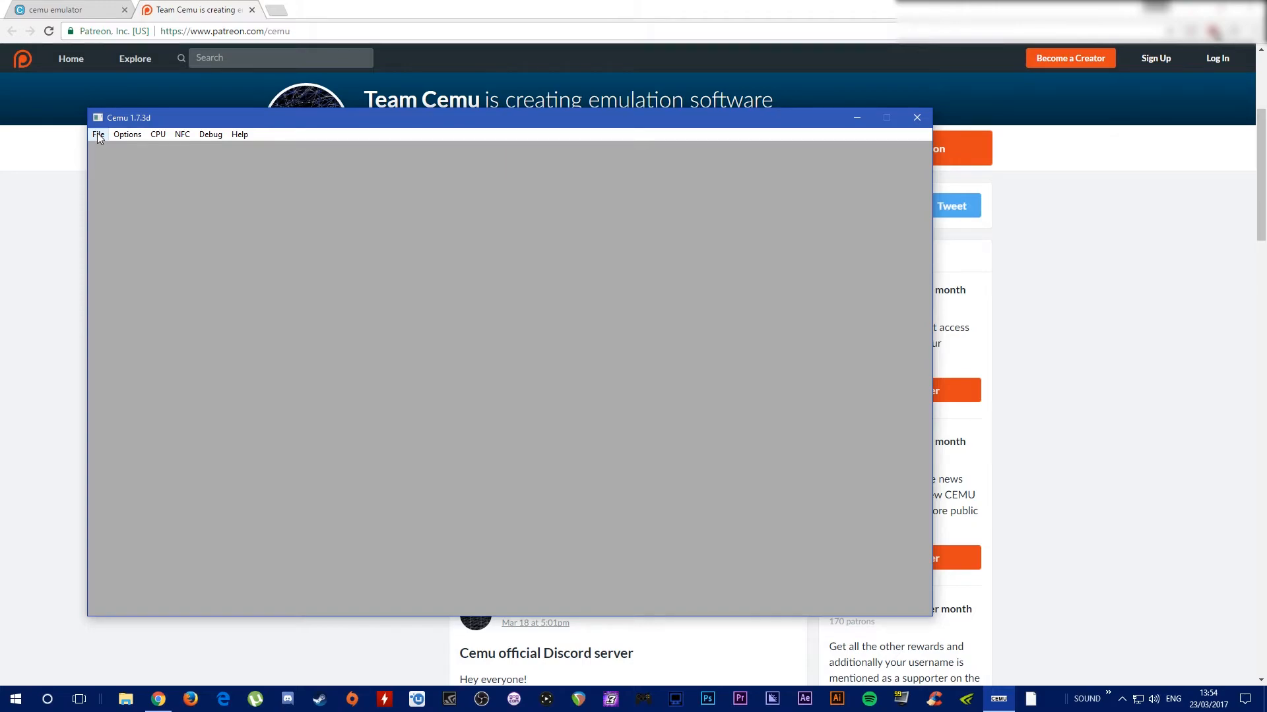
# Load a game via the File menu, showing the folder containing U-King.rpx.
pyautogui.click(97, 134)
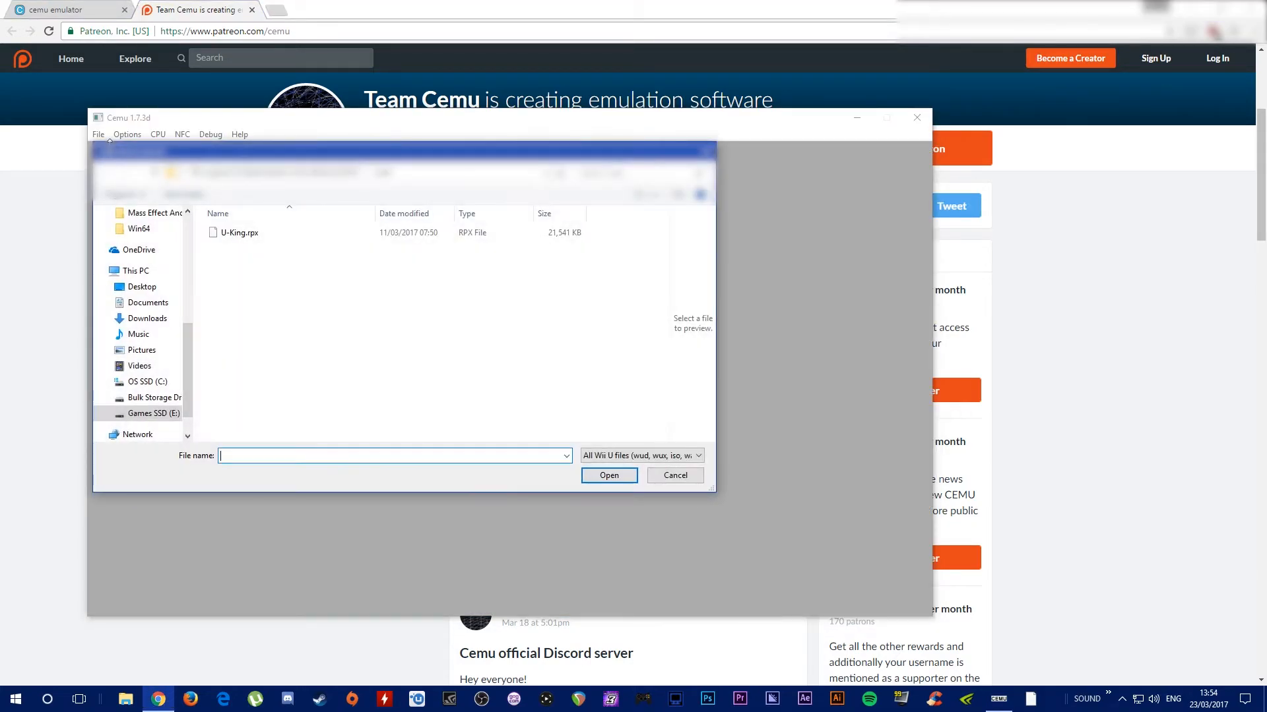
pyautogui.moveTo(239, 232)
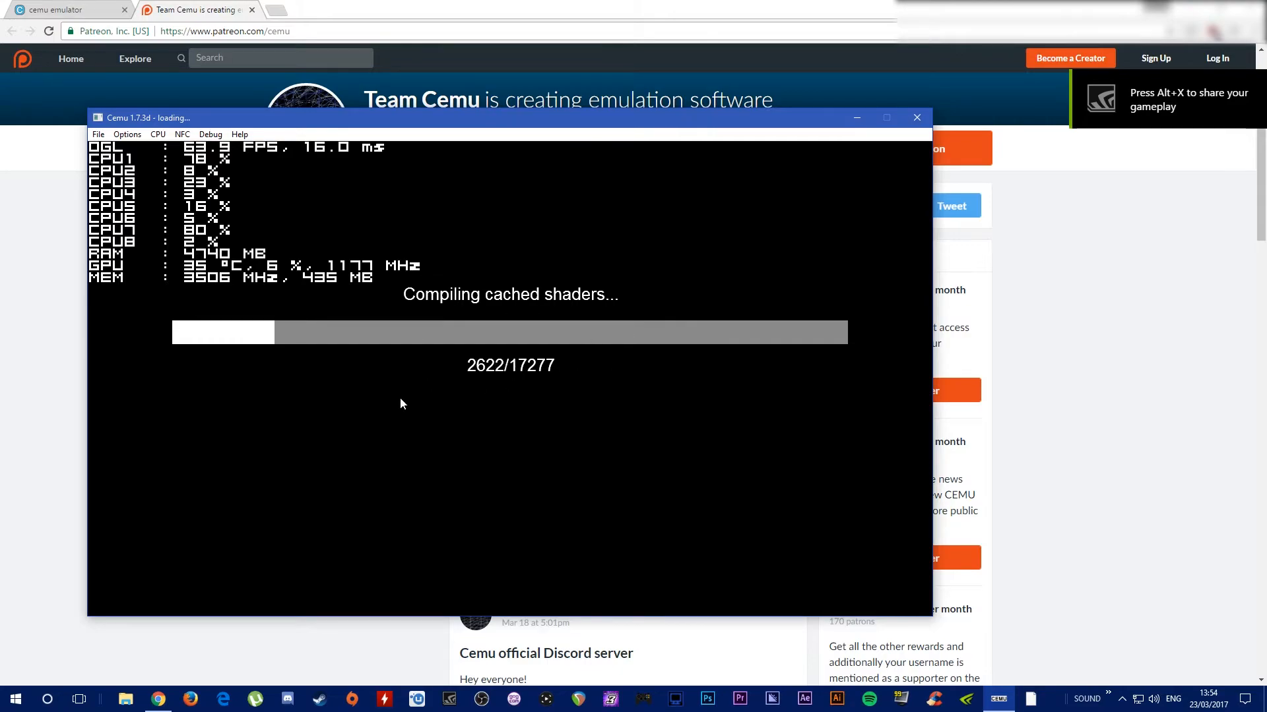
pyautogui.moveTo(563, 420)
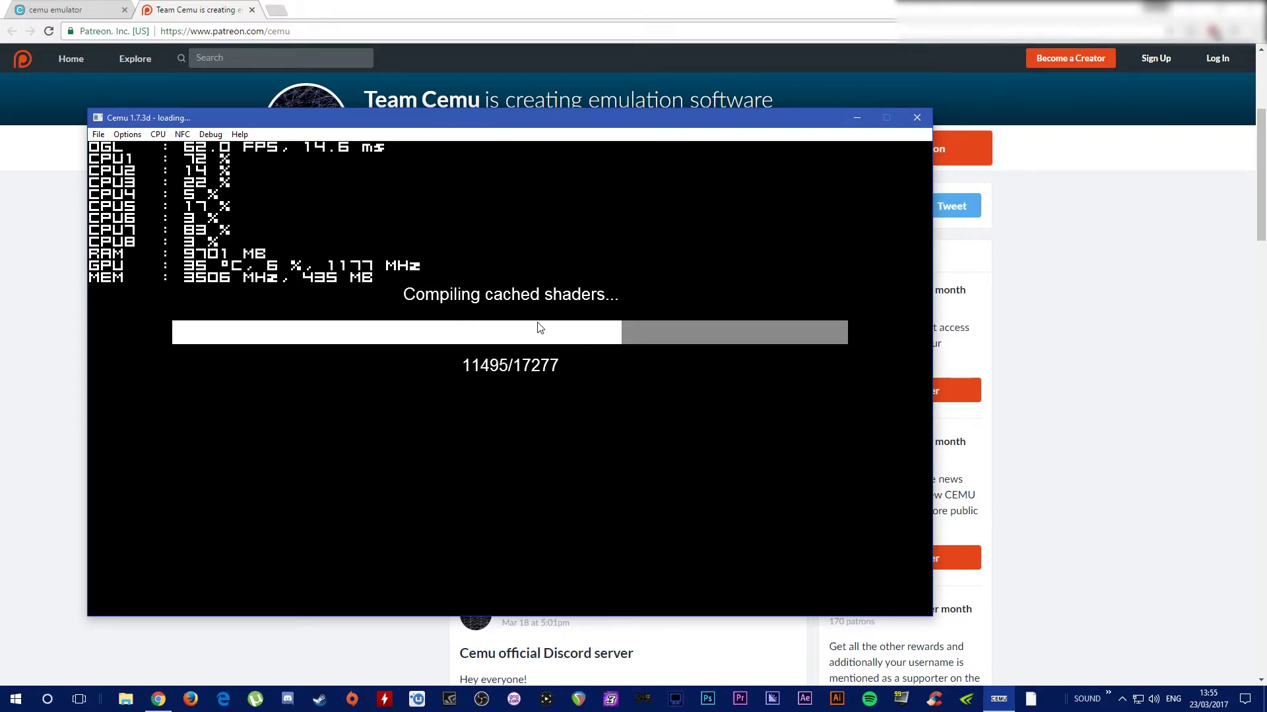
pyautogui.moveTo(475, 399)
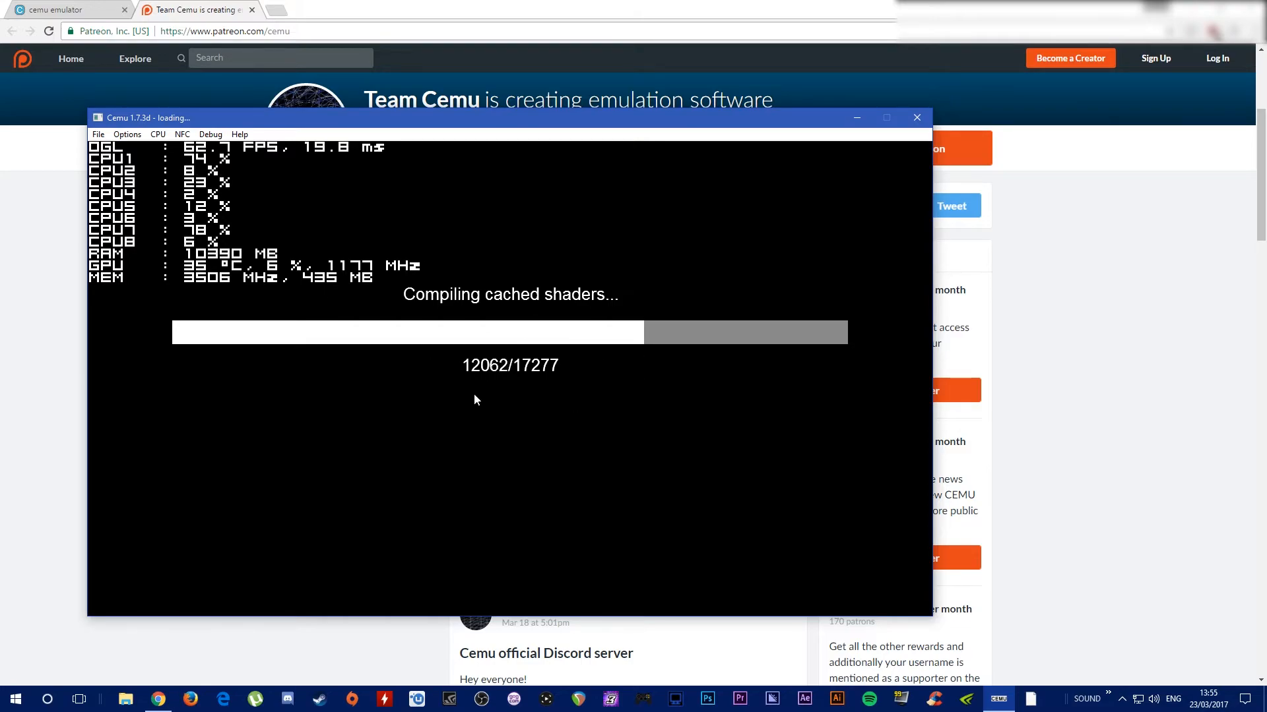
pyautogui.moveTo(645, 351)
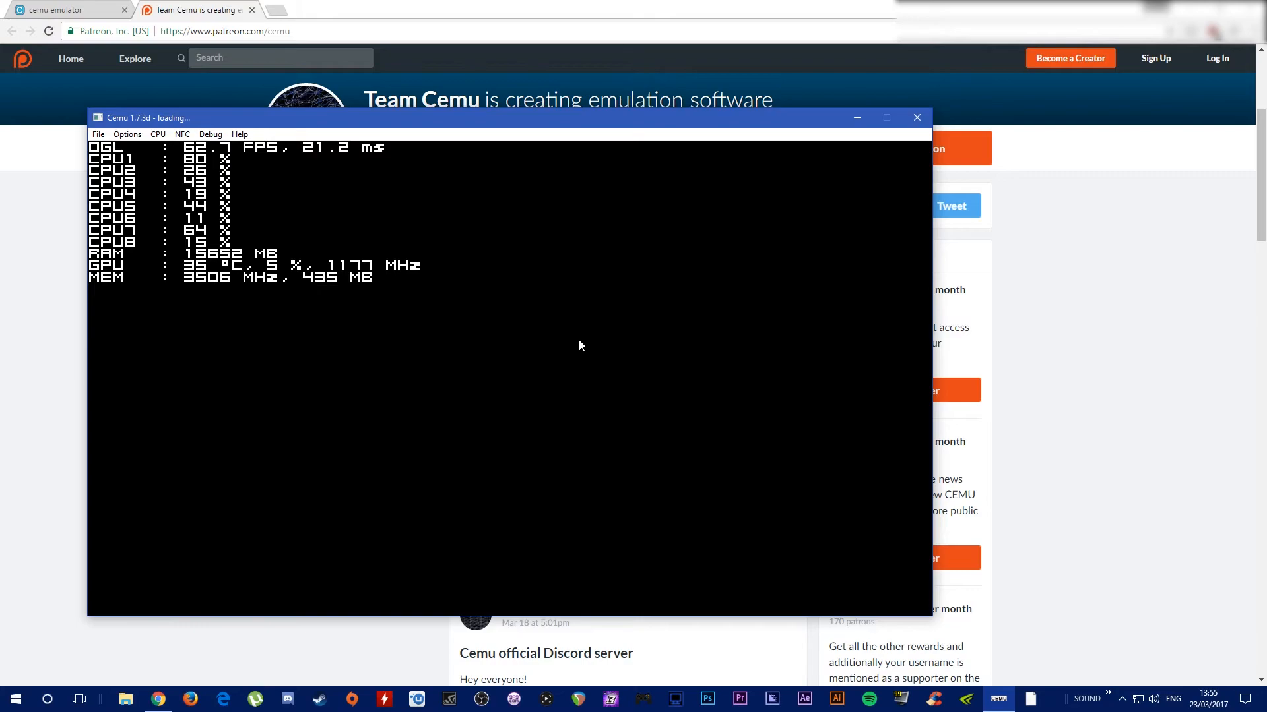
pyautogui.moveTo(457, 359)
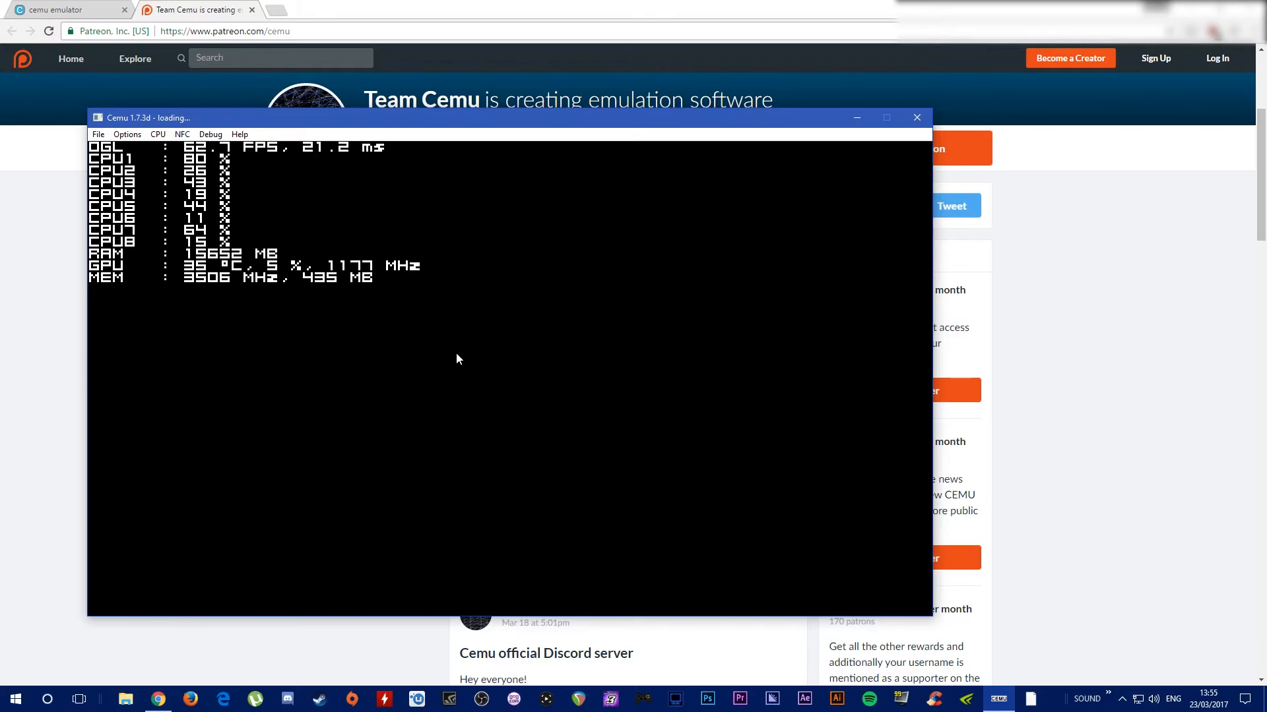
pyautogui.moveTo(494, 383)
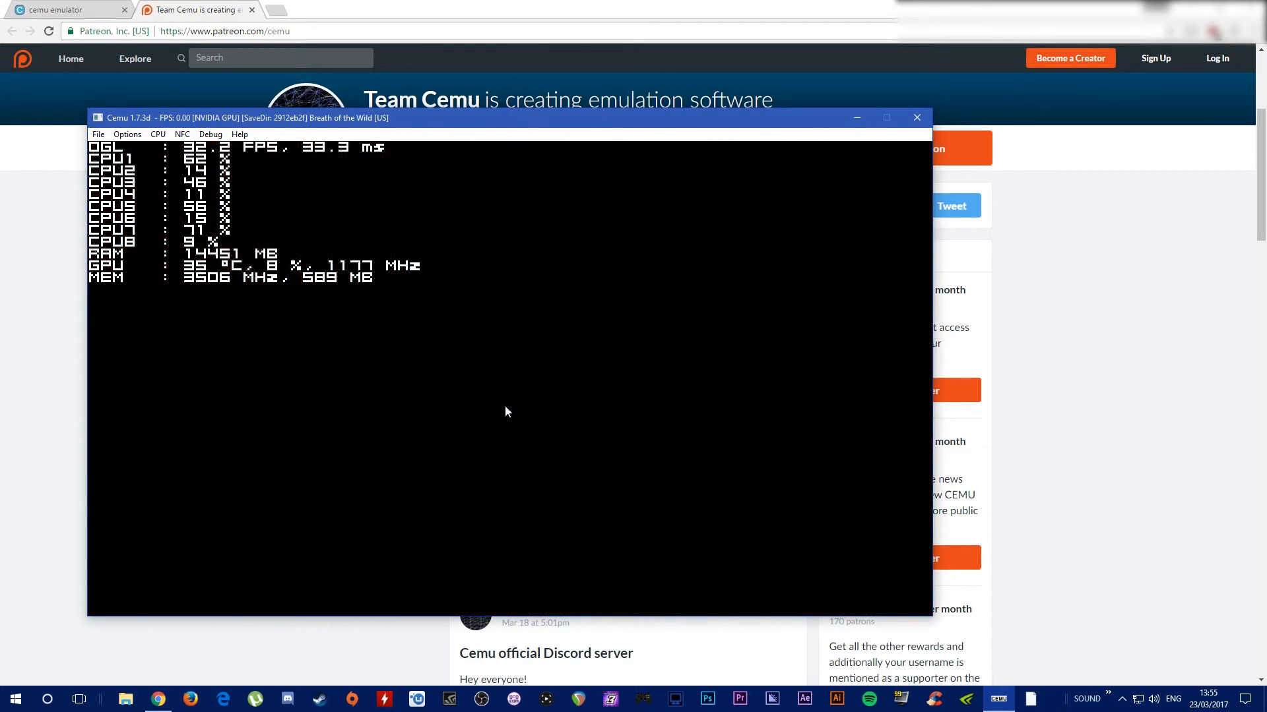
pyautogui.moveTo(693, 527)
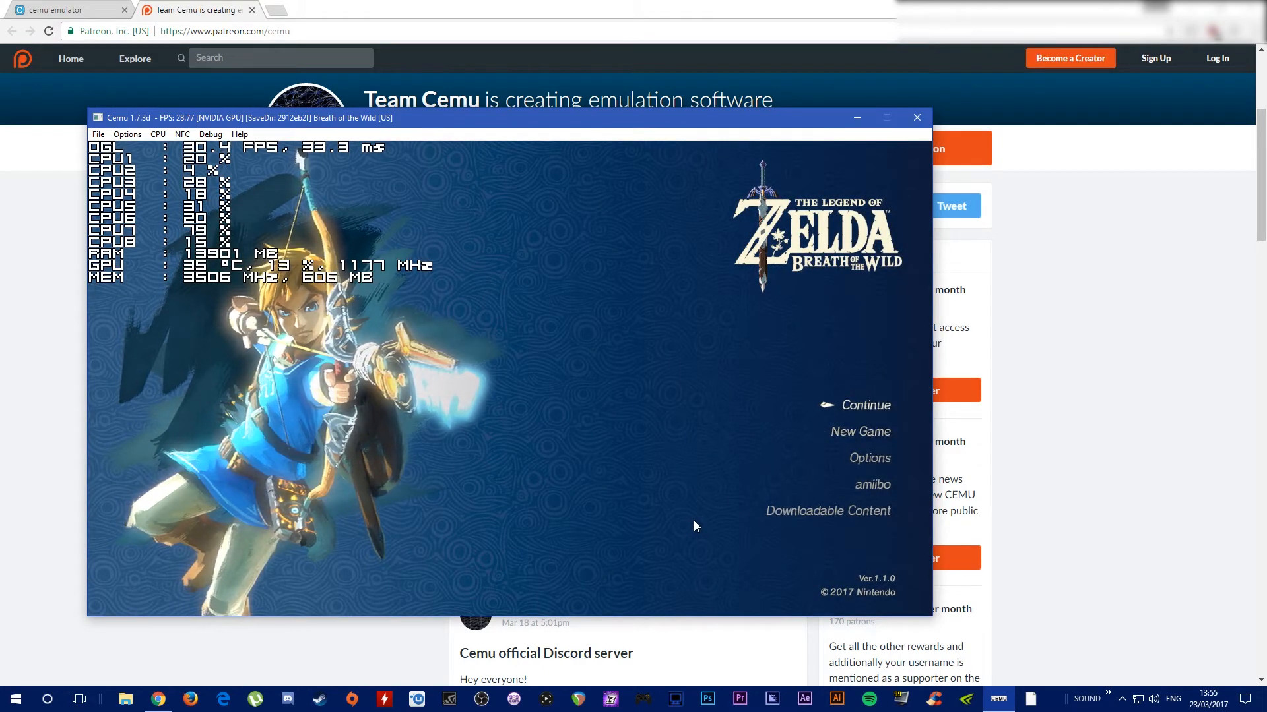
# Continue from the title screen and start the Great Plateau save.
pyautogui.click(862, 405)
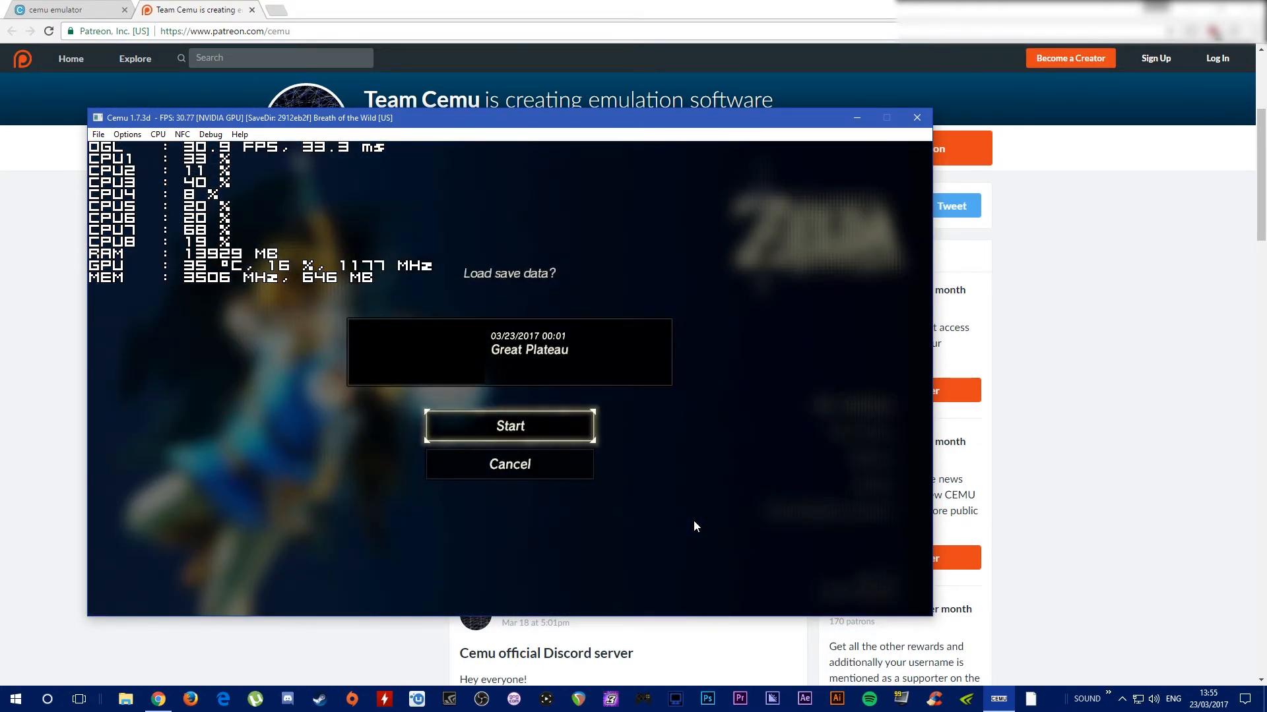
pyautogui.click(509, 426)
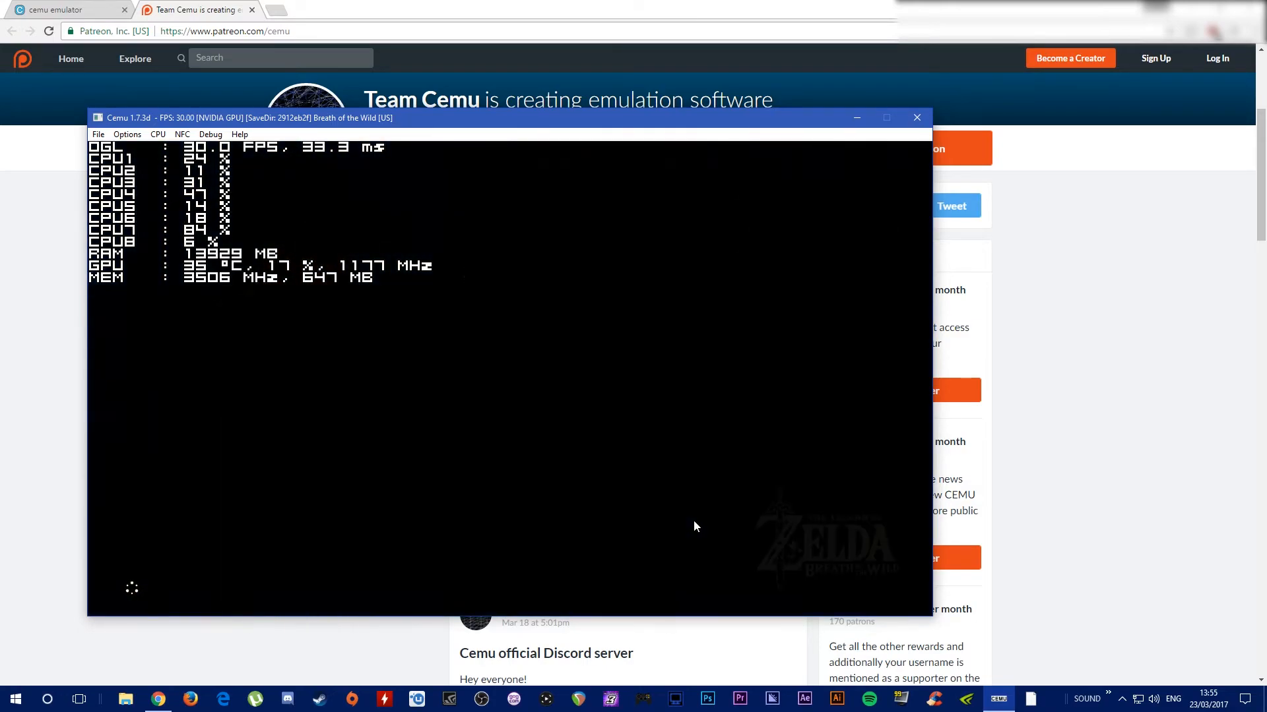